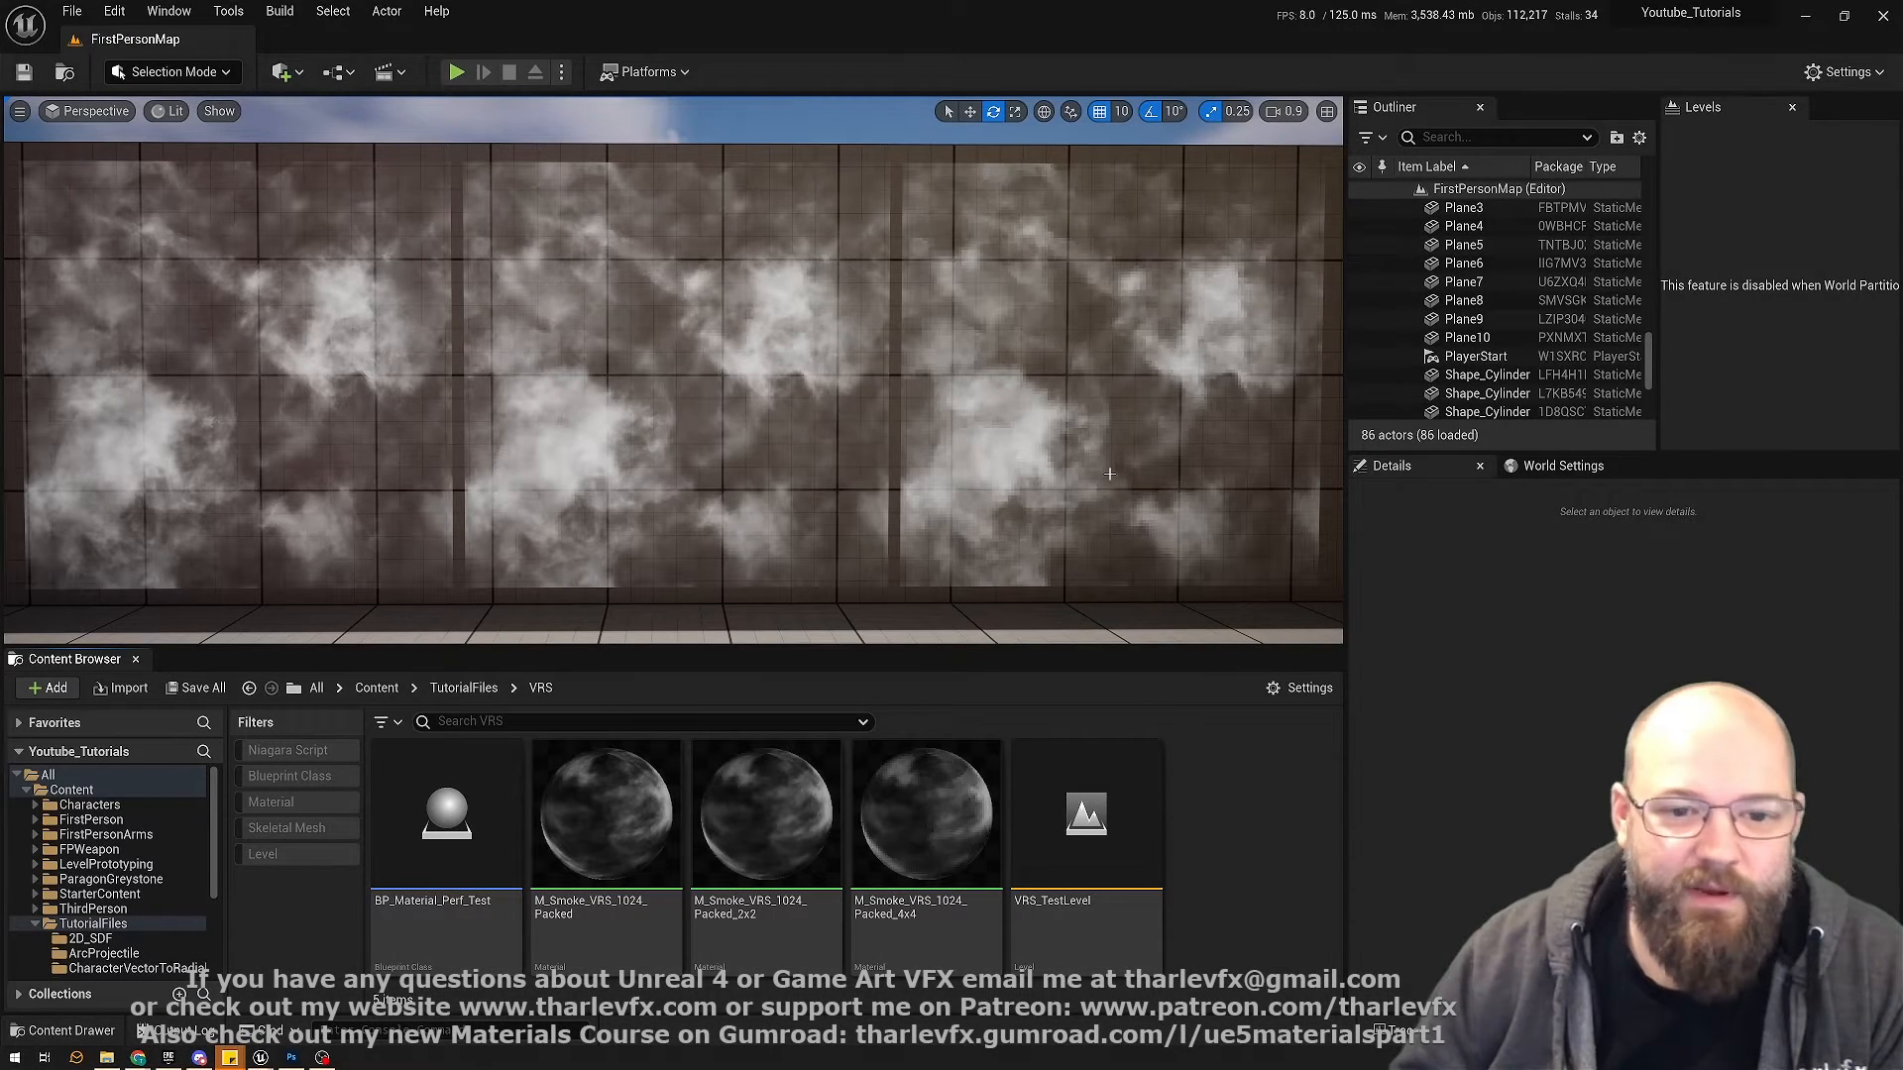
mouse_move(871, 440)
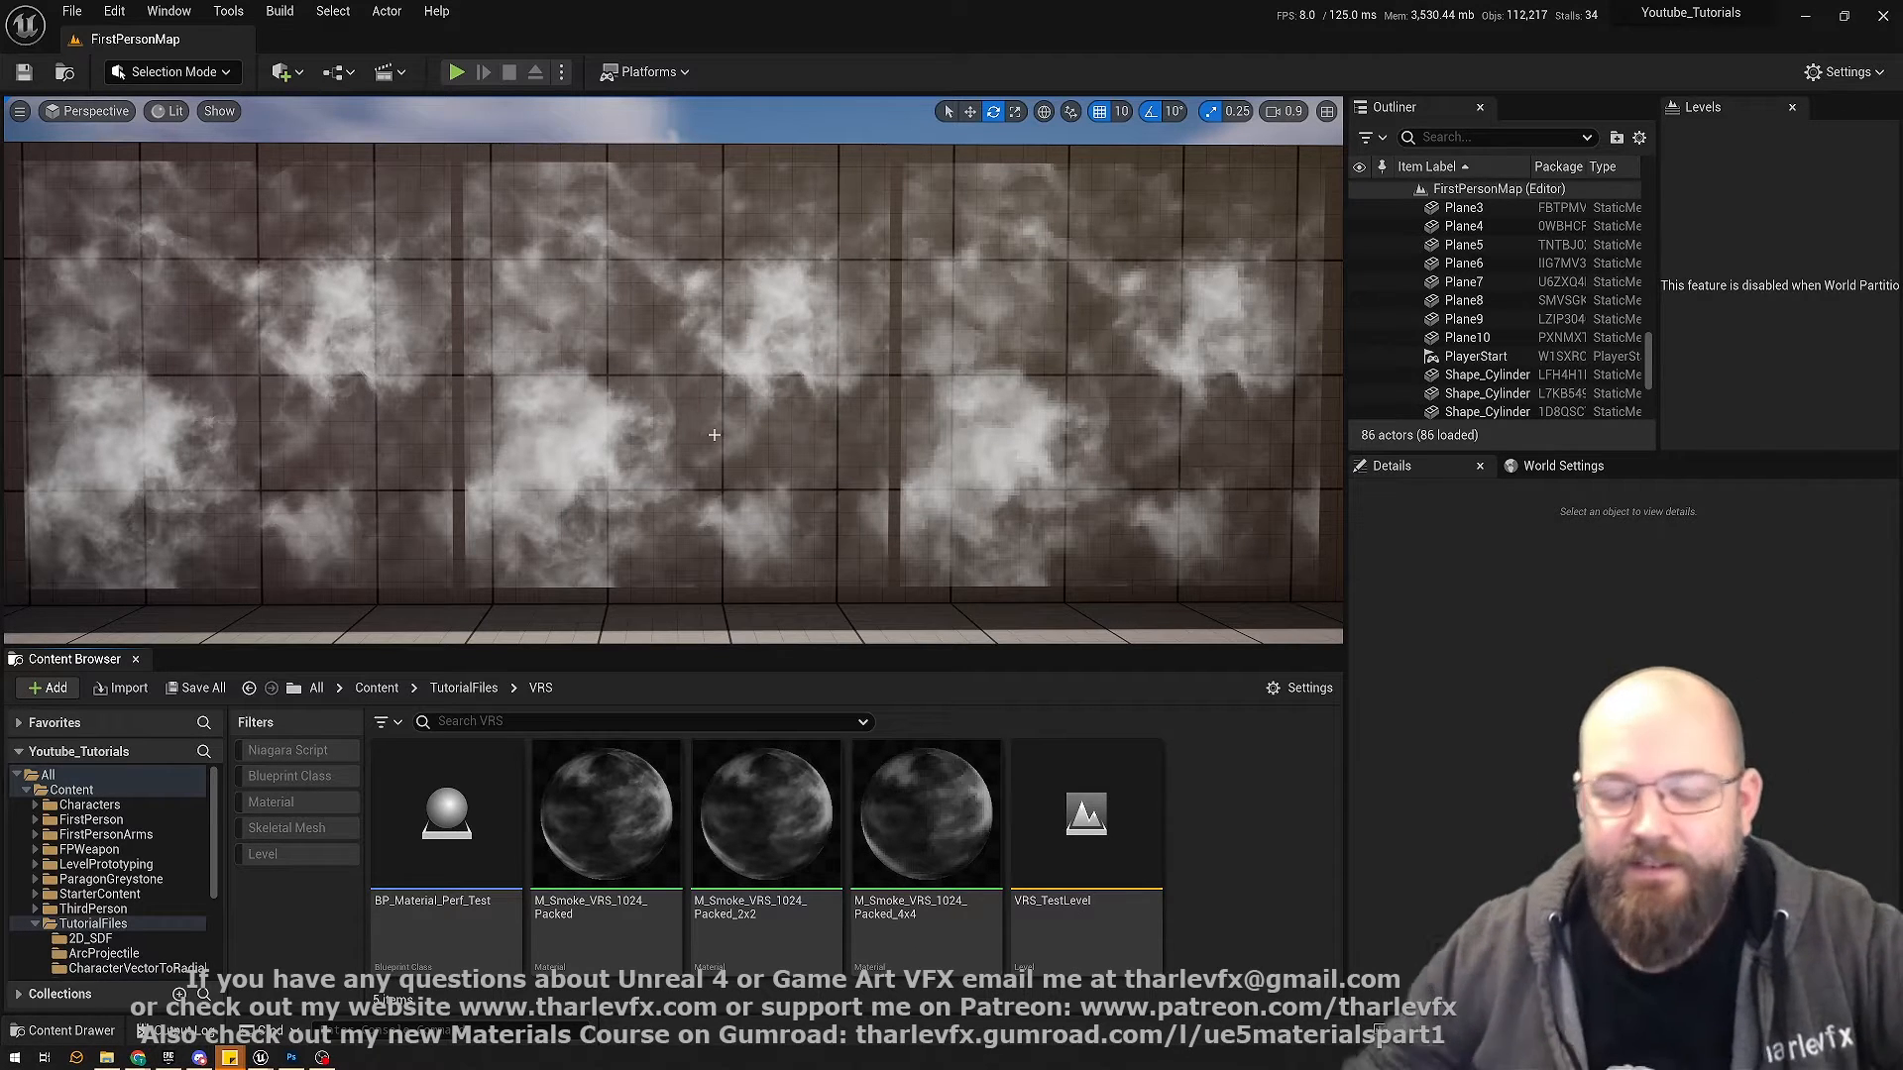
mouse_move(734, 445)
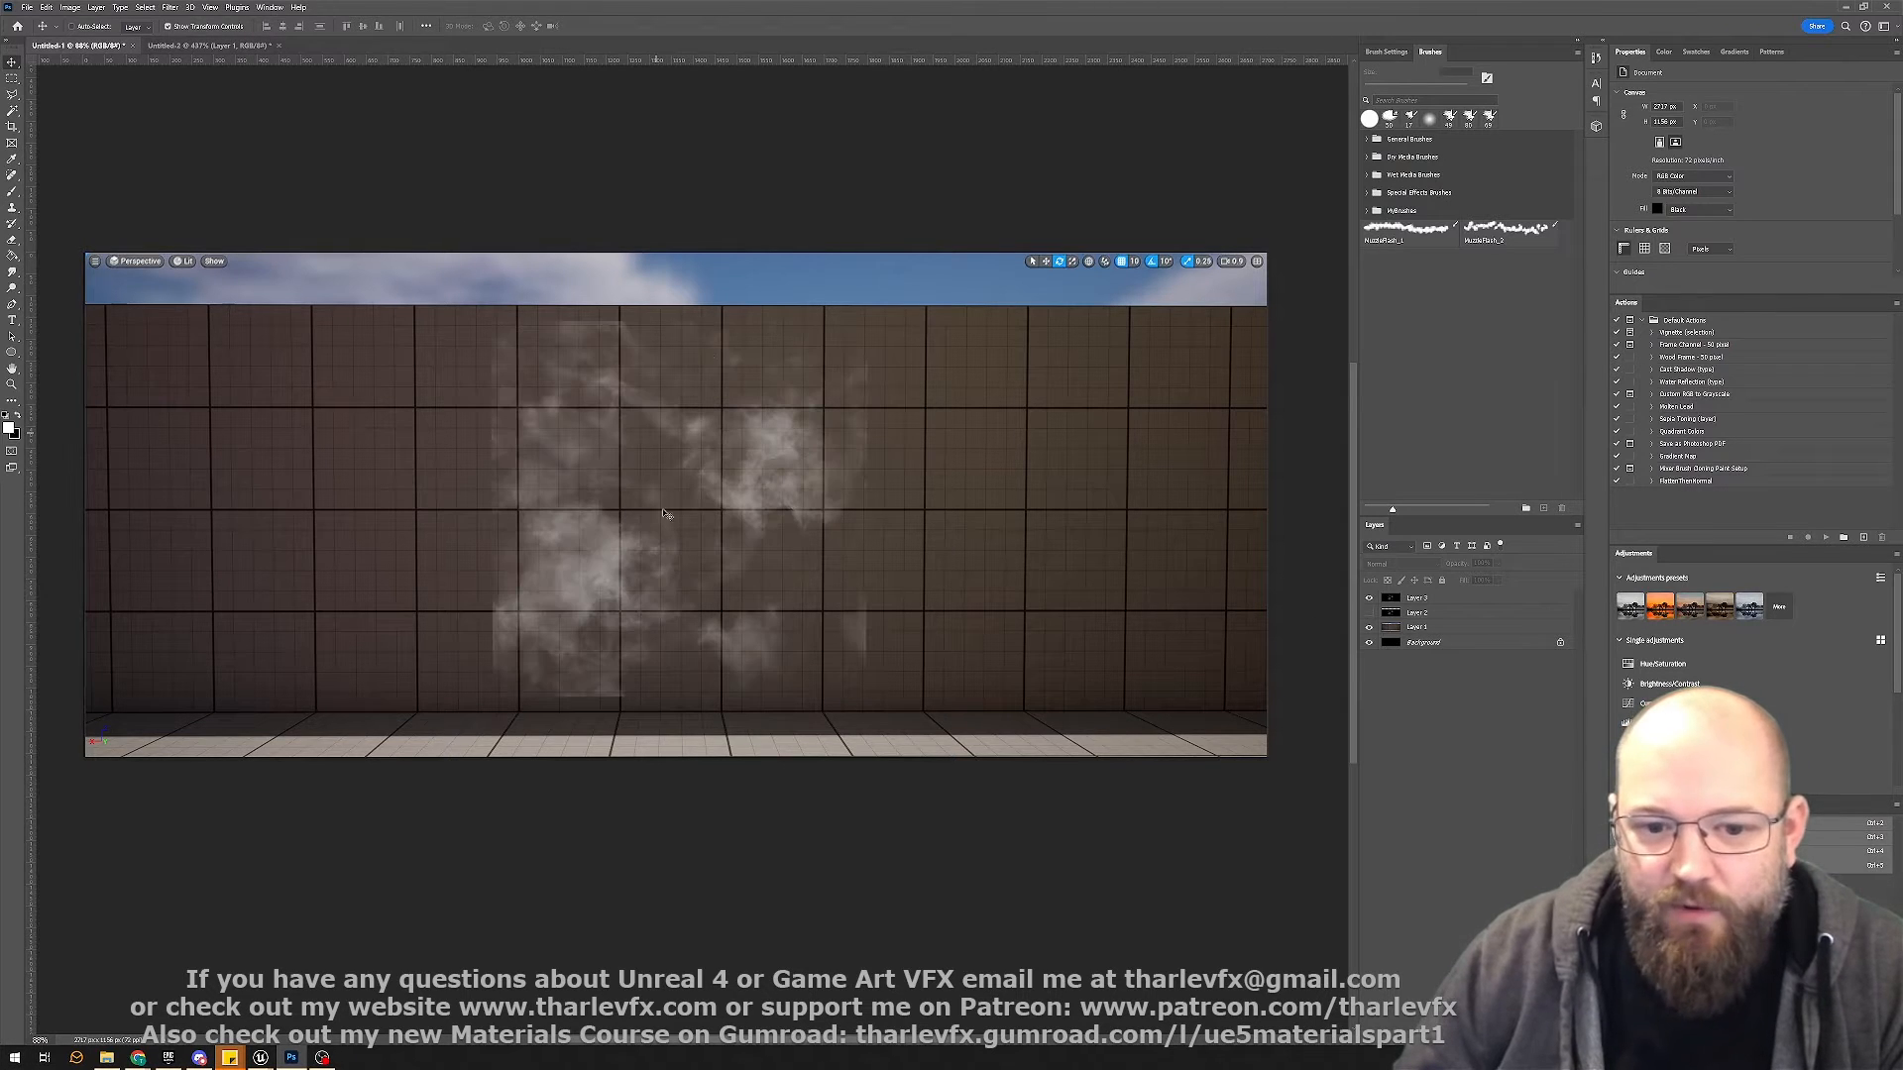
- Show and hide the black smoke texture layer, then switch to the Unreal Engine documentation
click(1420, 597)
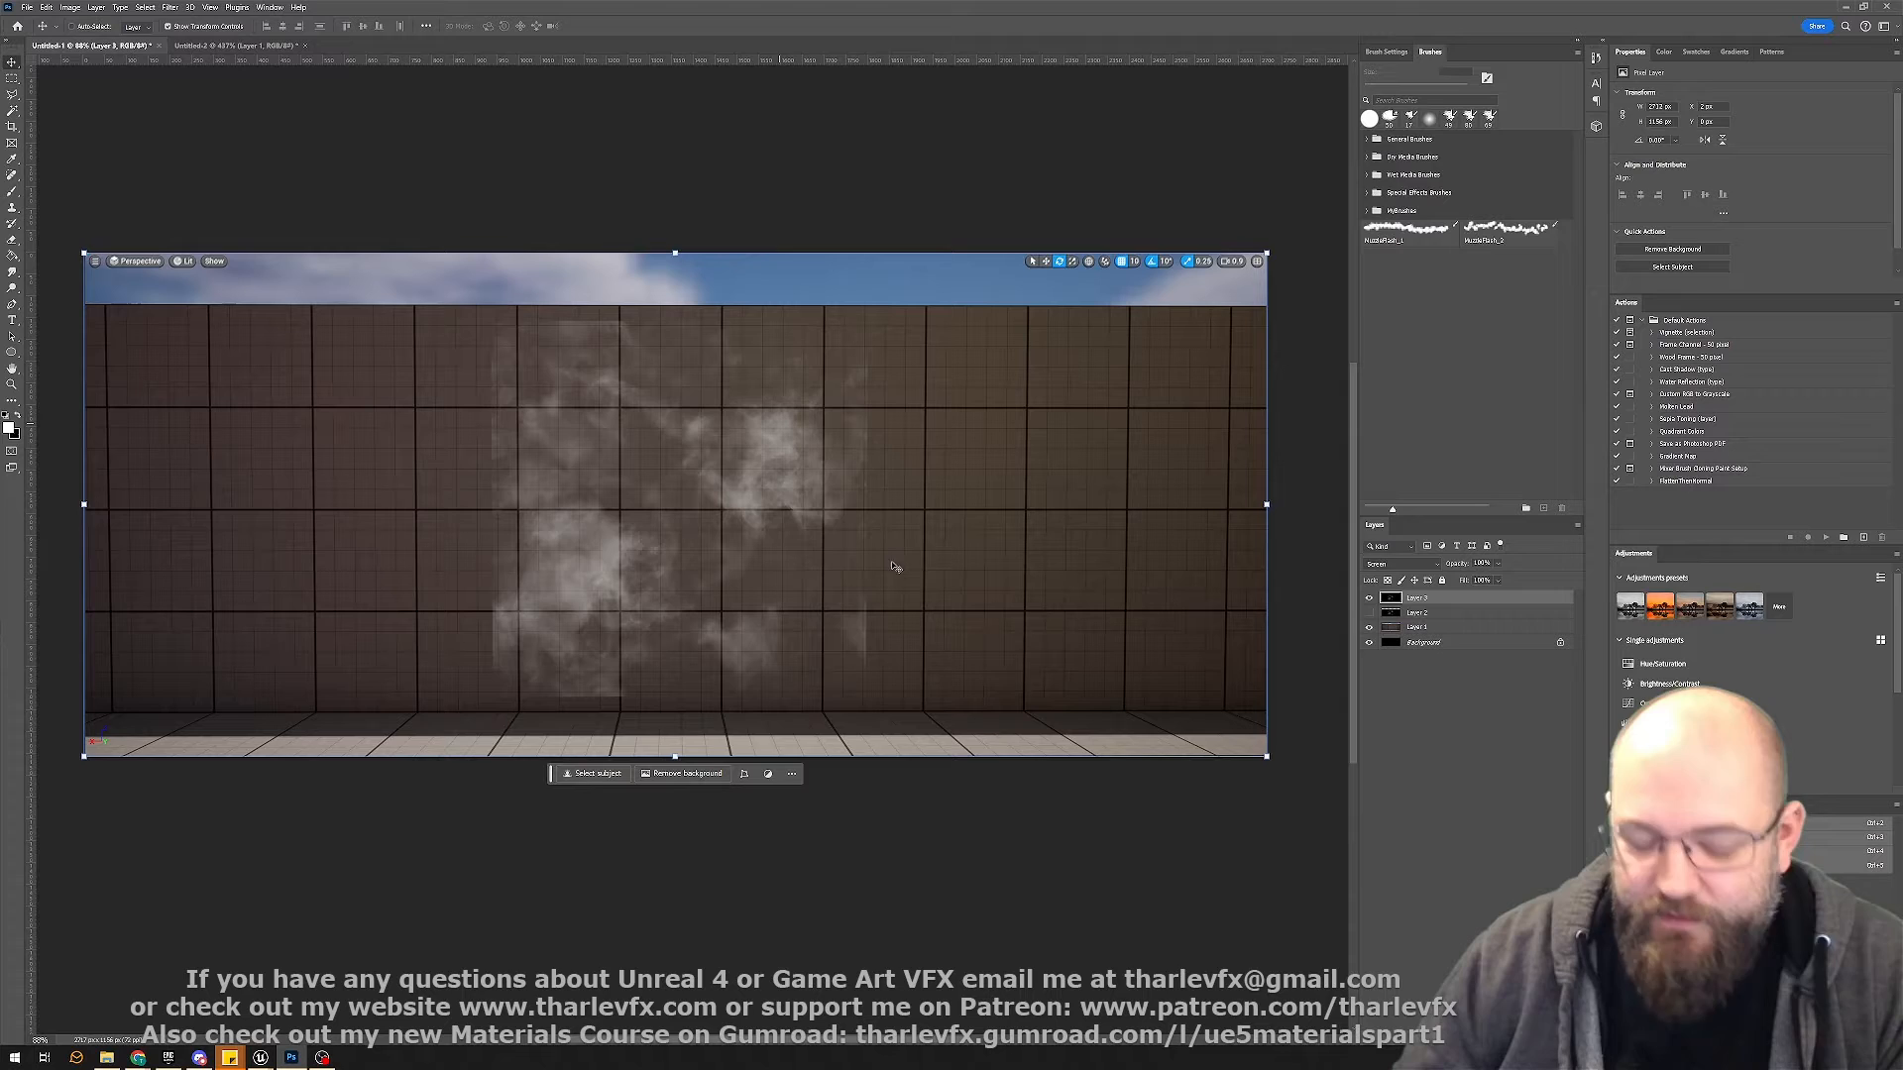
click(231, 44)
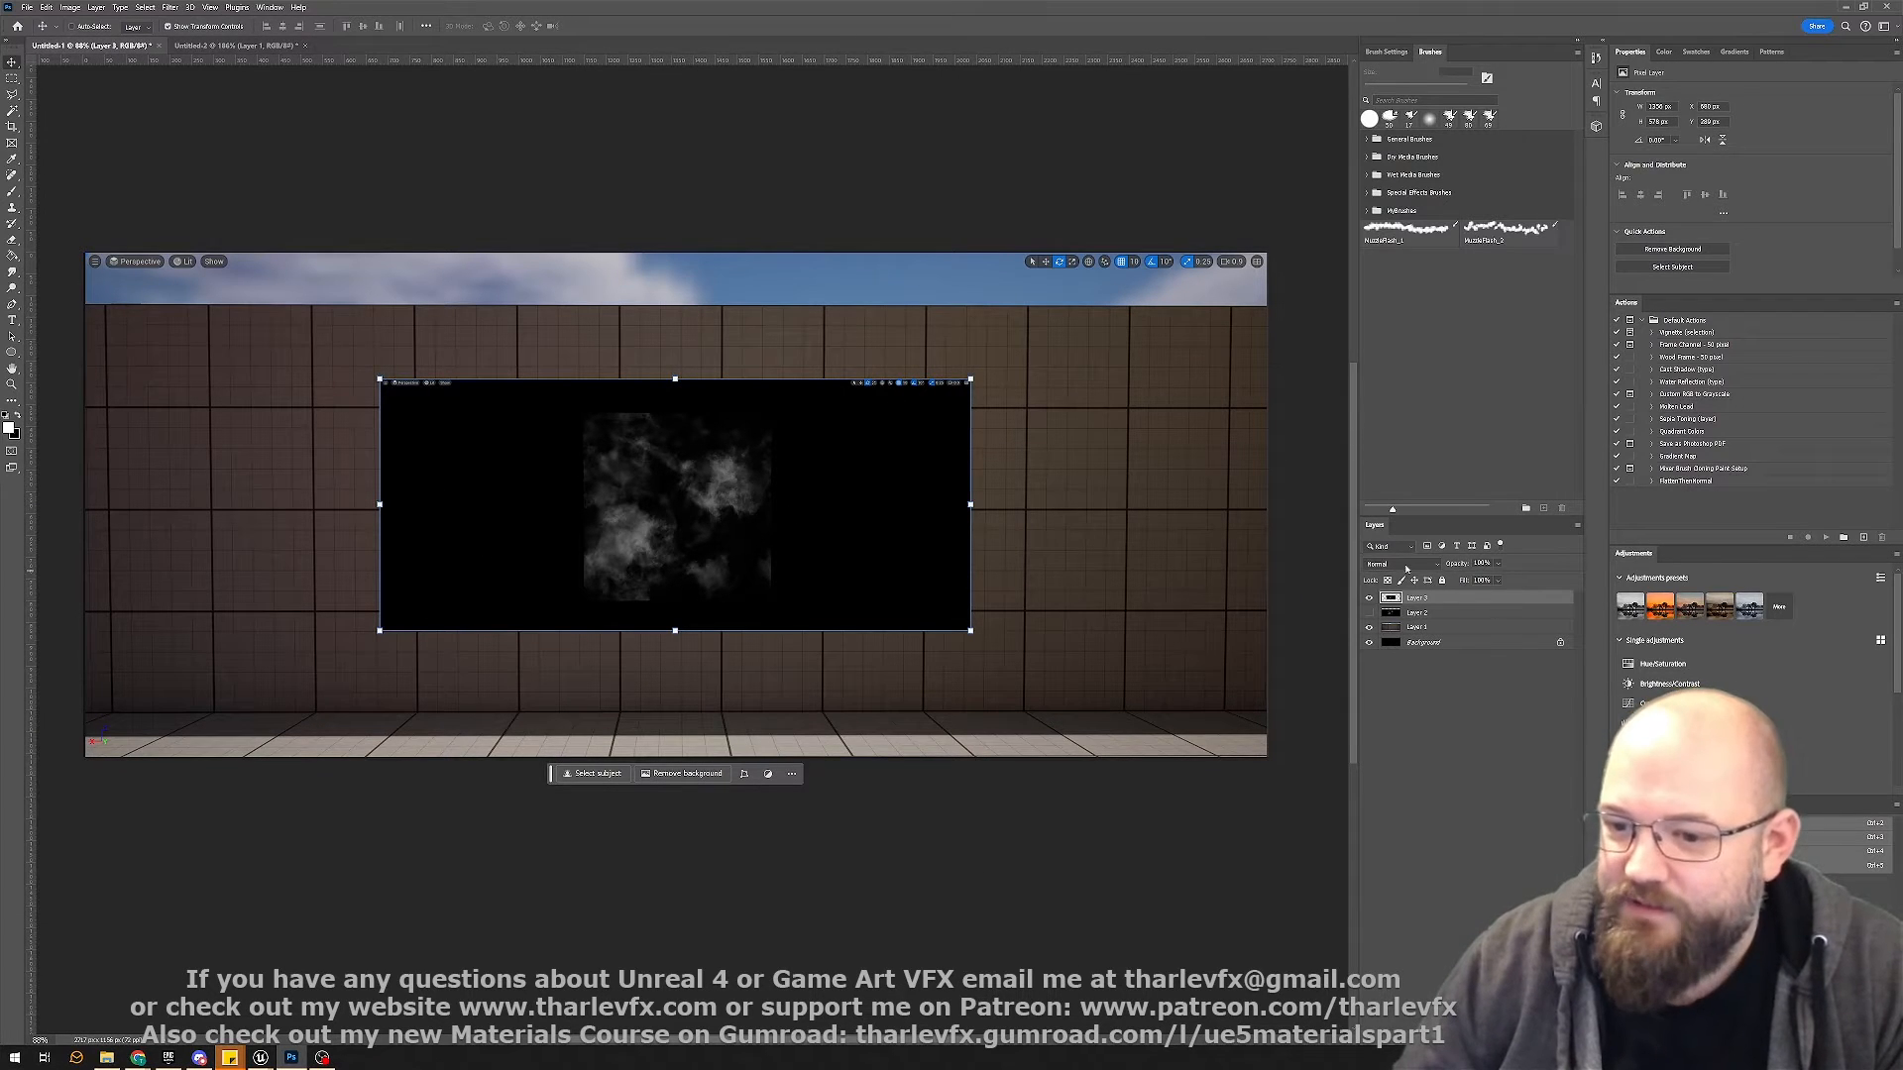
click(1384, 563)
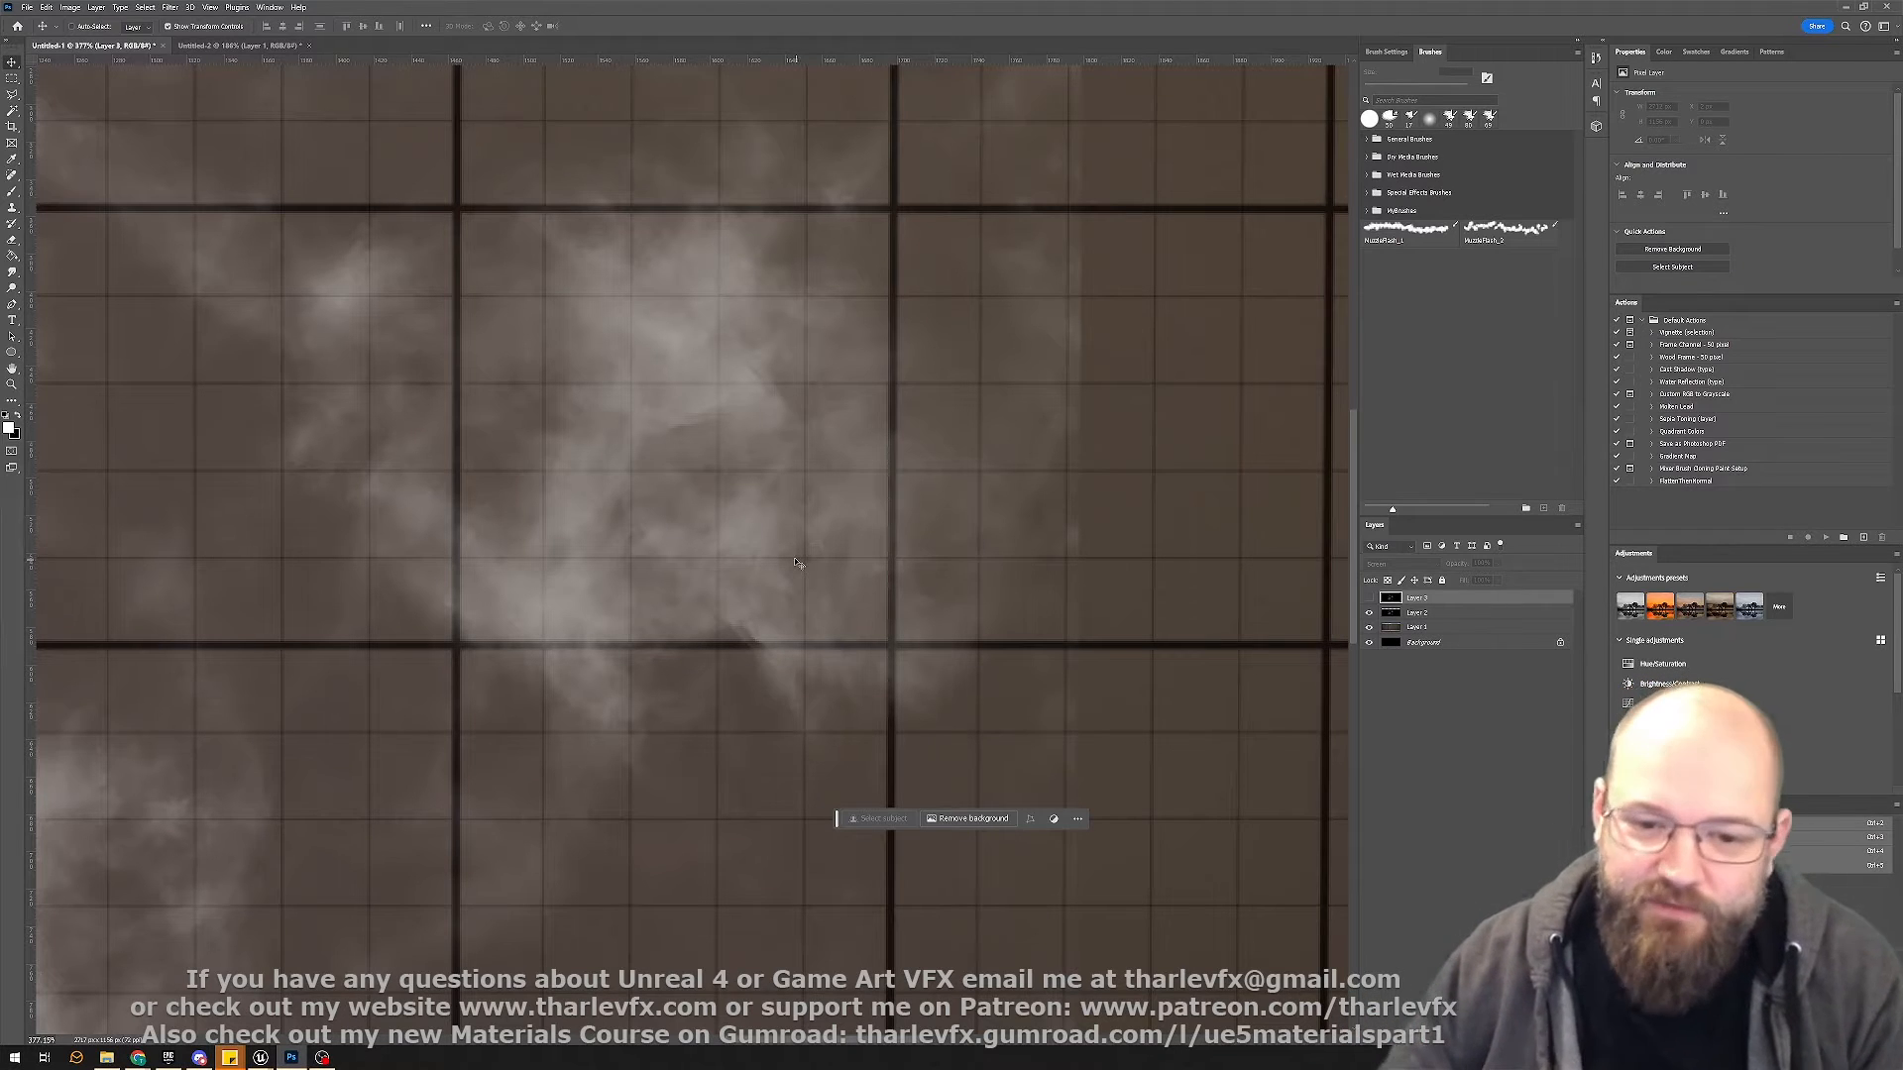
mouse_move(985, 529)
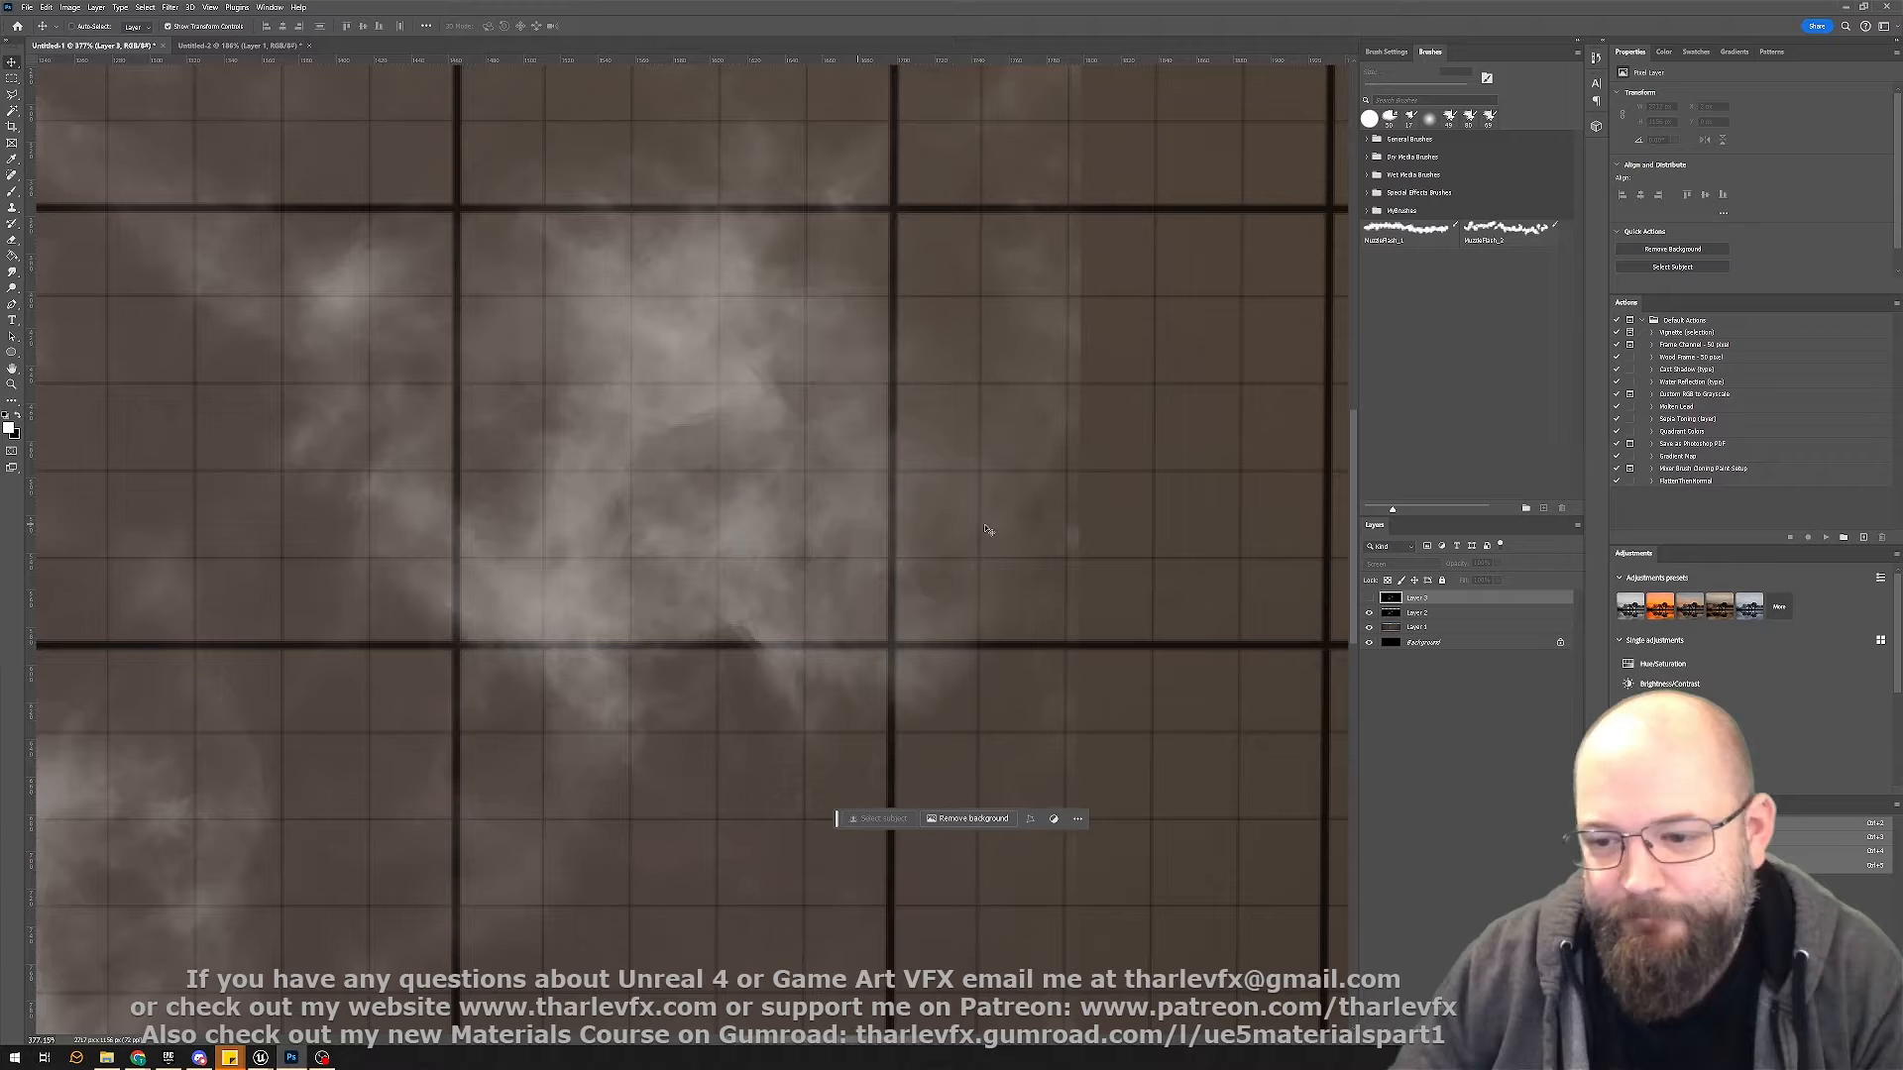
click(1369, 596)
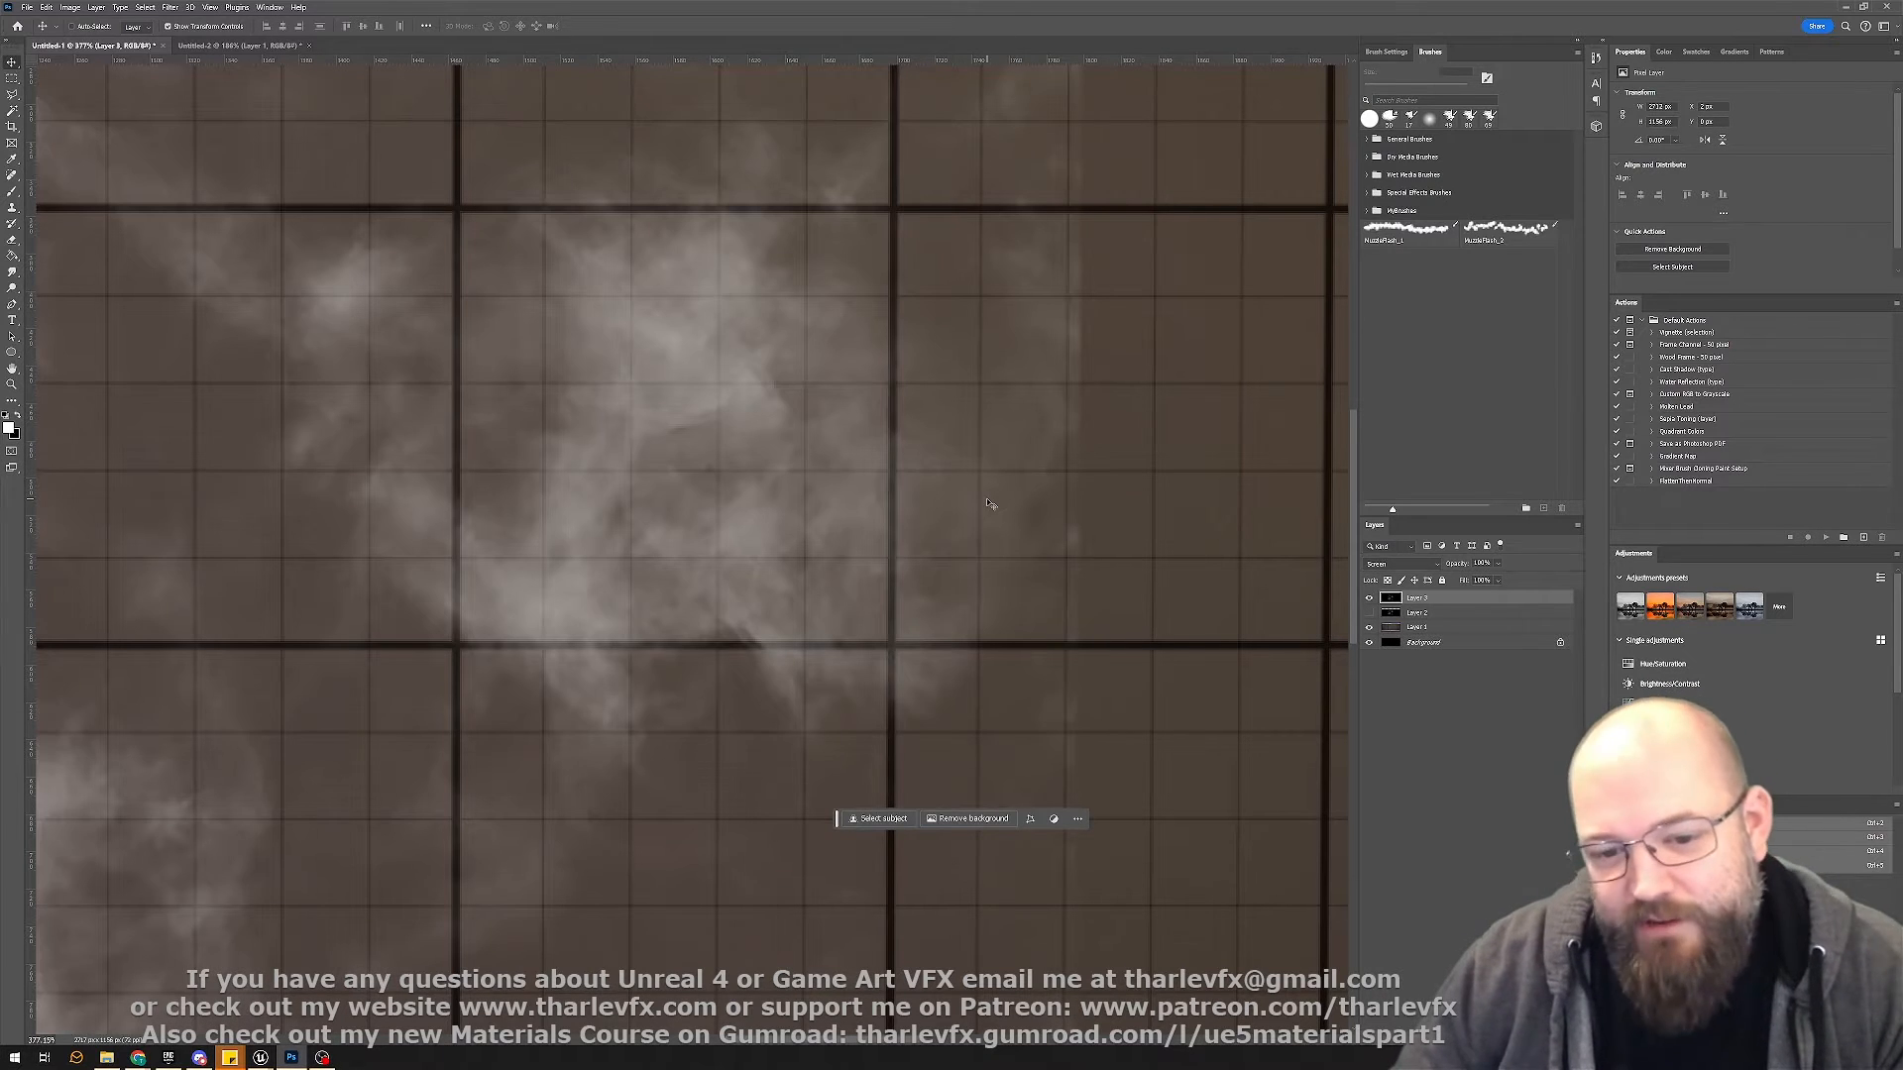
mouse_move(771, 453)
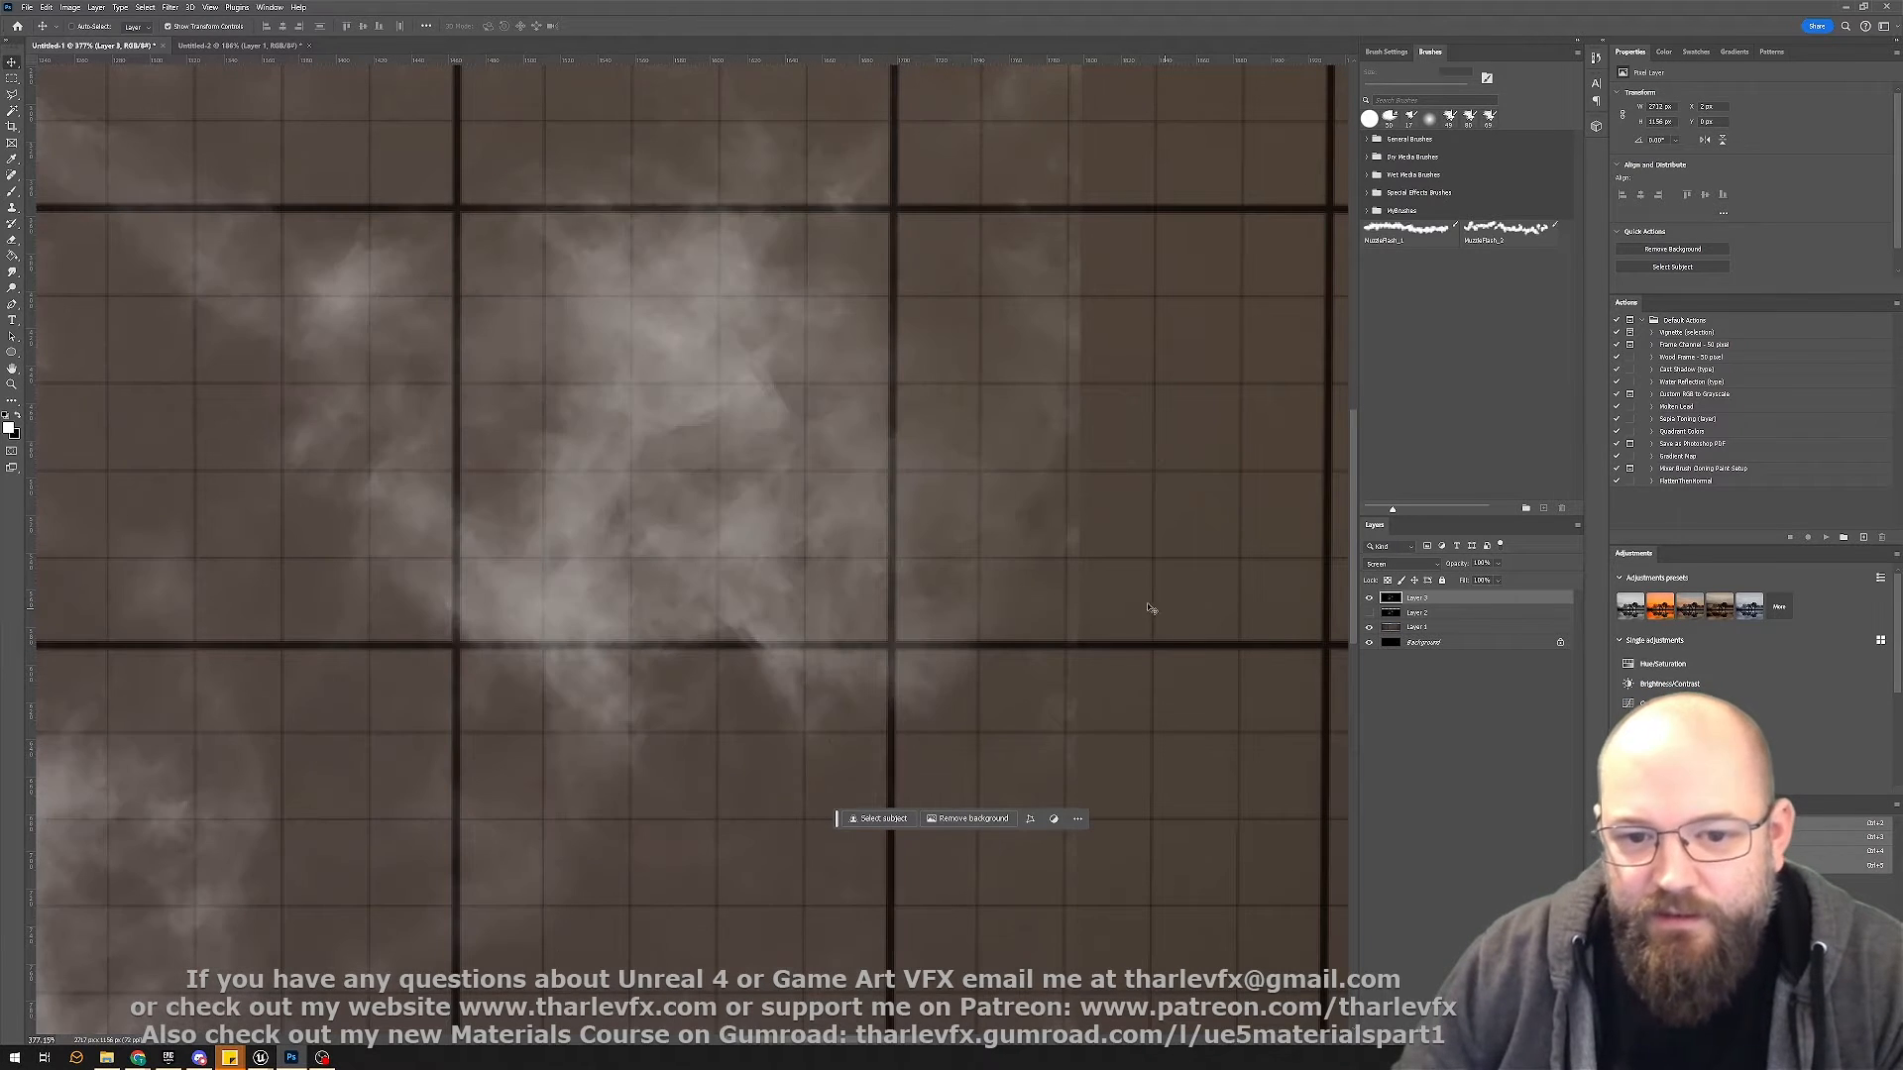
mouse_move(818, 498)
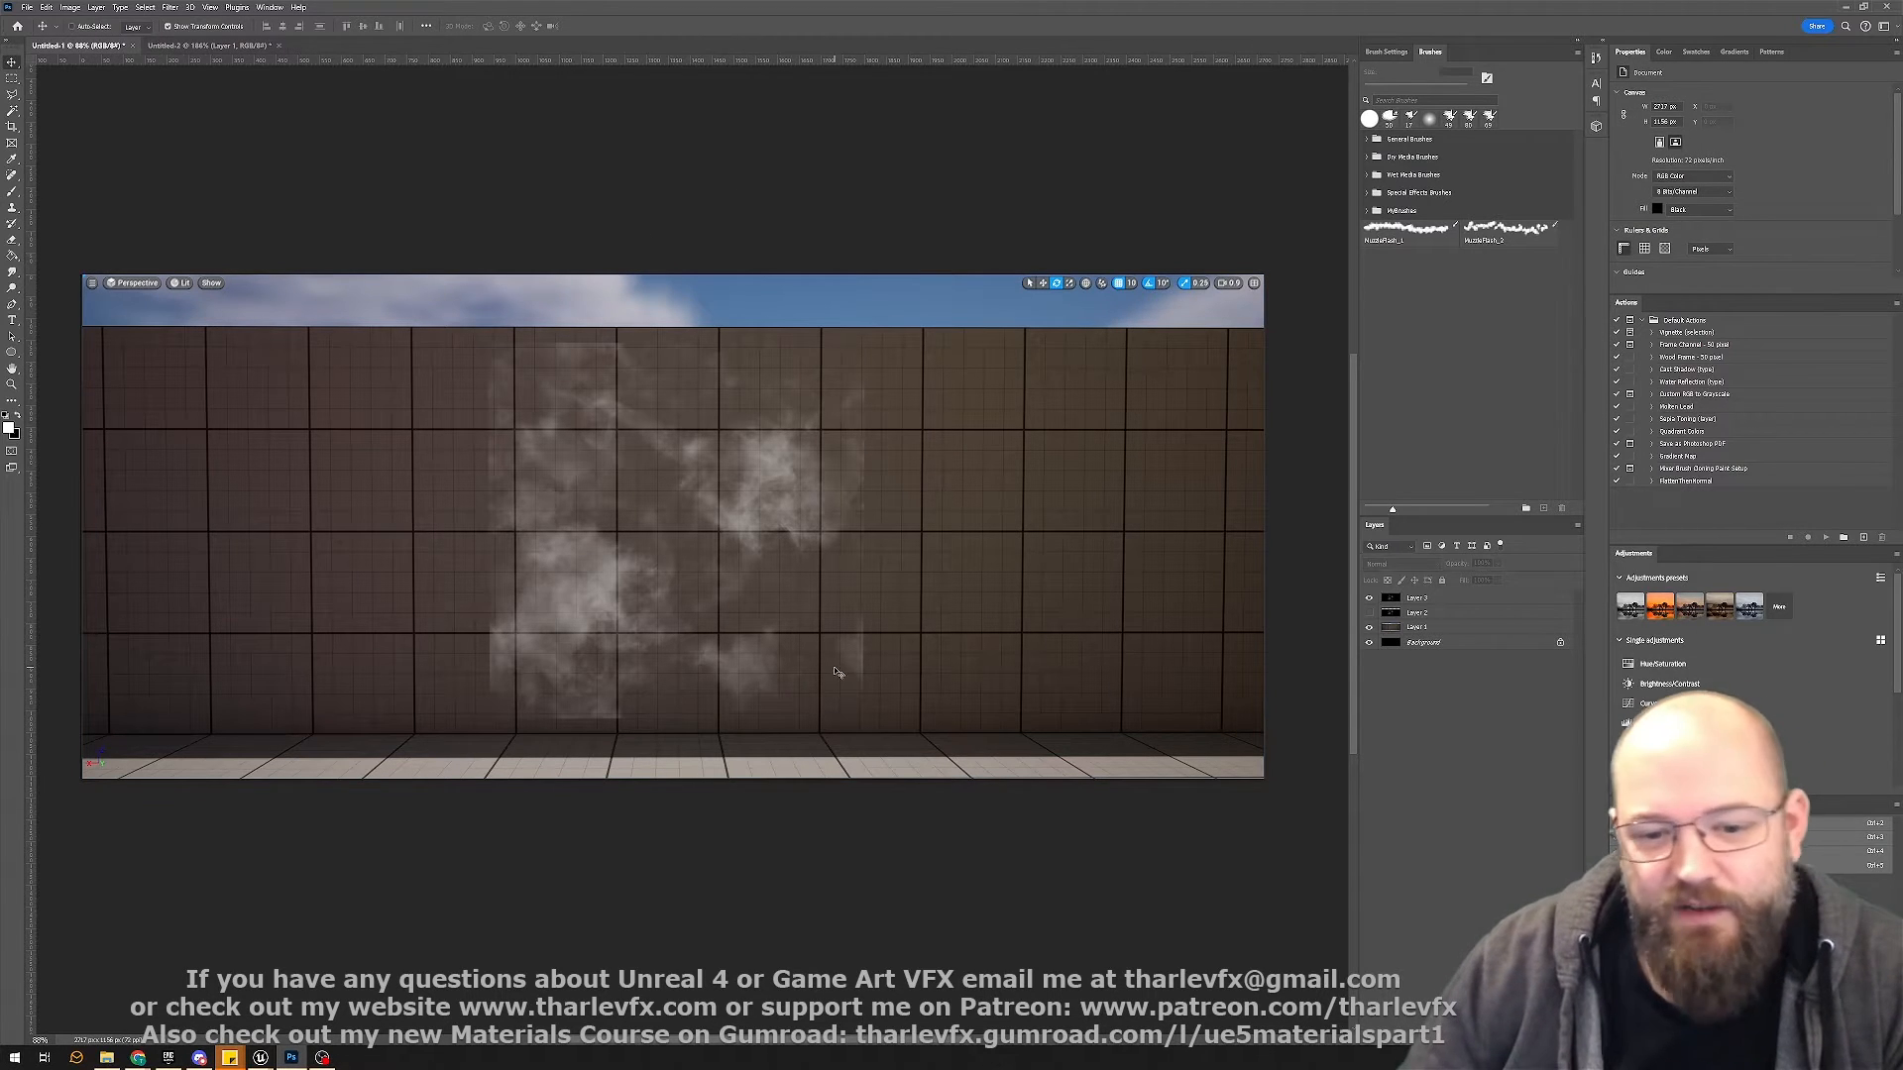
mouse_move(374, 786)
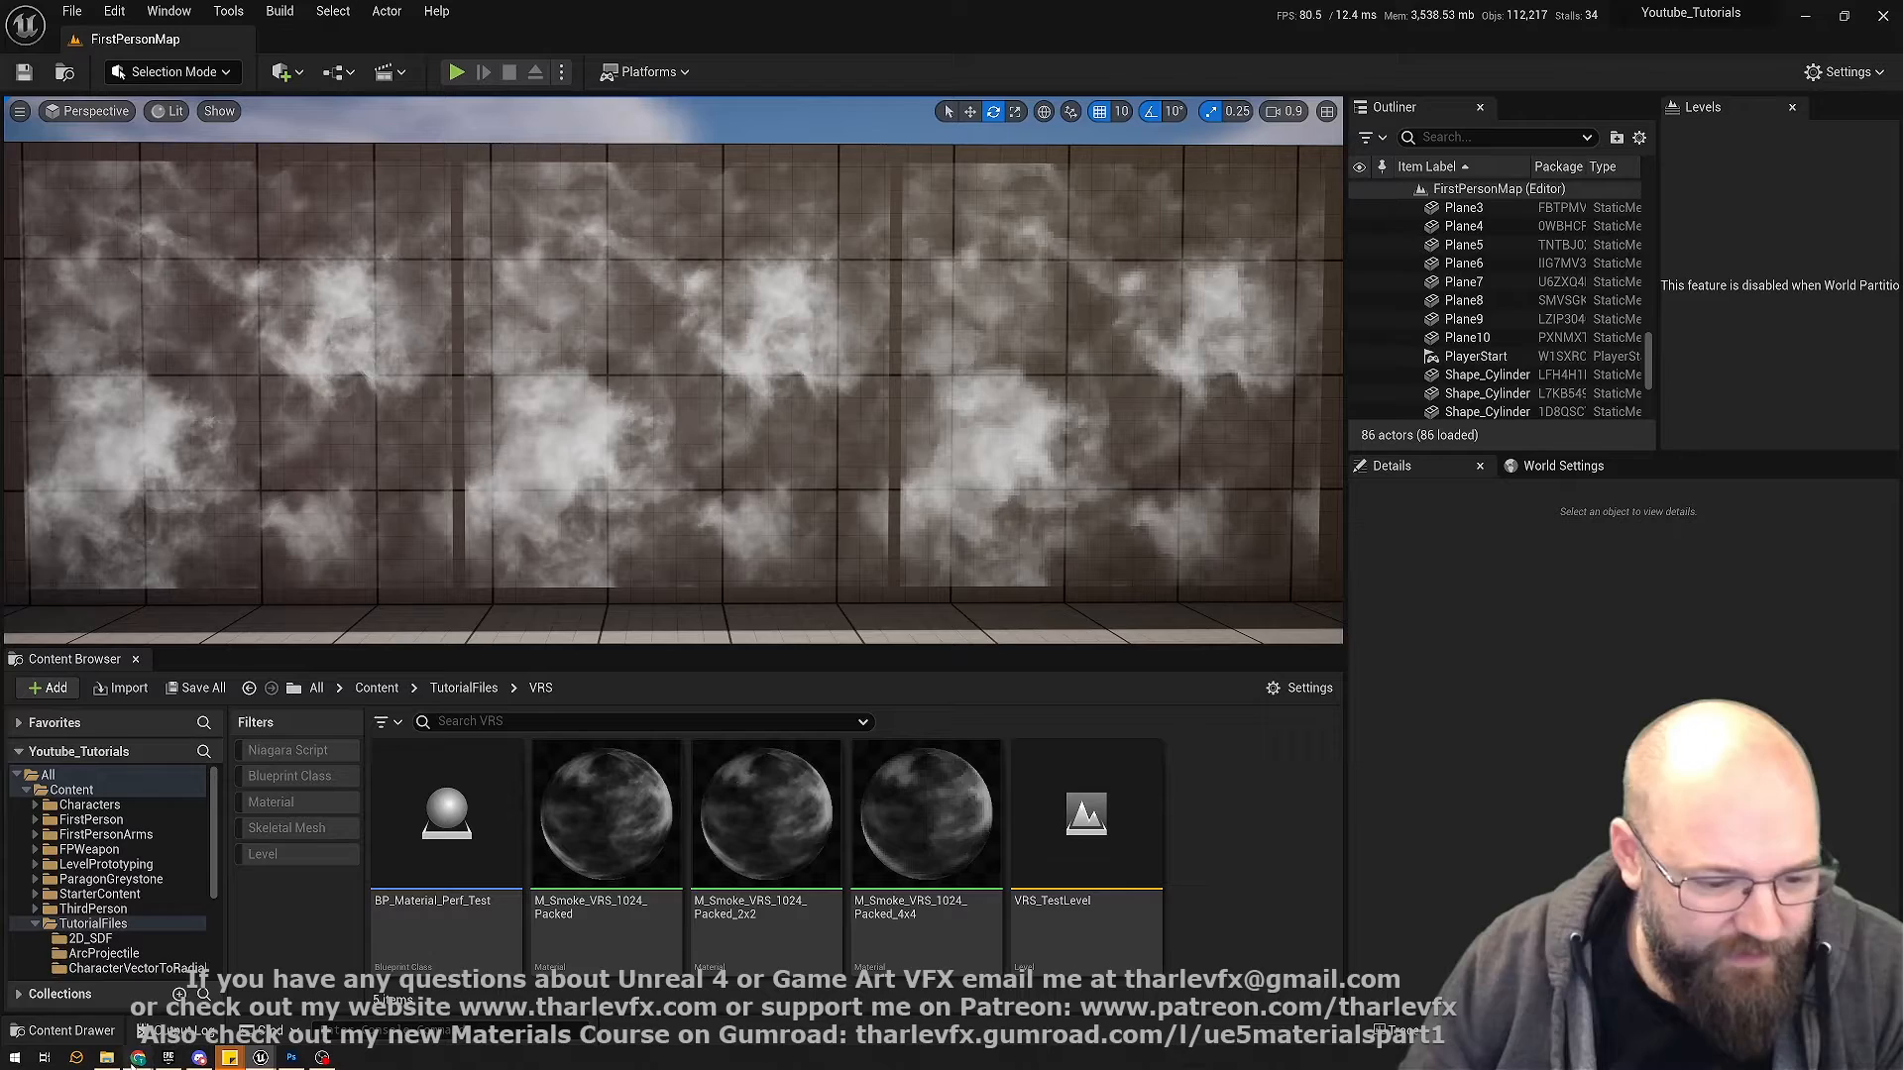
click(239, 12)
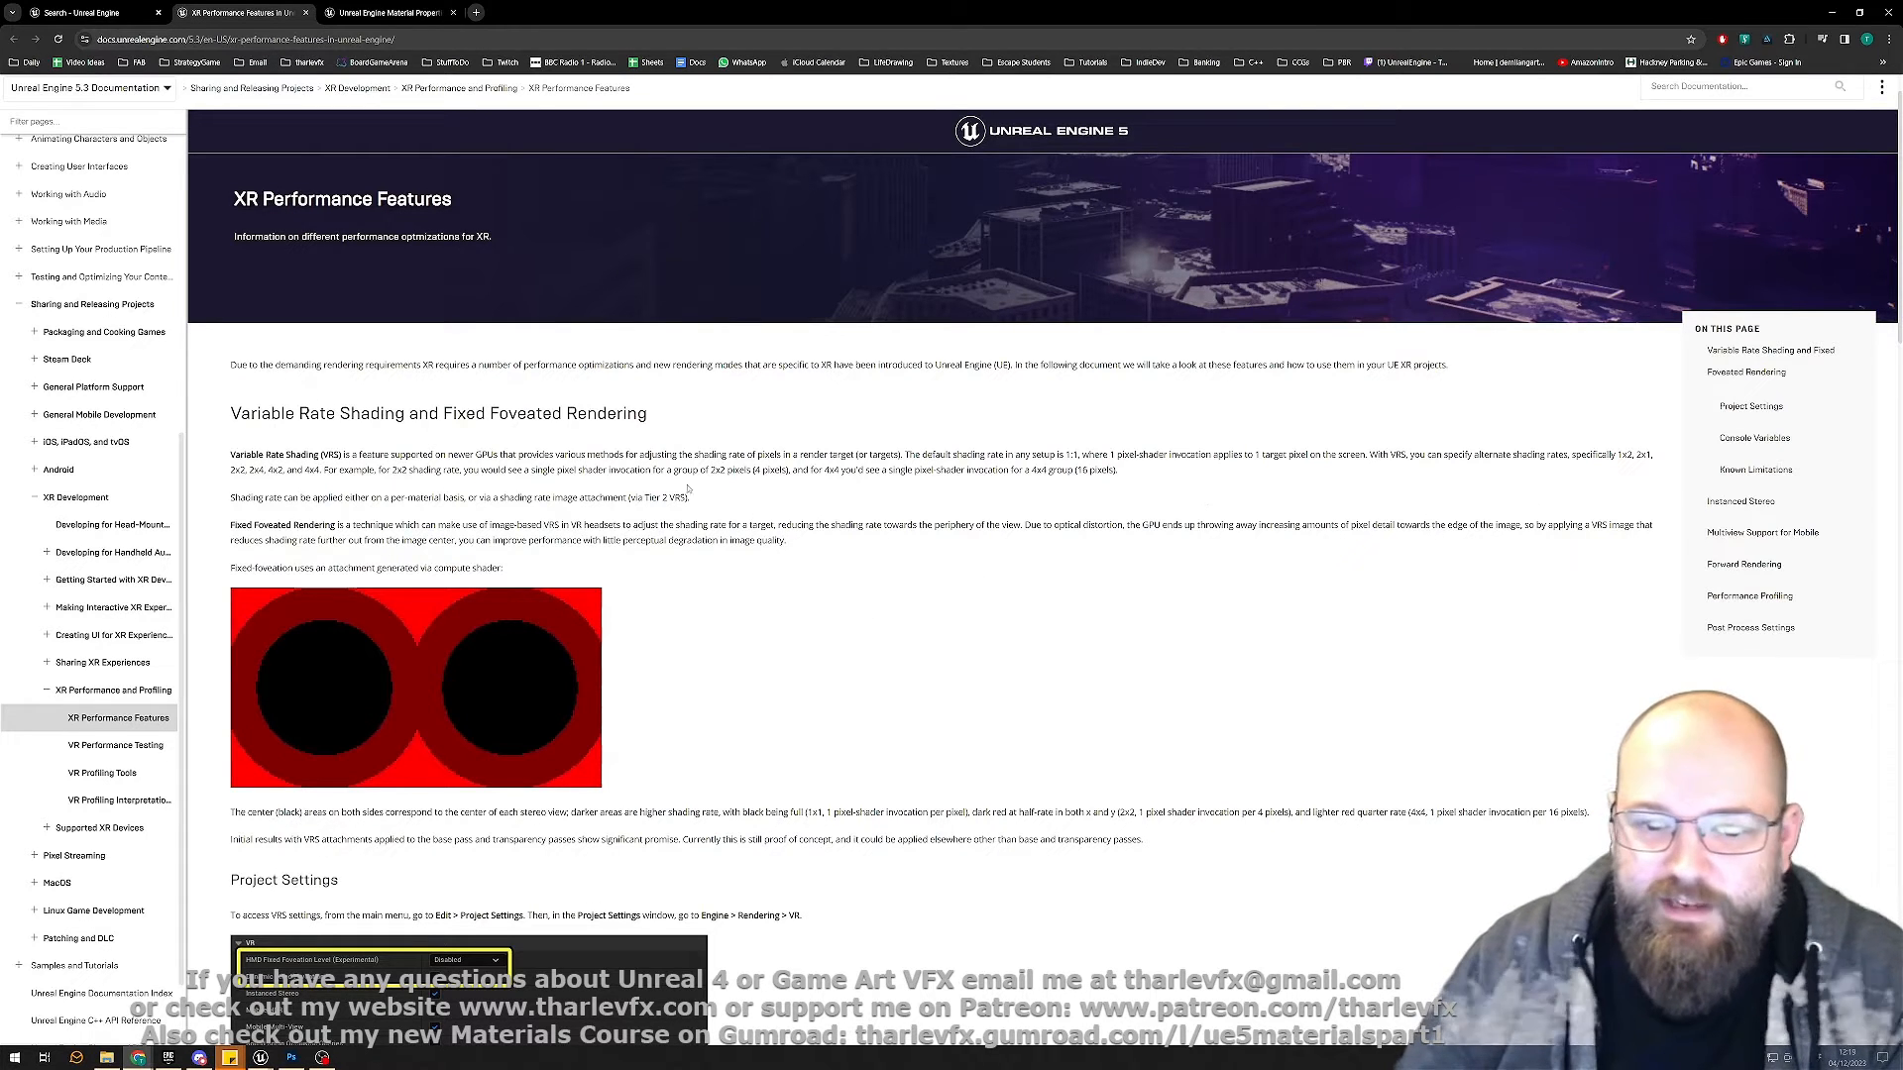
mouse_move(341, 664)
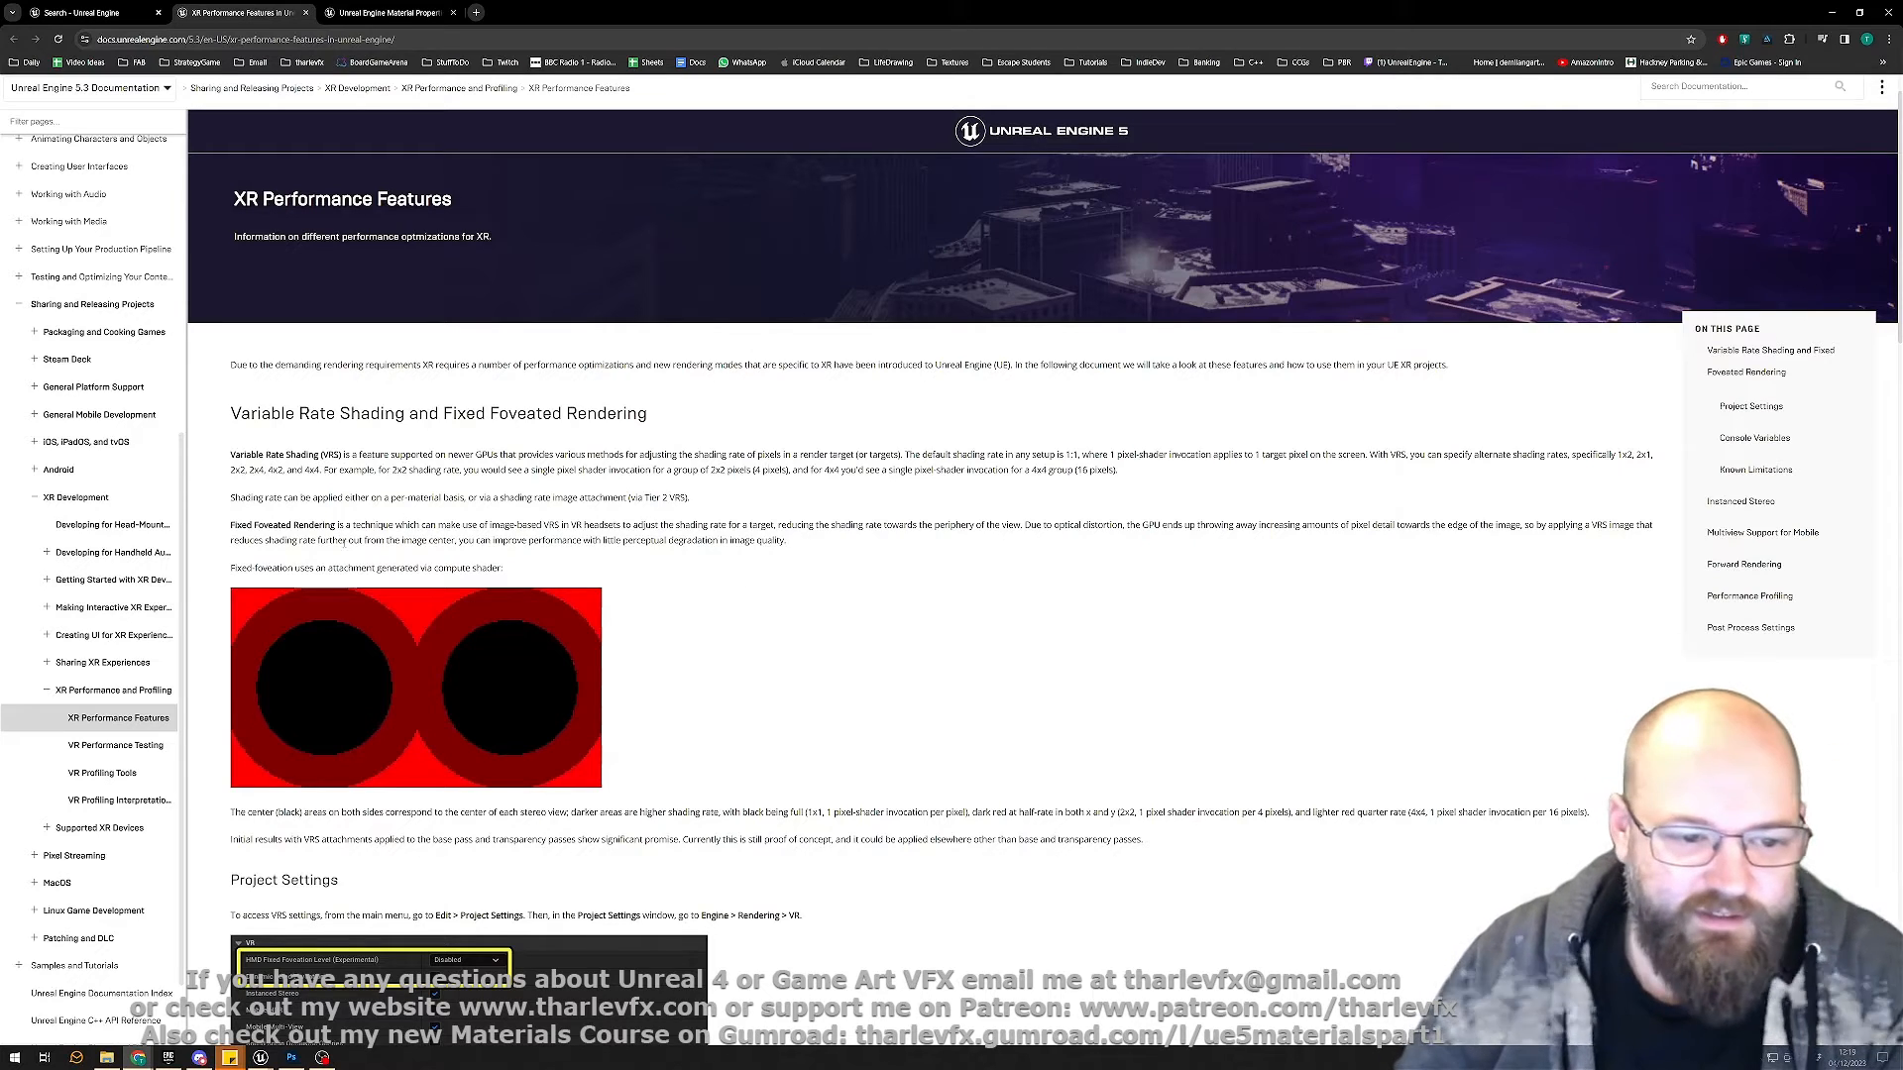
mouse_move(974, 653)
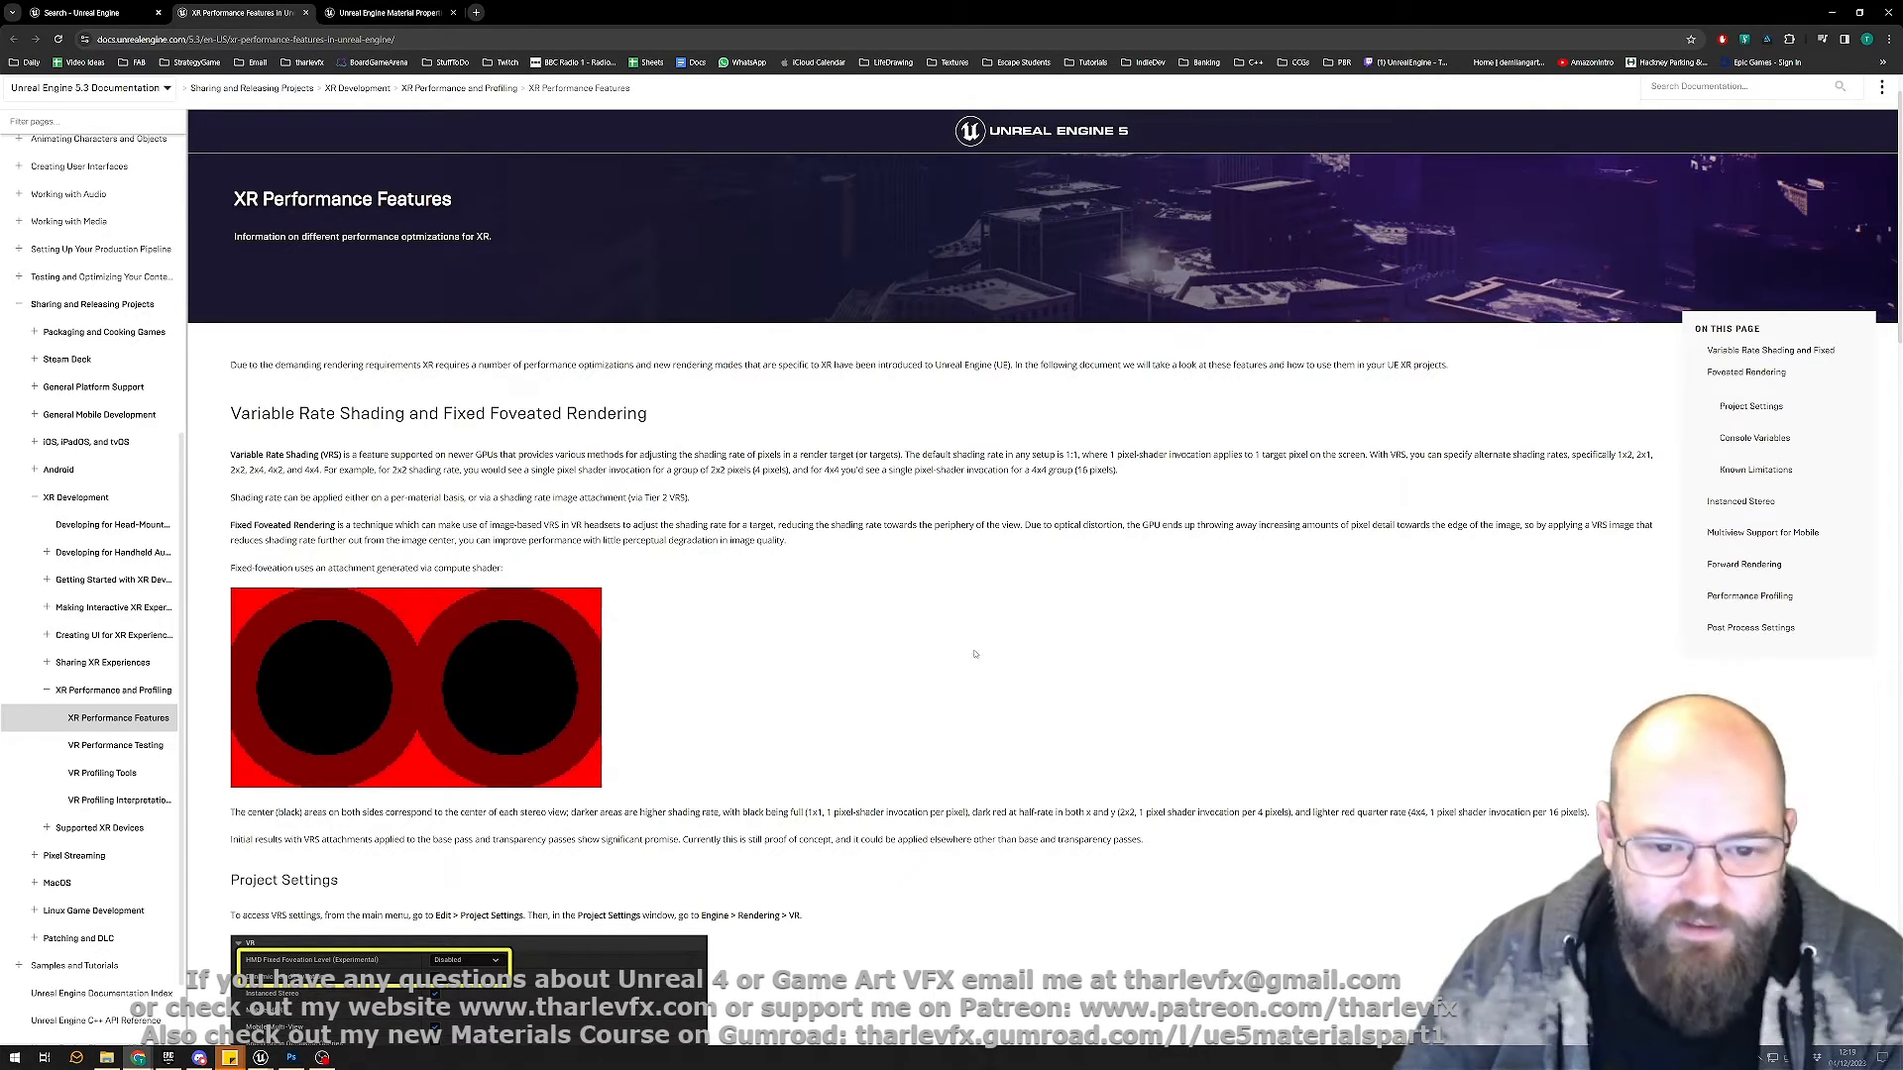
- Skim the XR Performance Features docs, then open M_Smoke_VRS_1024_Packed in the material editor
scroll(down, 3)
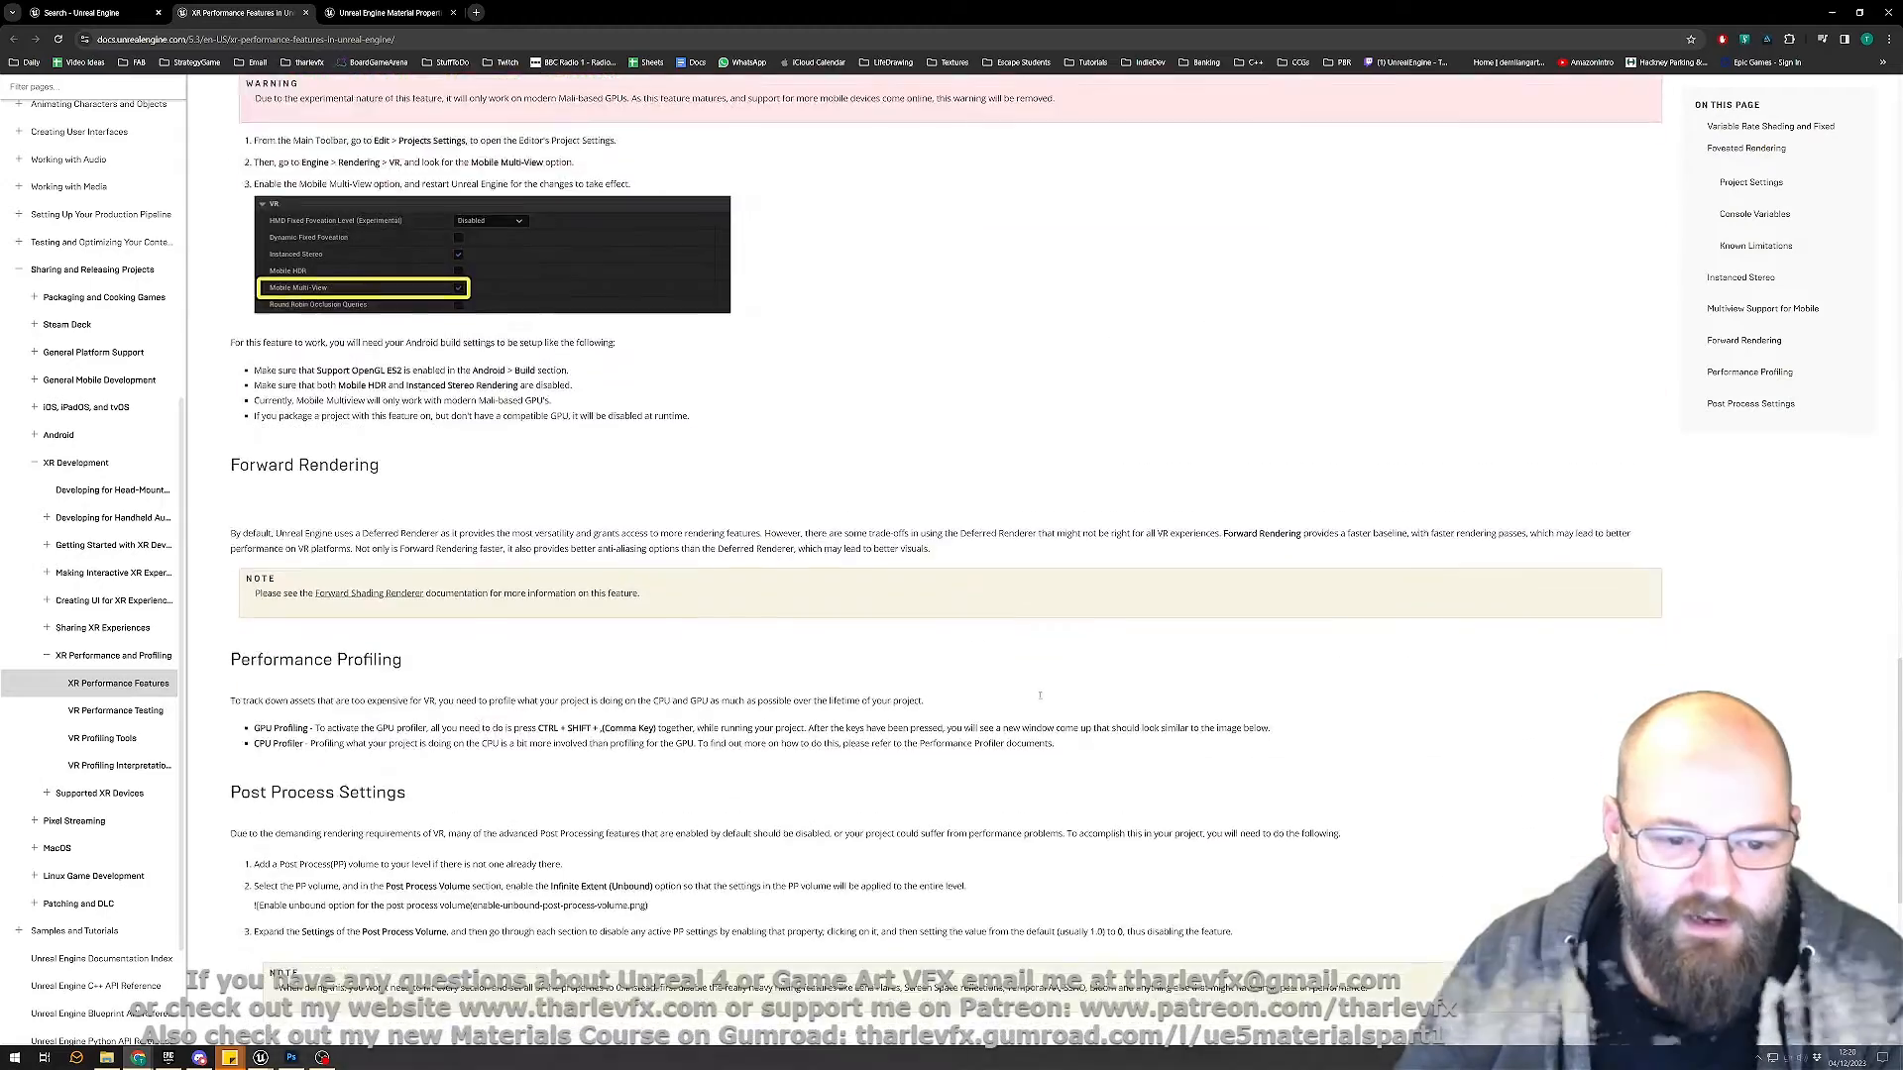
scroll(down, 3)
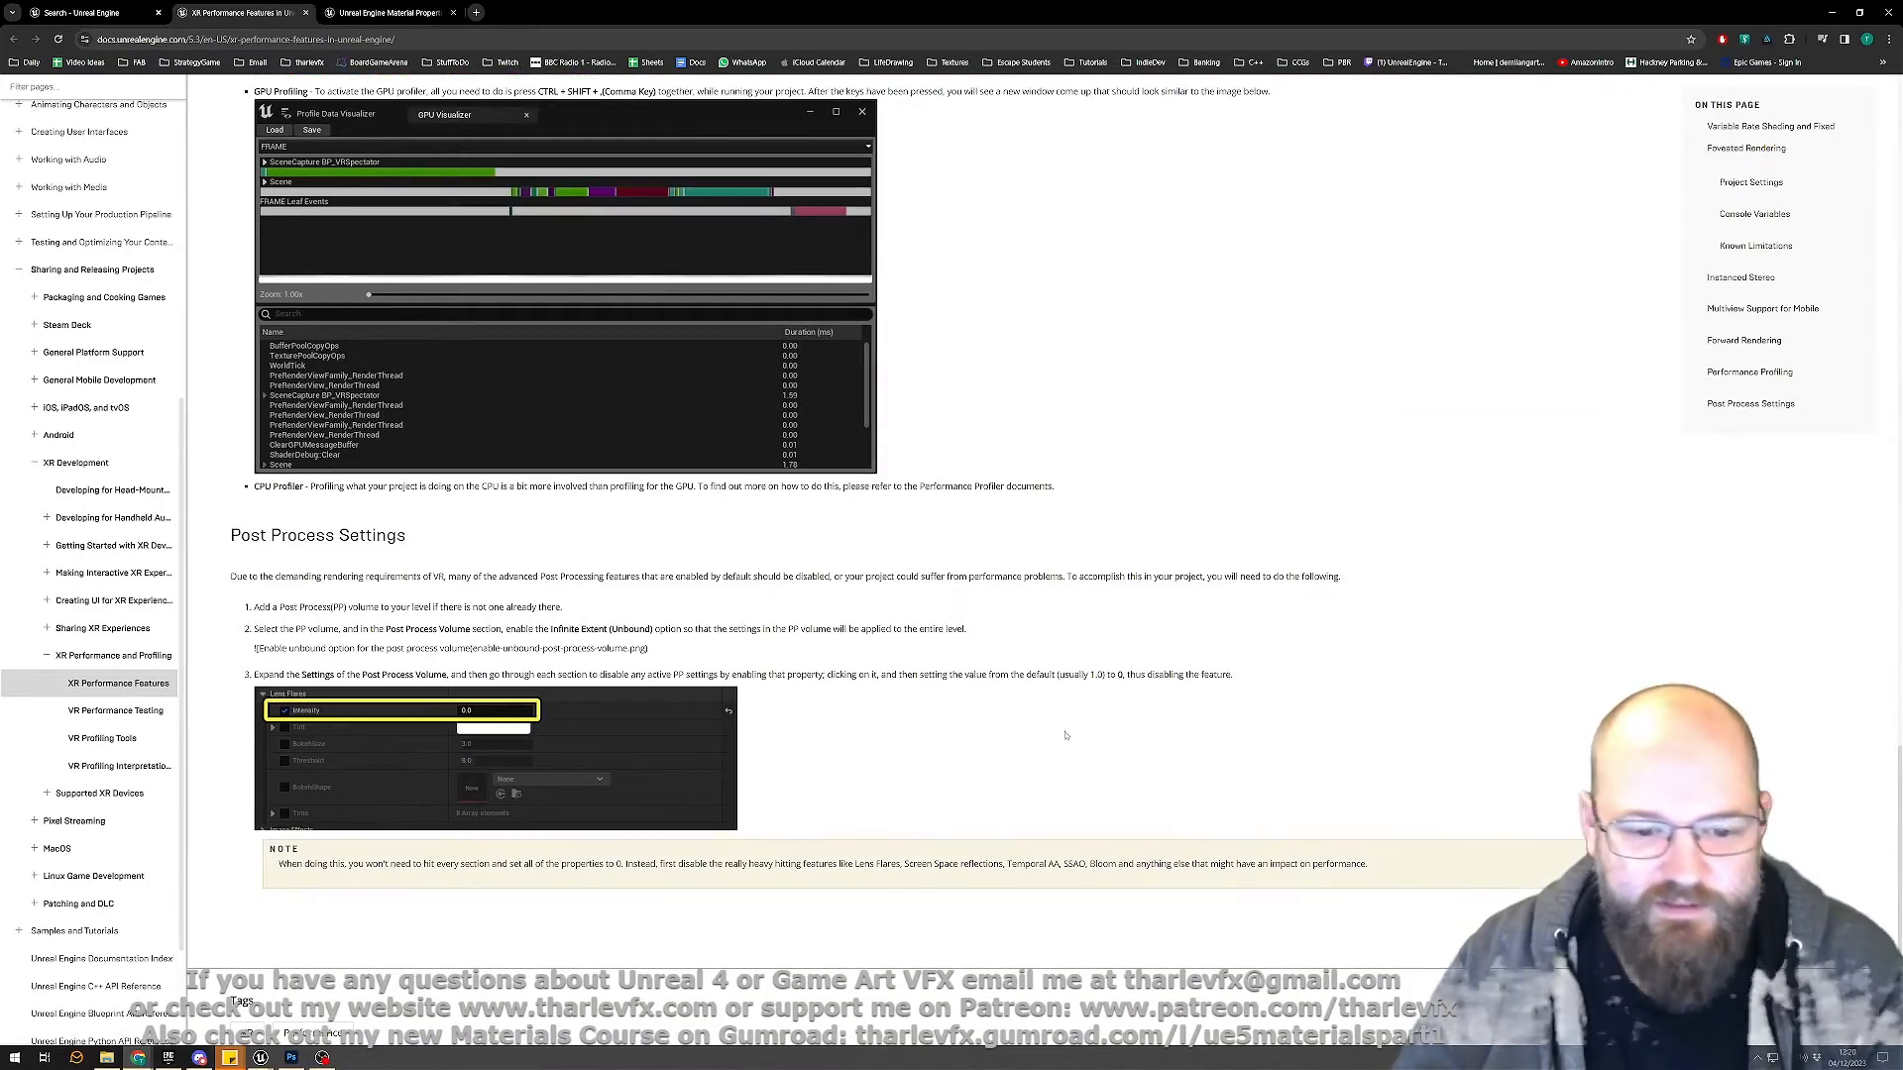
scroll(up, 3)
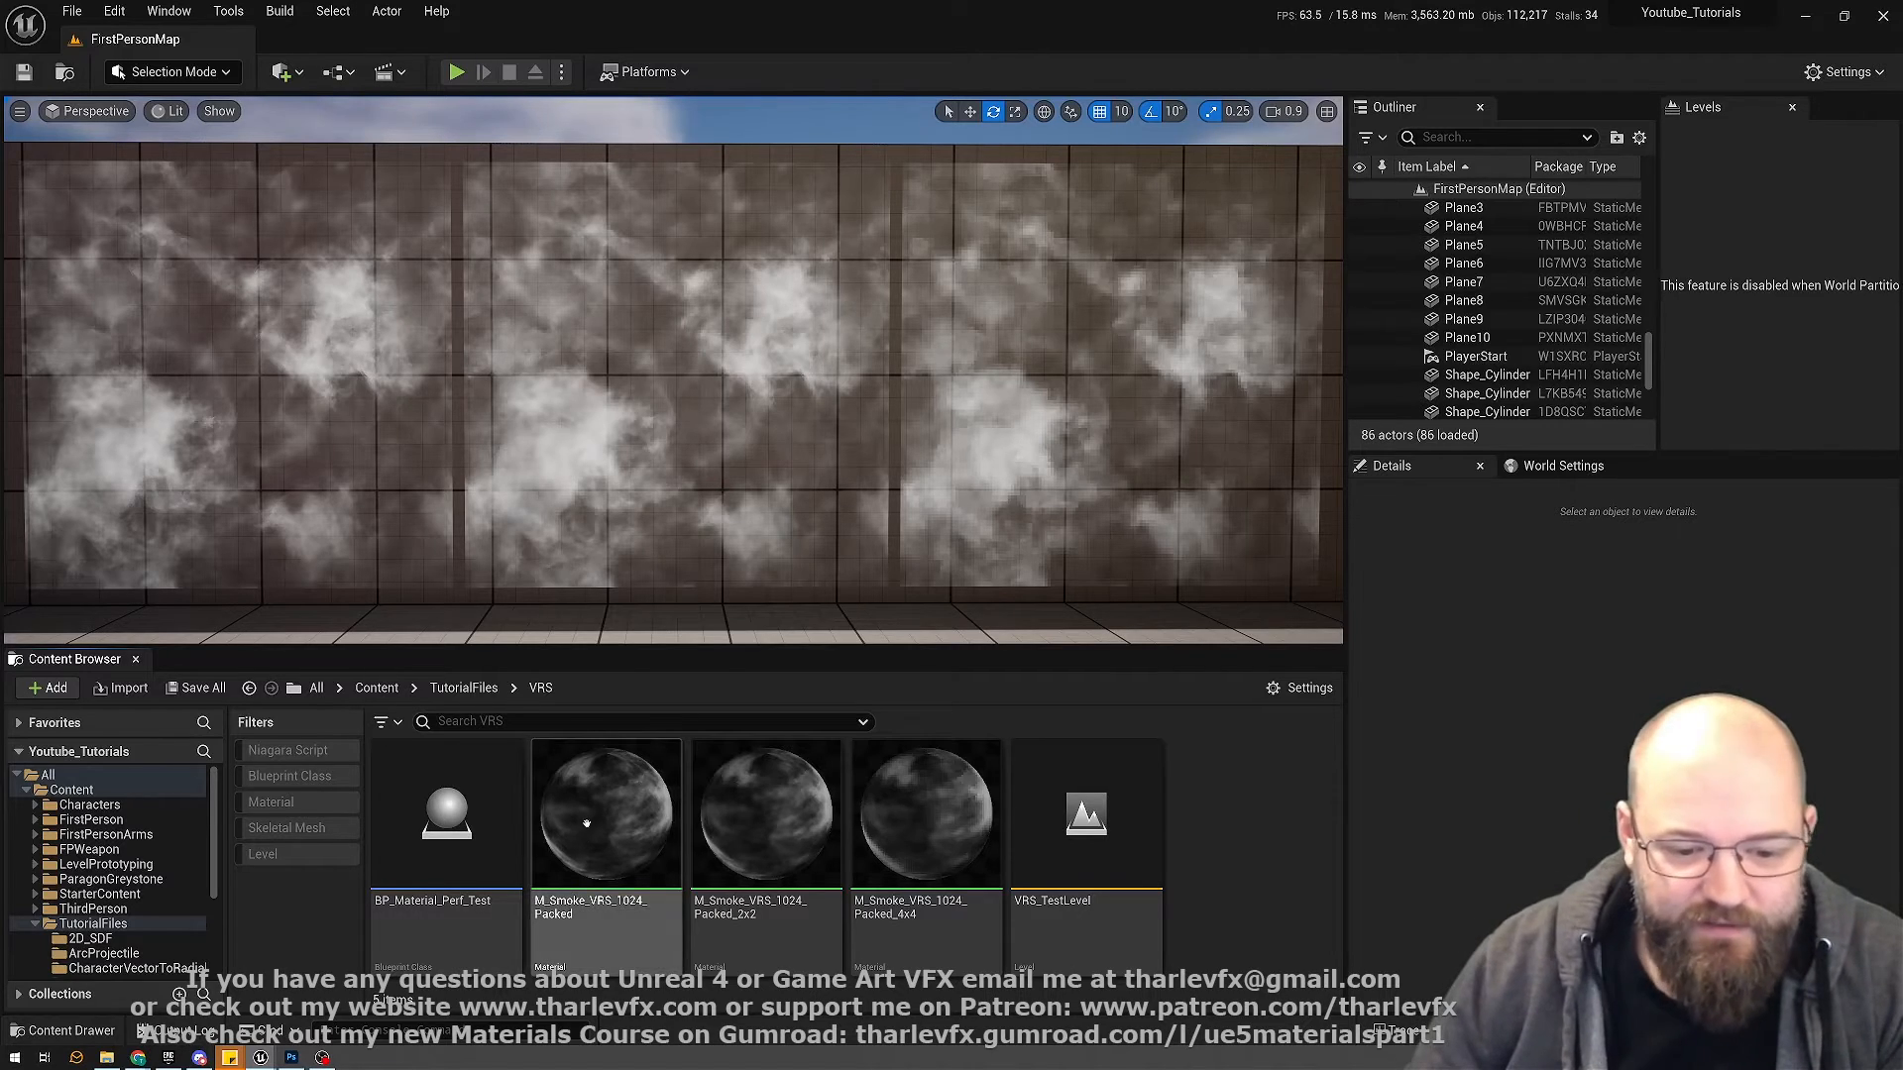
double_click(605, 810)
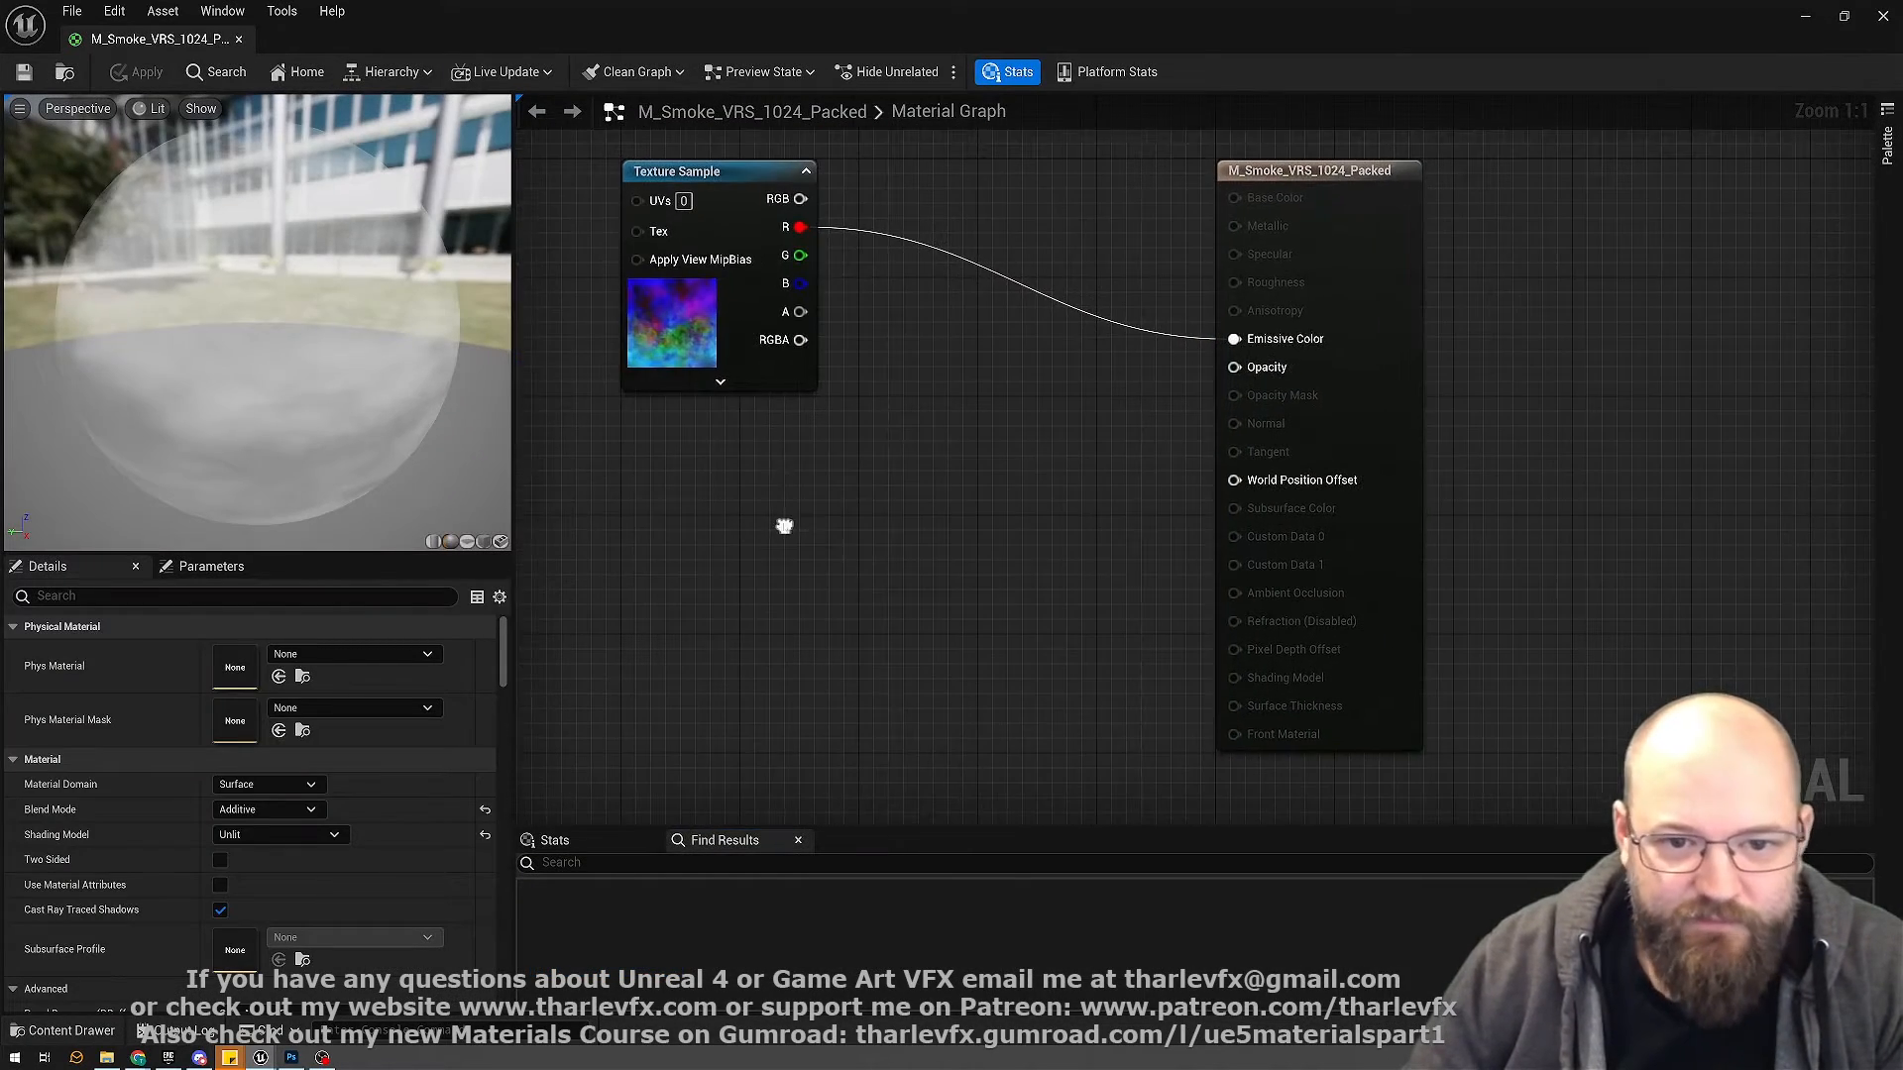
mouse_move(825, 254)
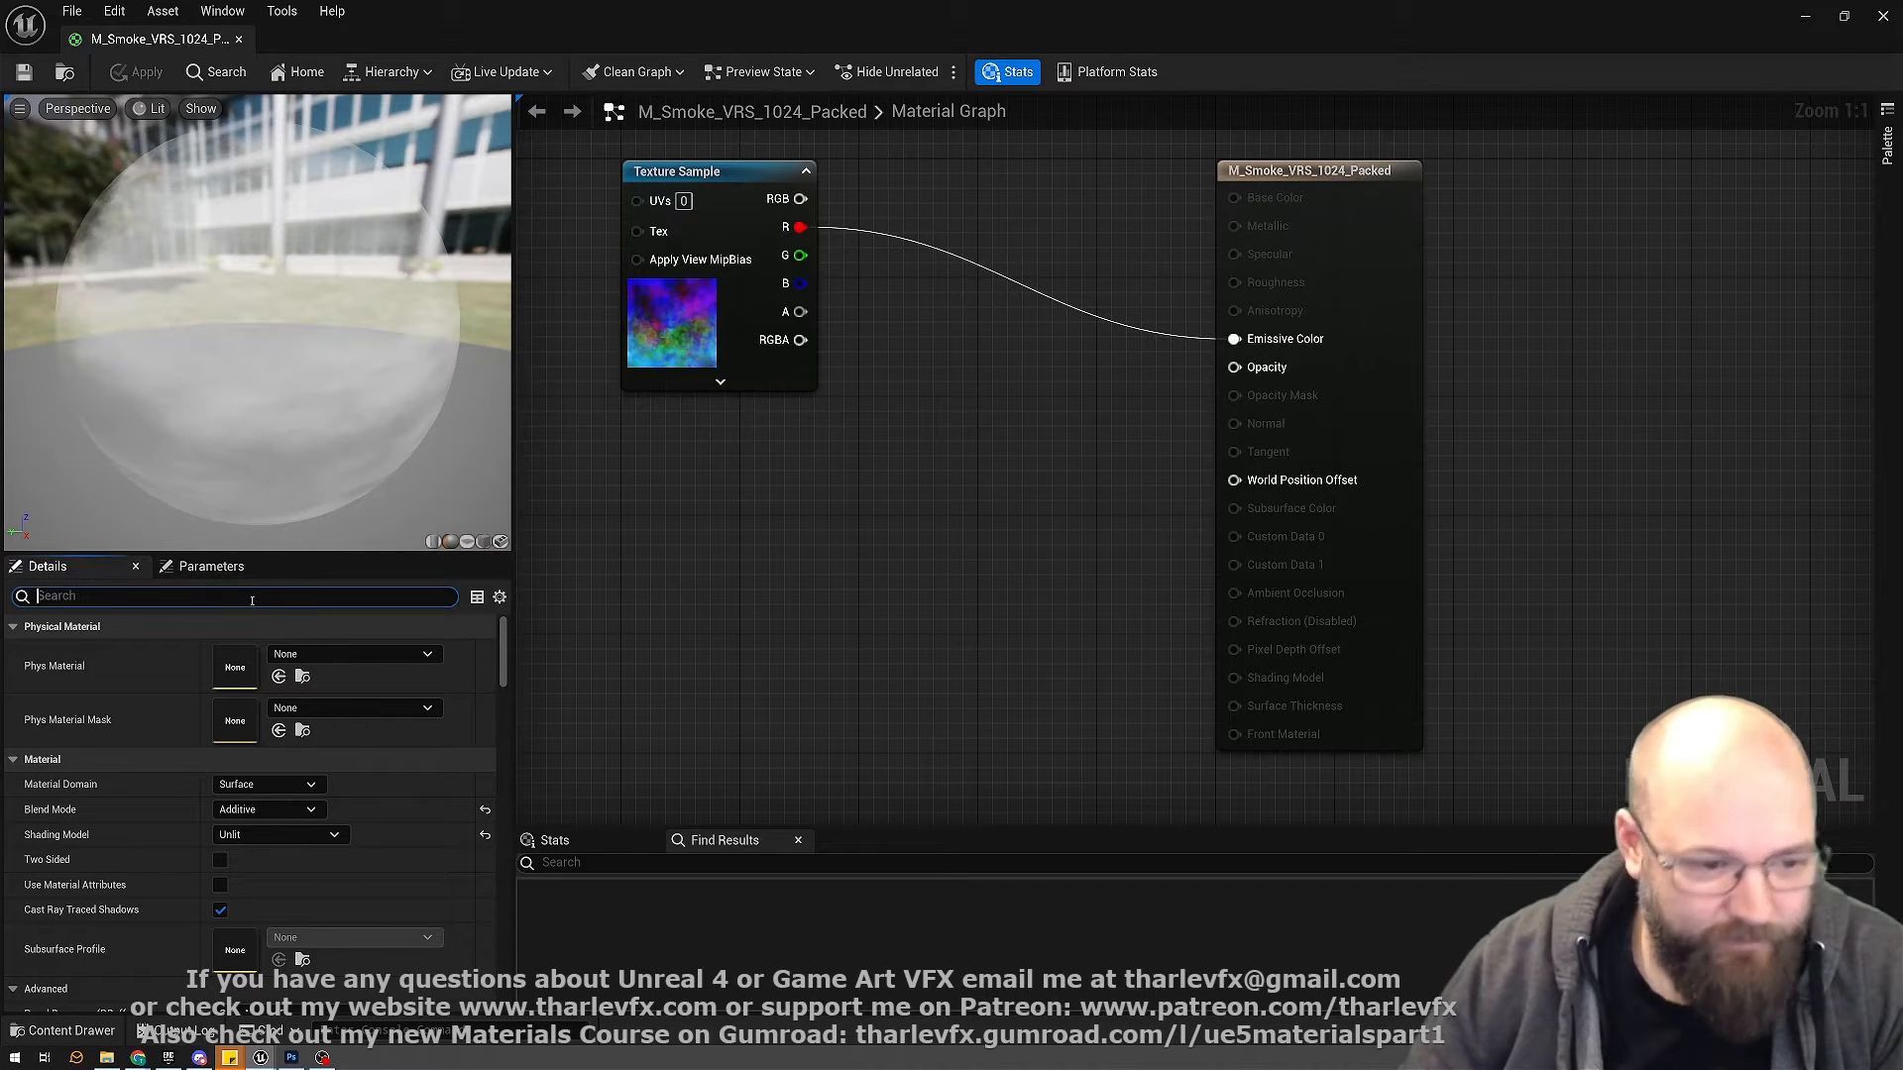
- Search Details for 'rate' and browse the Shading Rate options, keeping it at 1x1
text(rate)
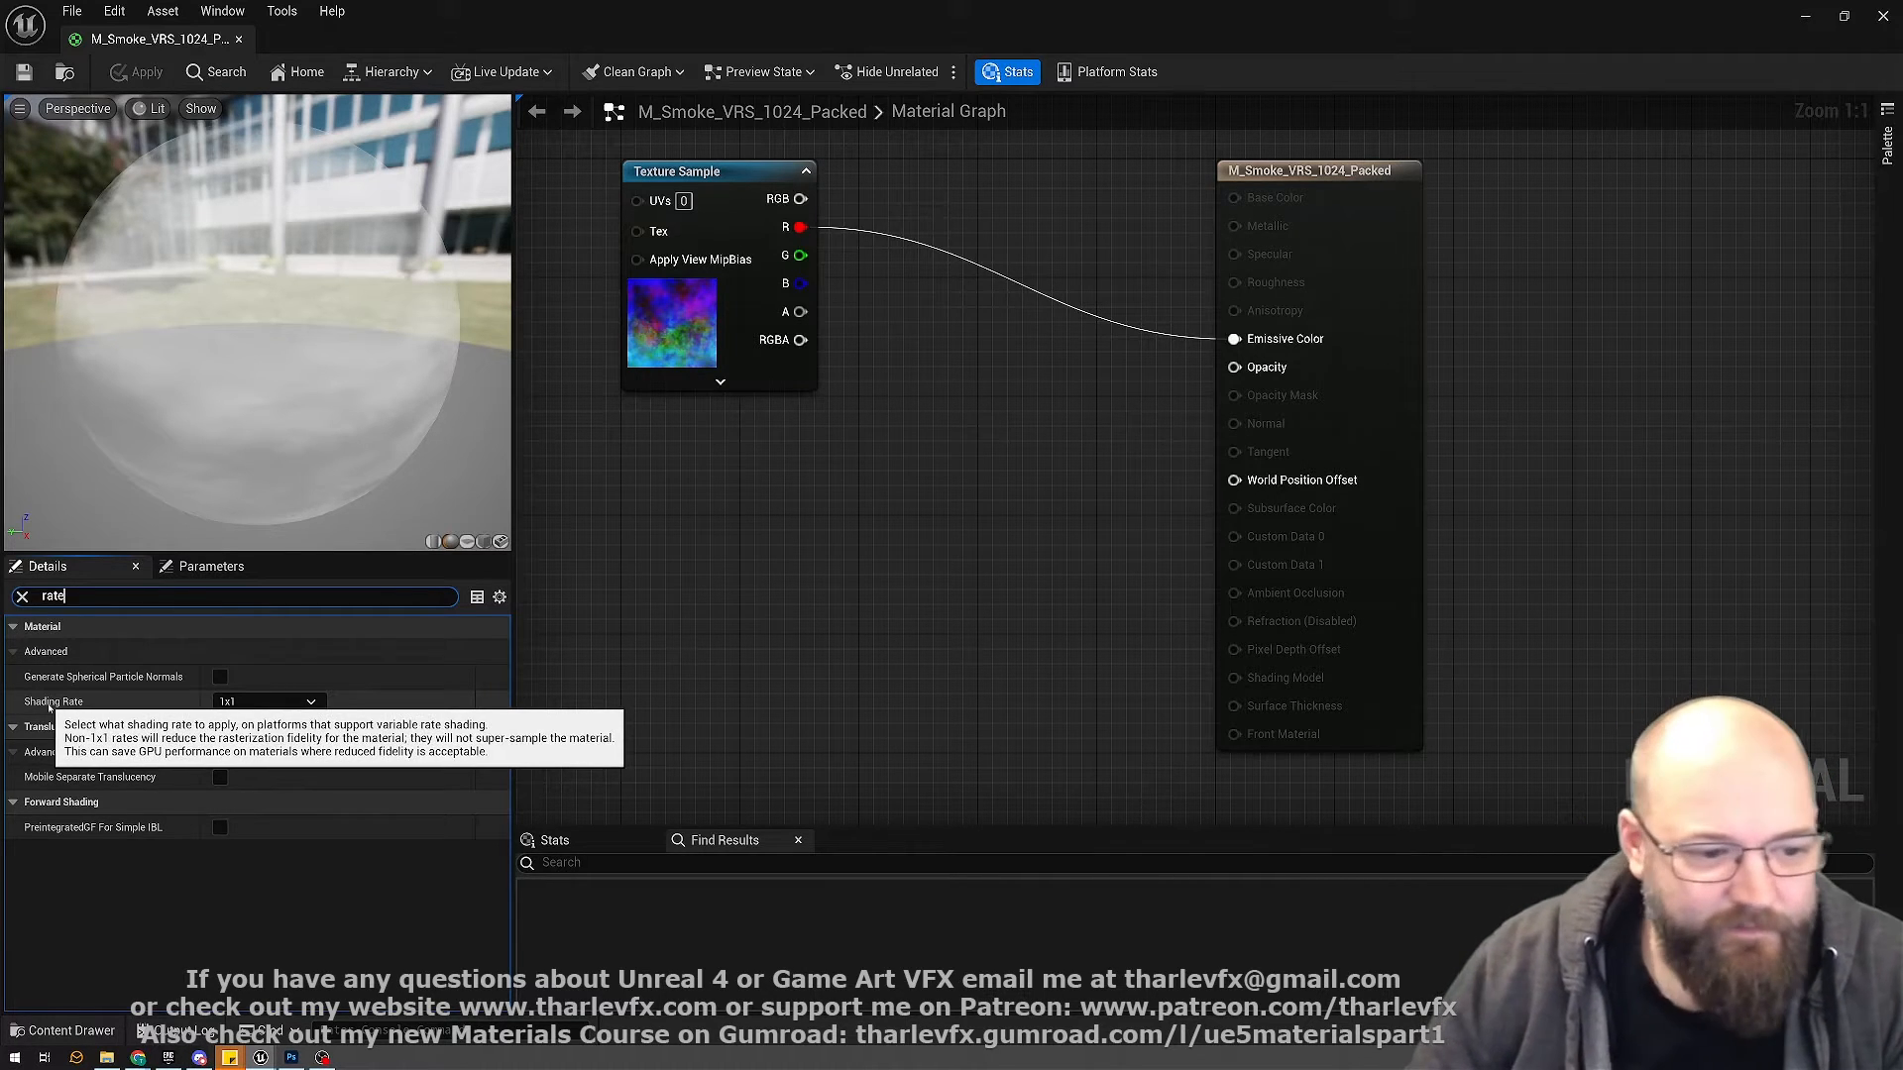
mouse_move(91, 701)
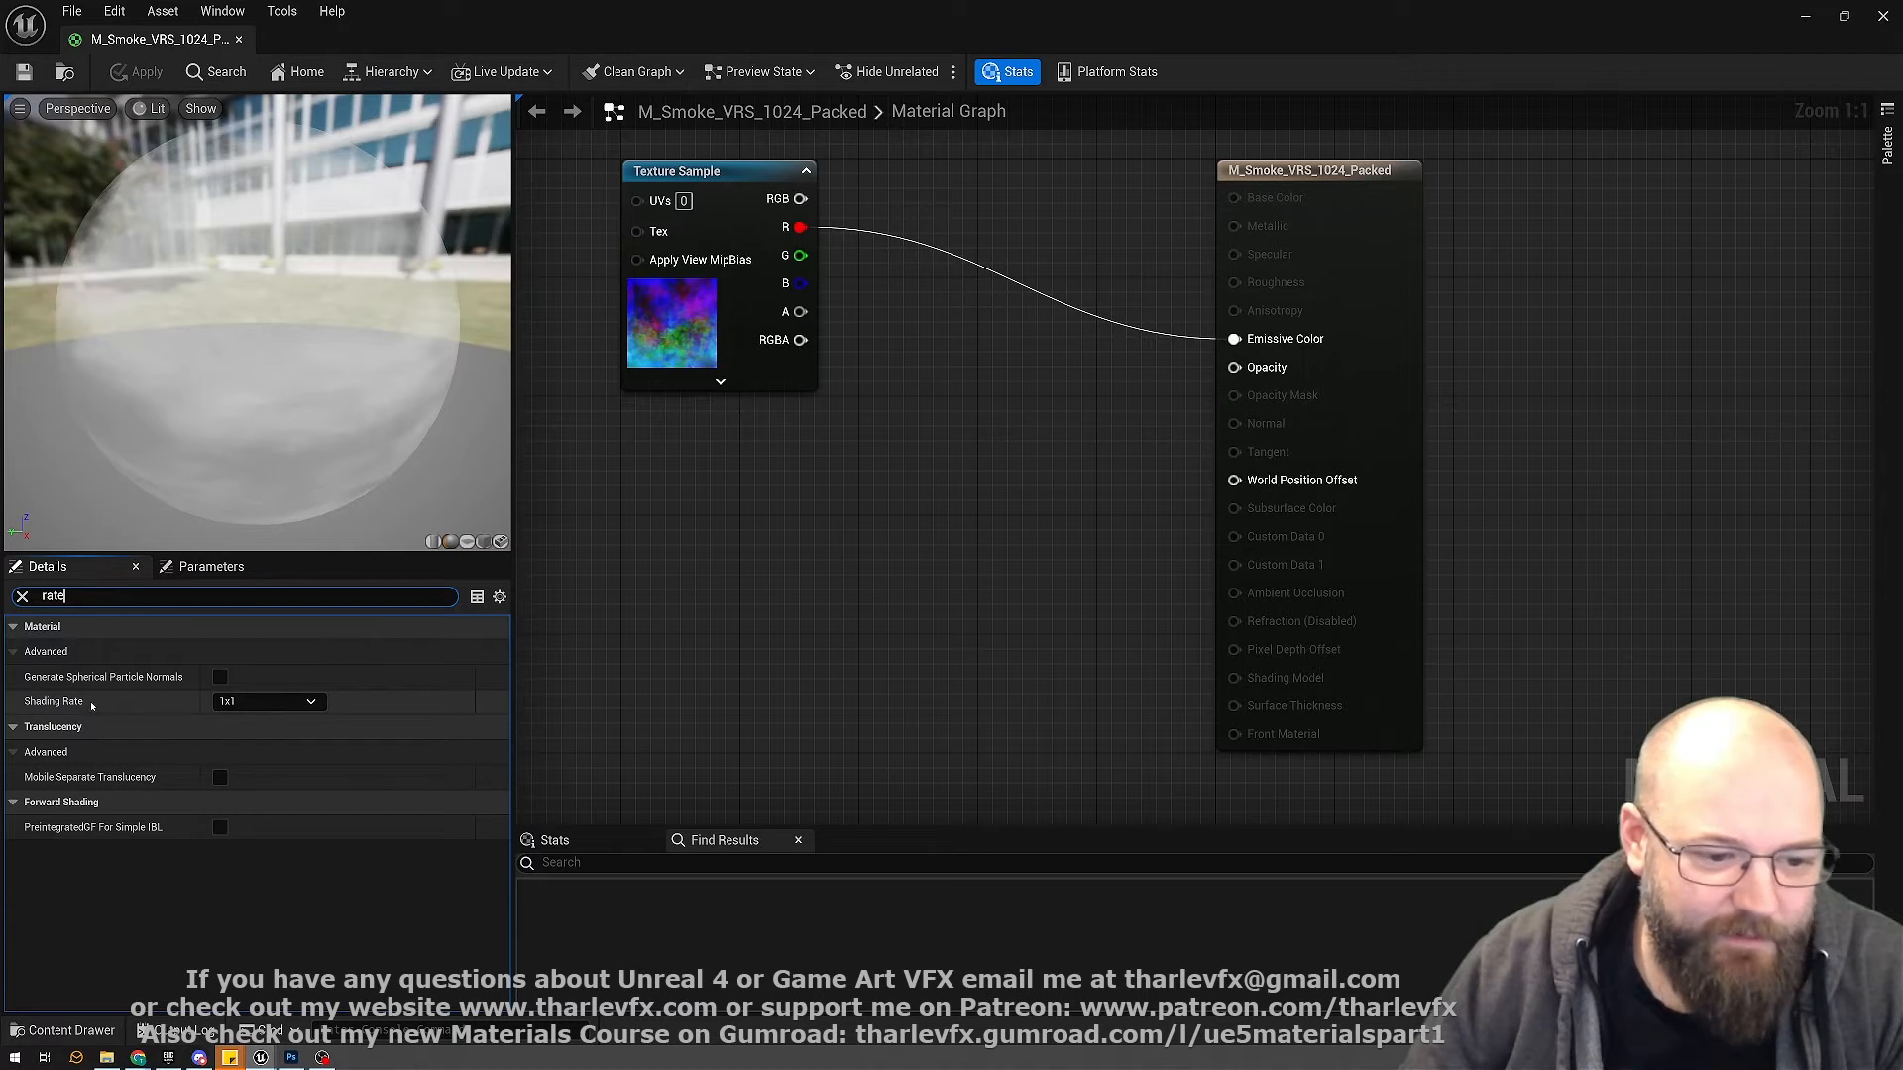
click(267, 702)
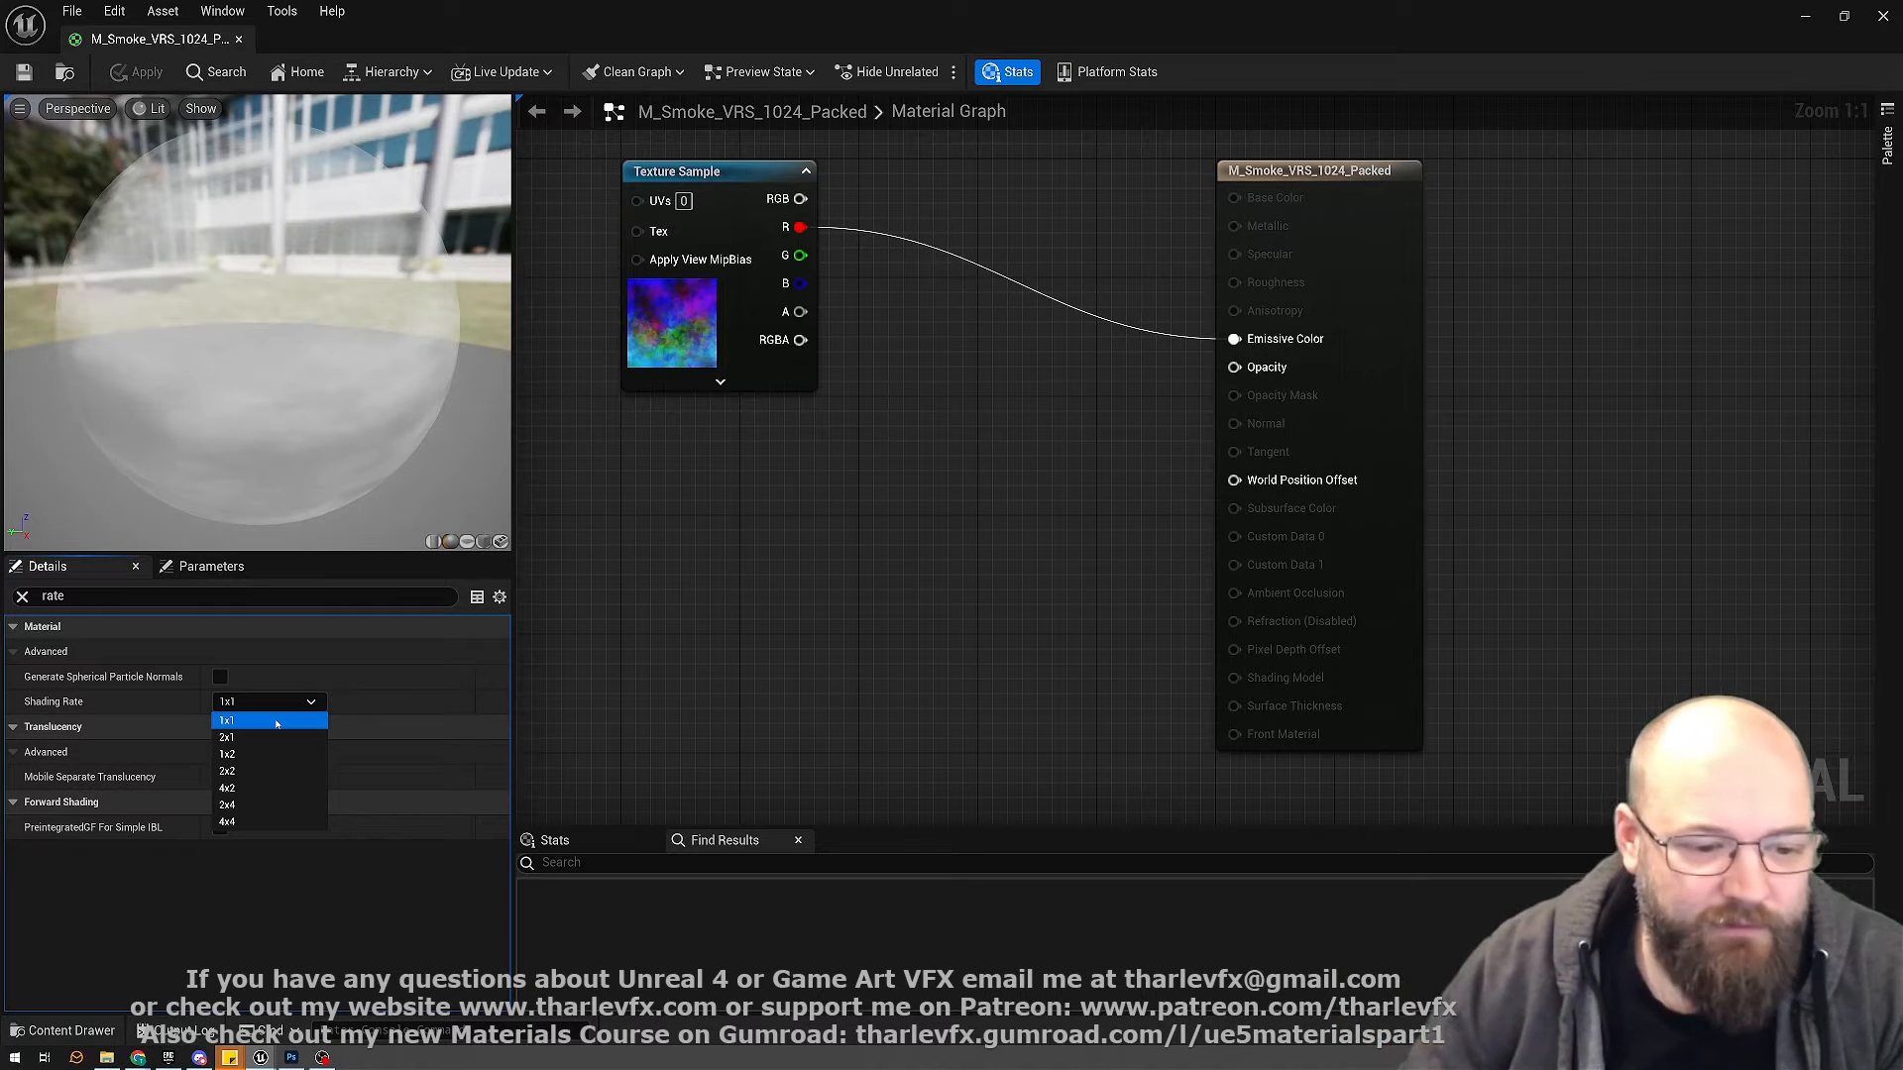
mouse_move(268, 771)
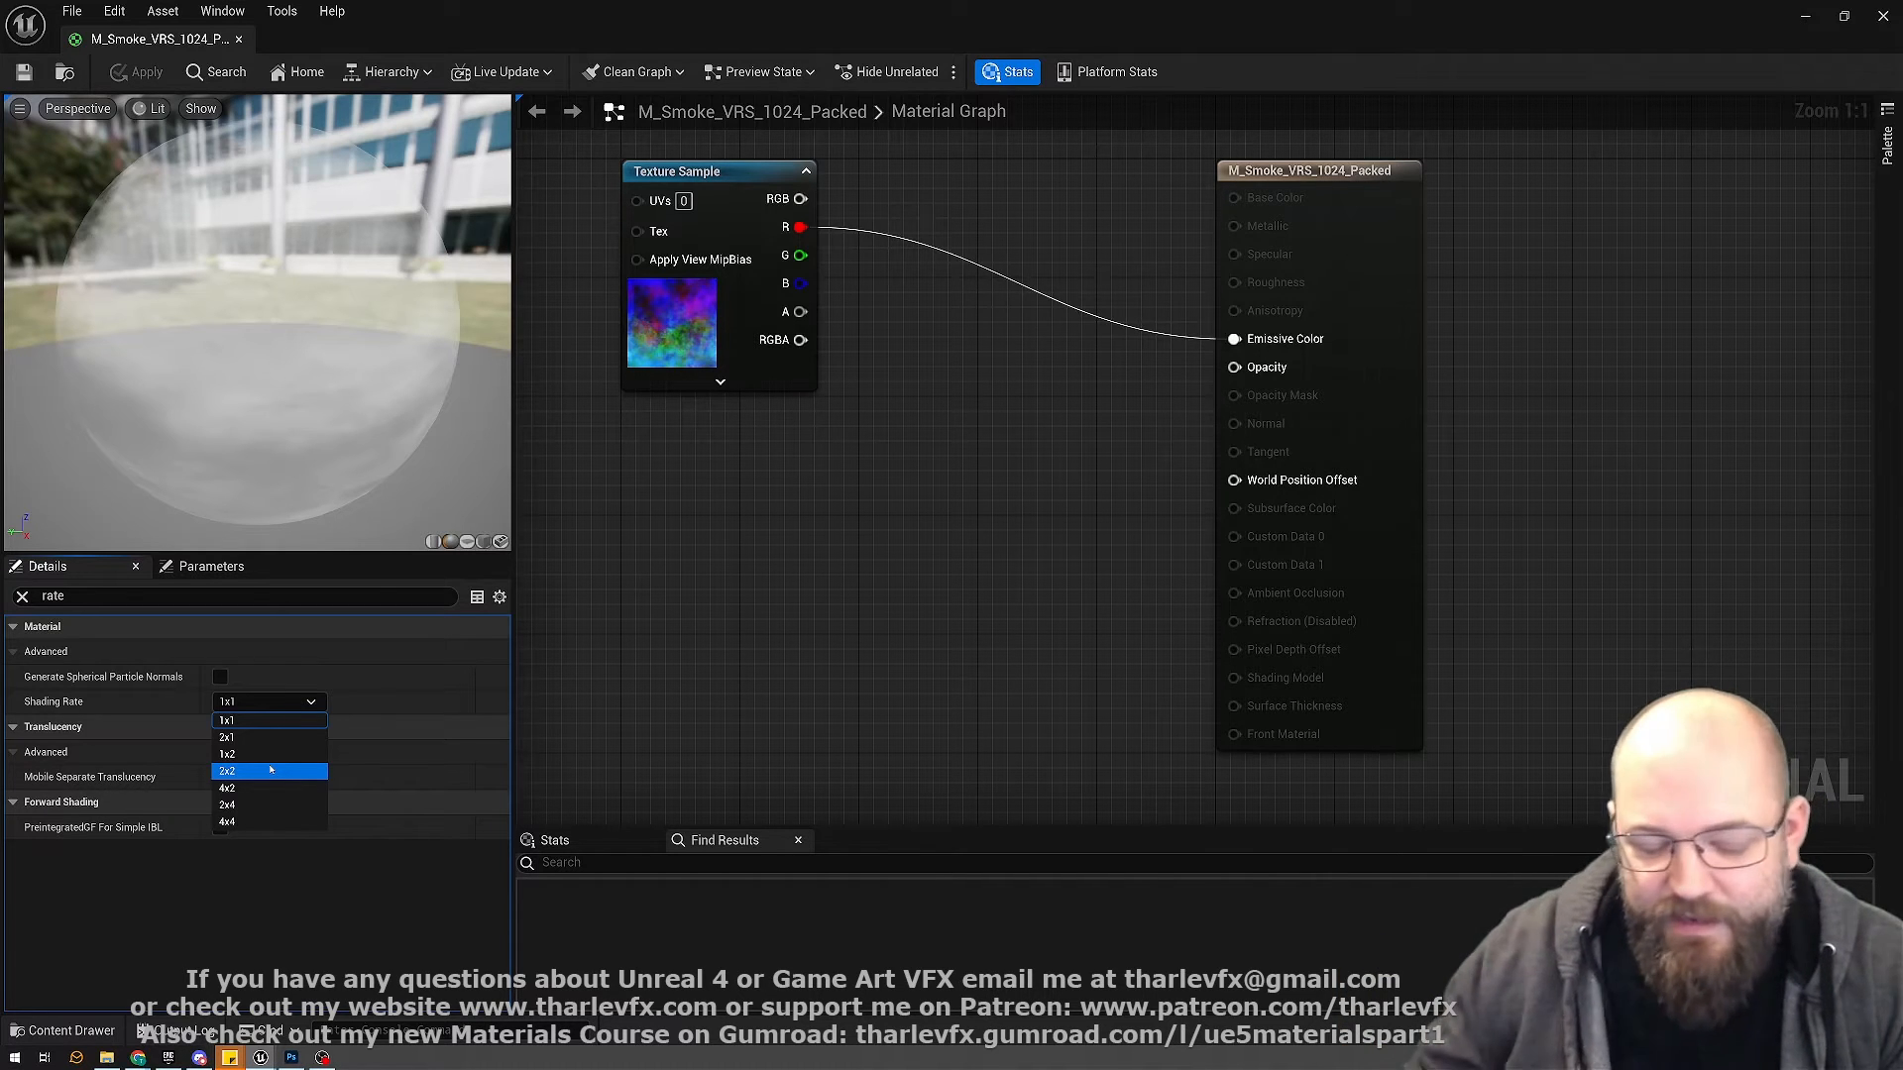
mouse_move(270, 822)
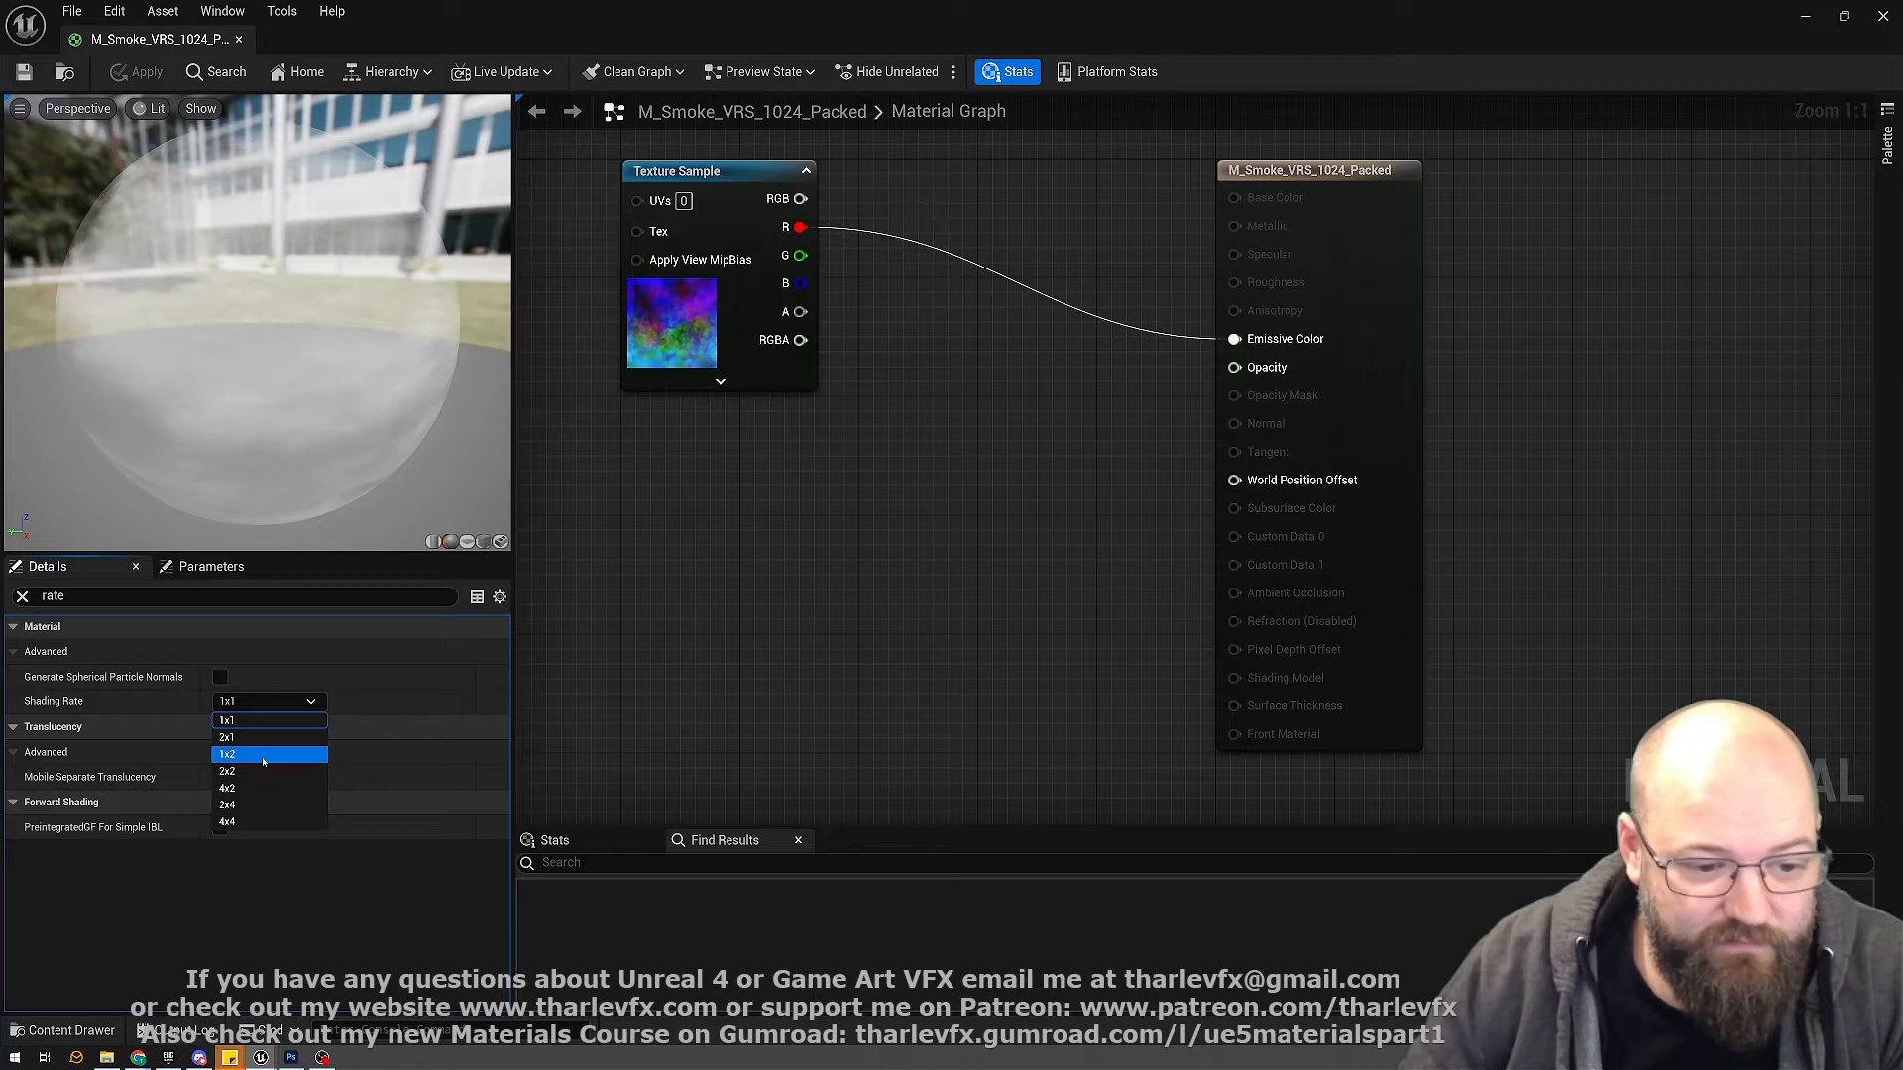
mouse_move(270, 737)
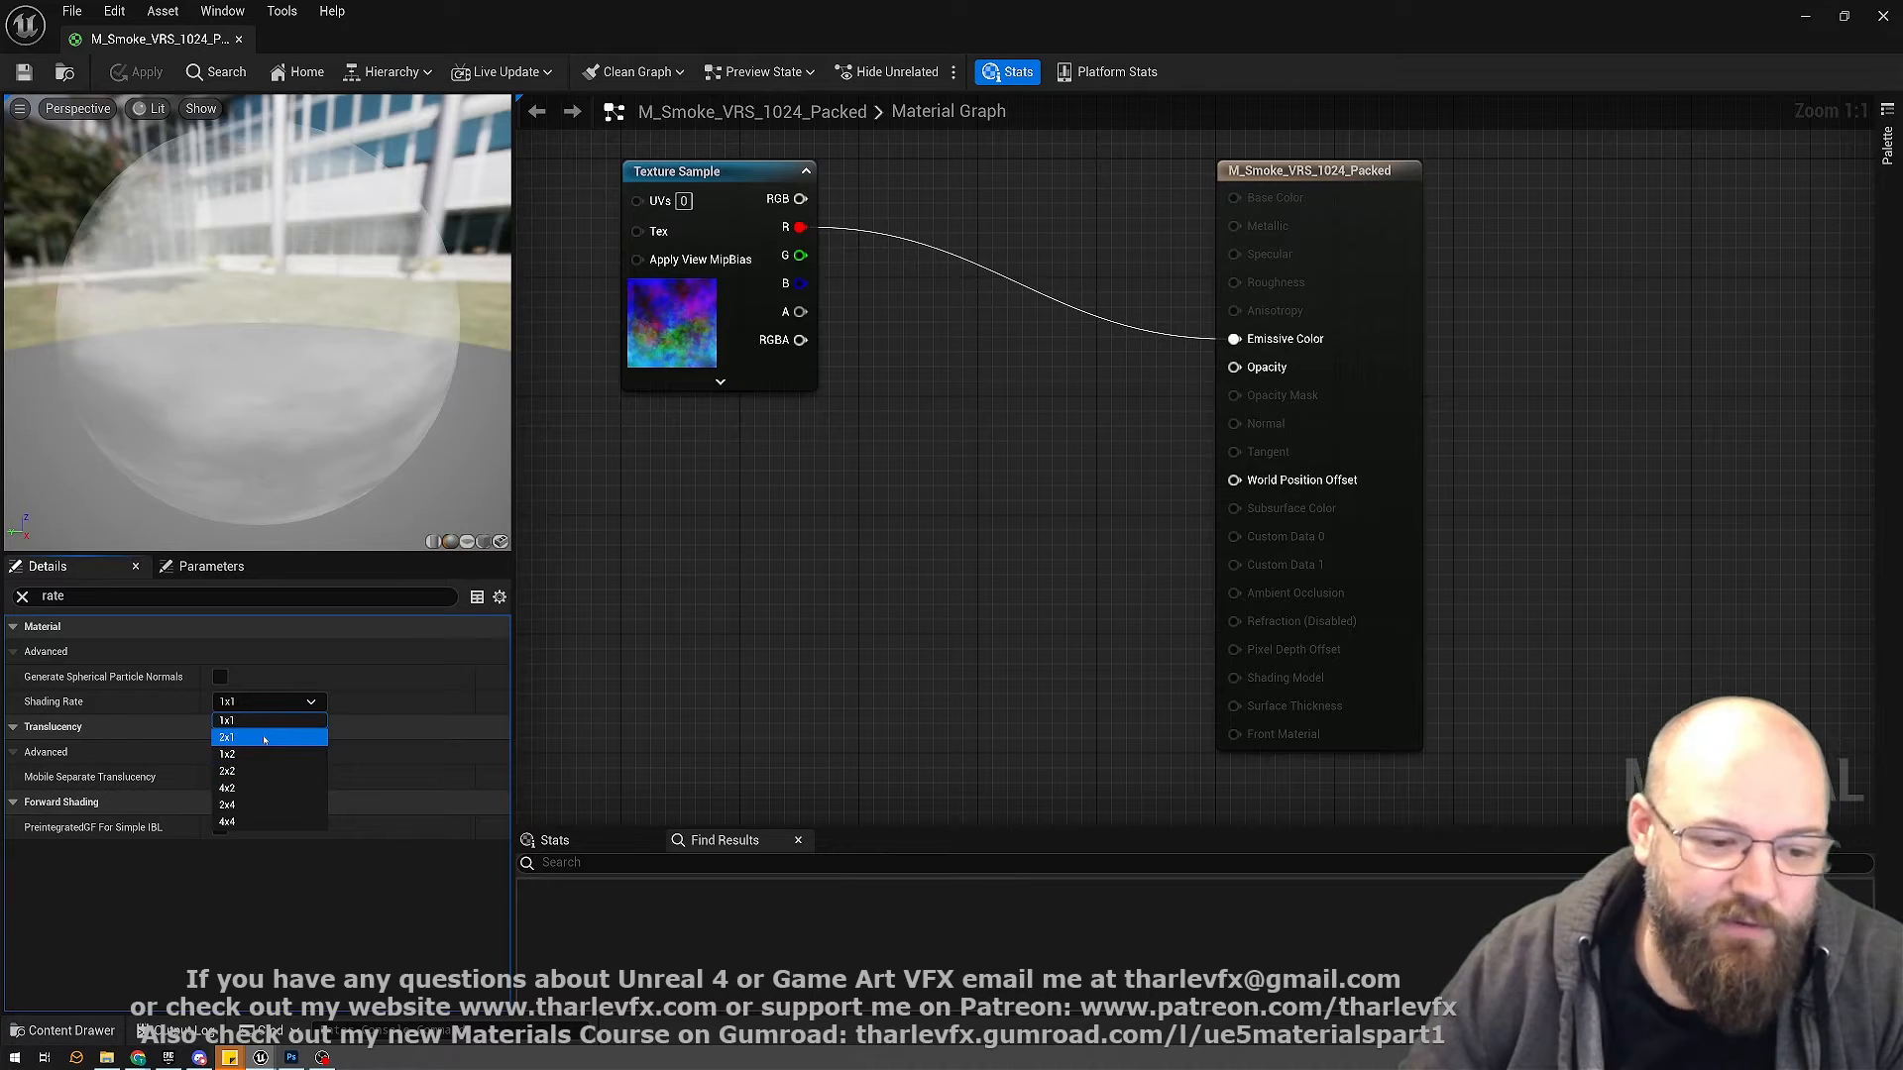
mouse_move(261, 753)
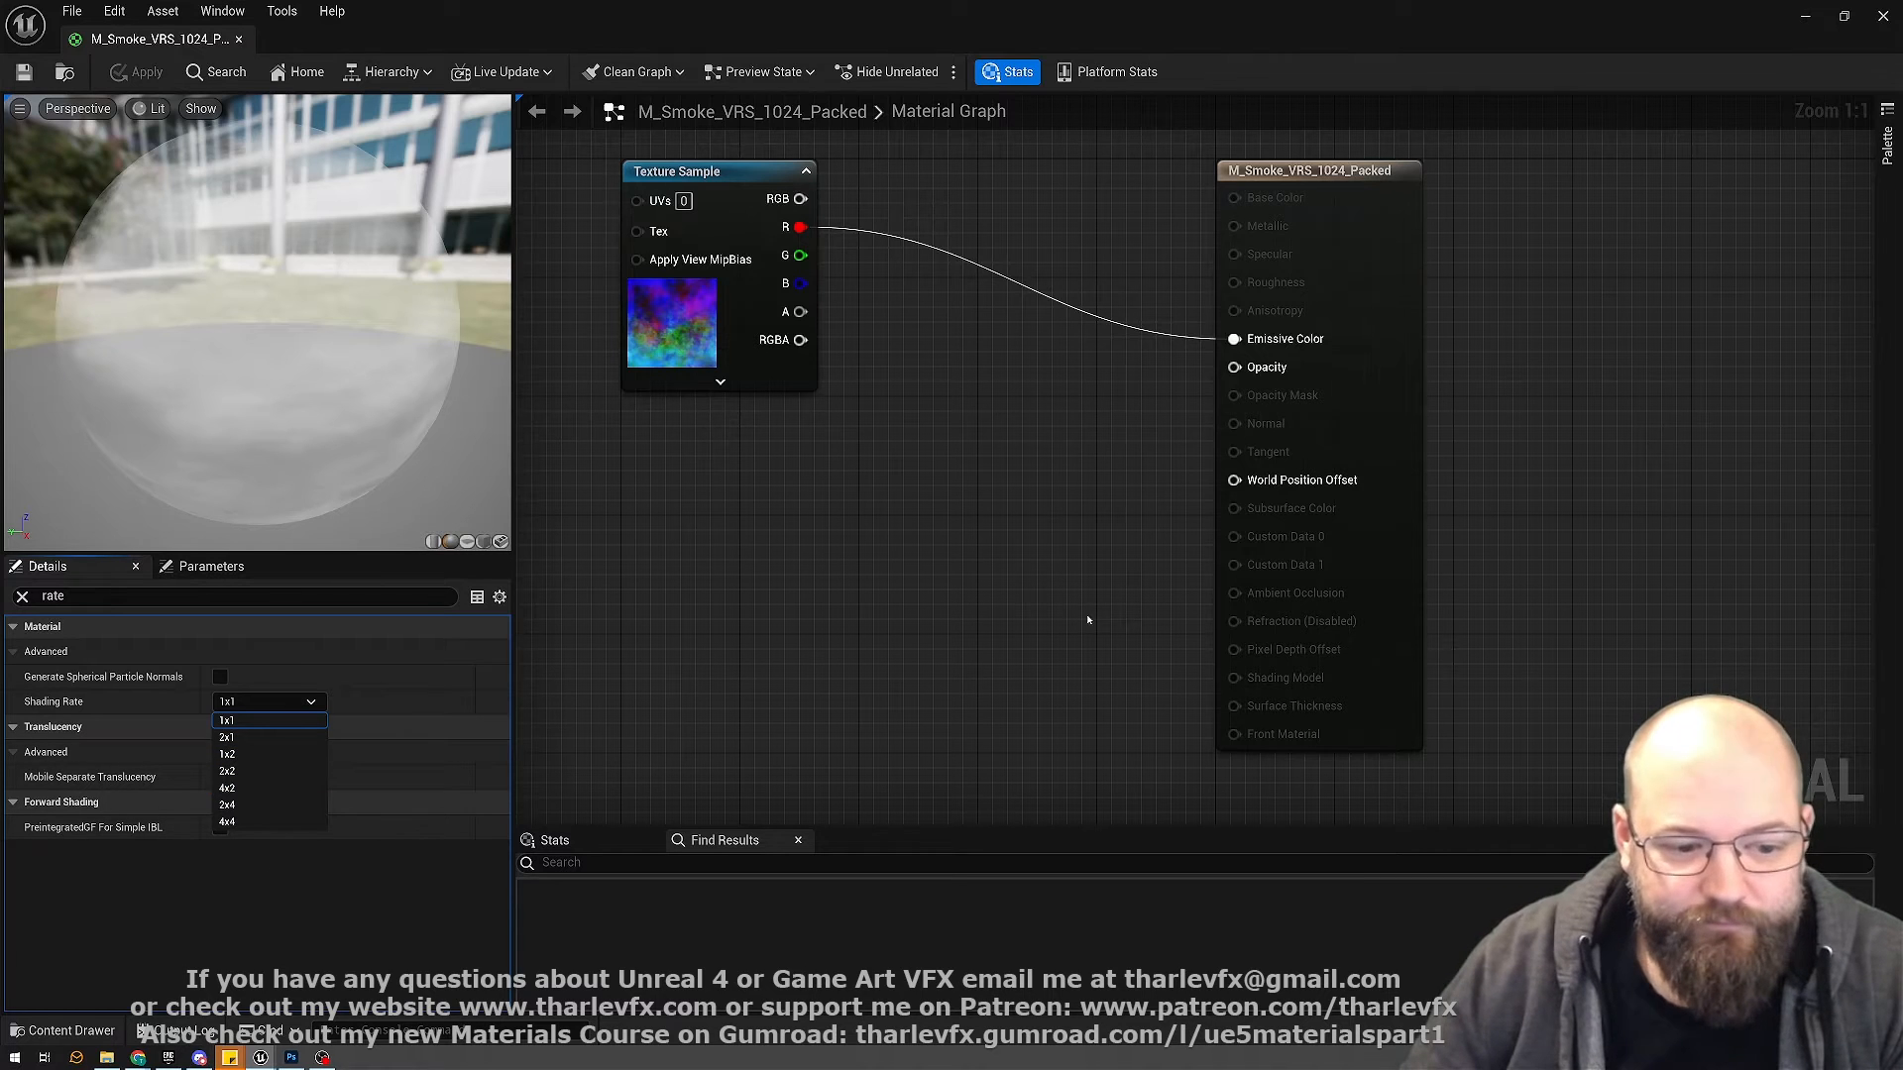
click(227, 719)
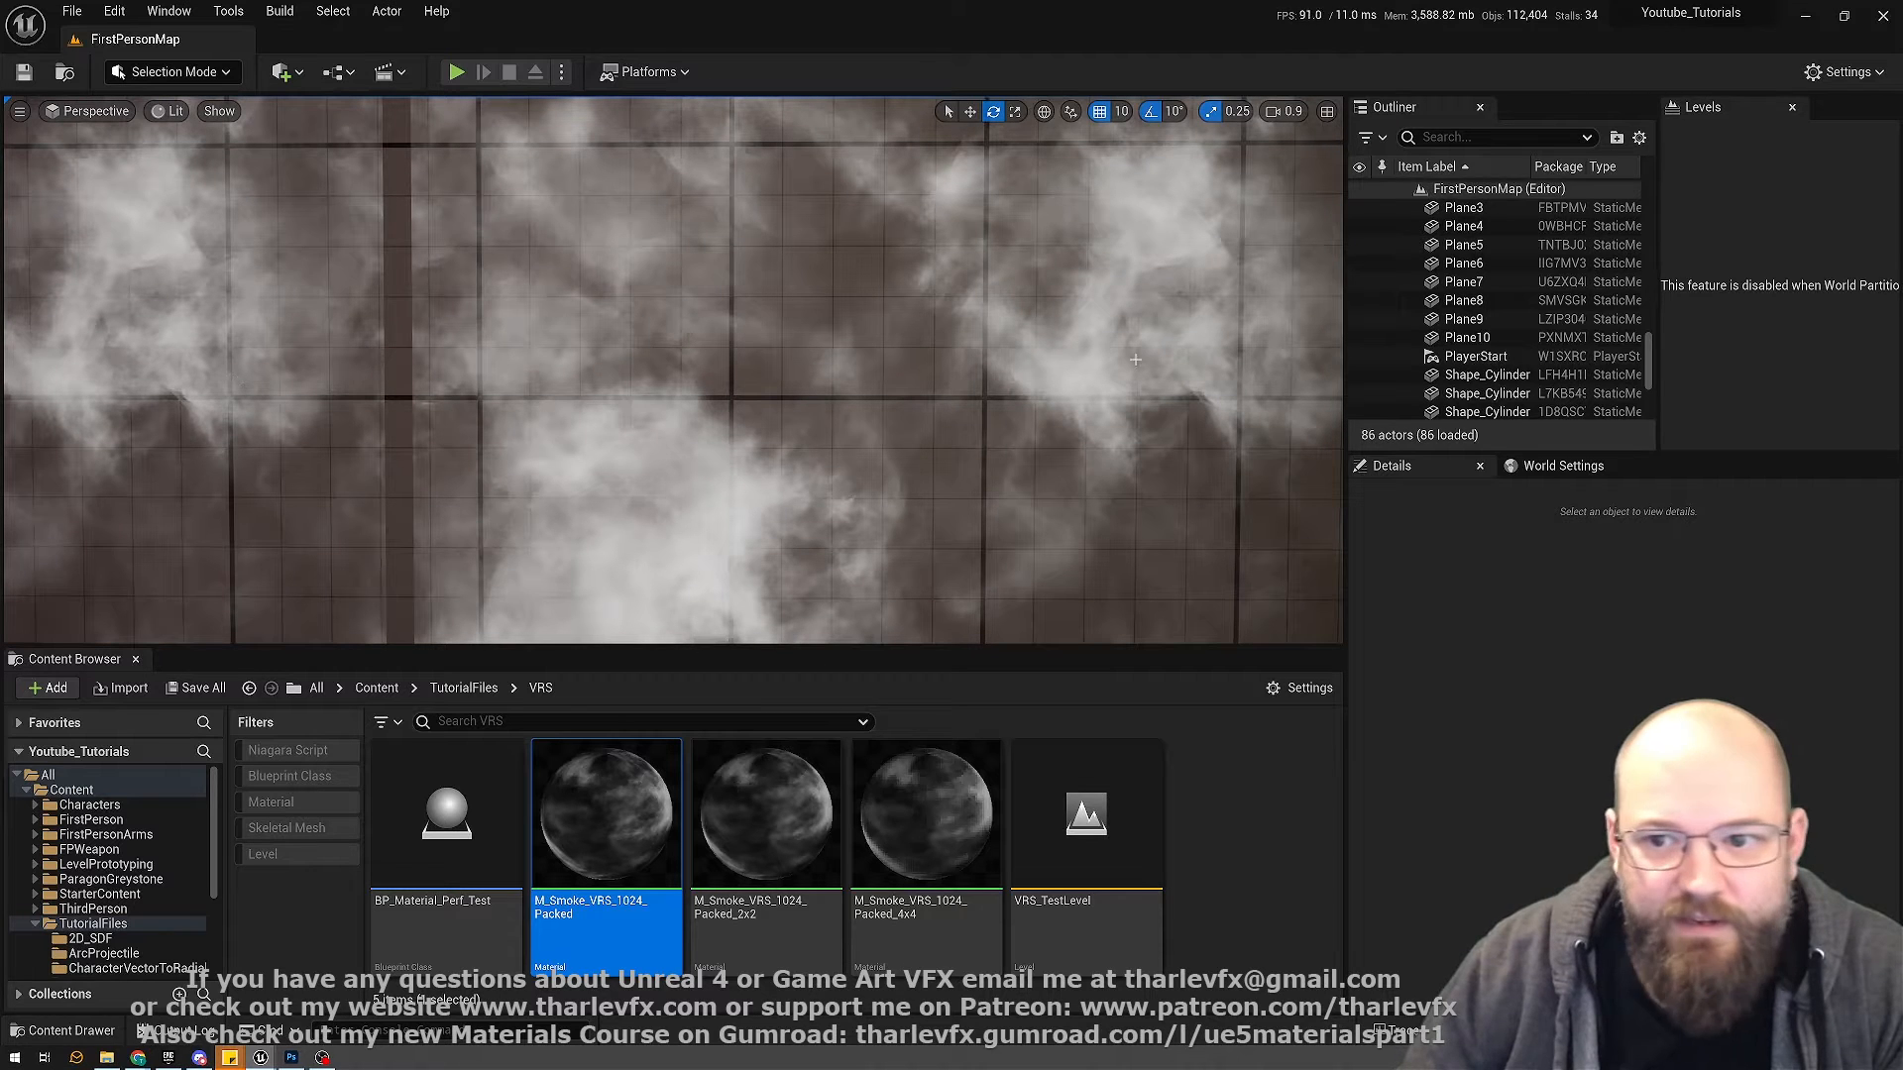
mouse_move(718, 340)
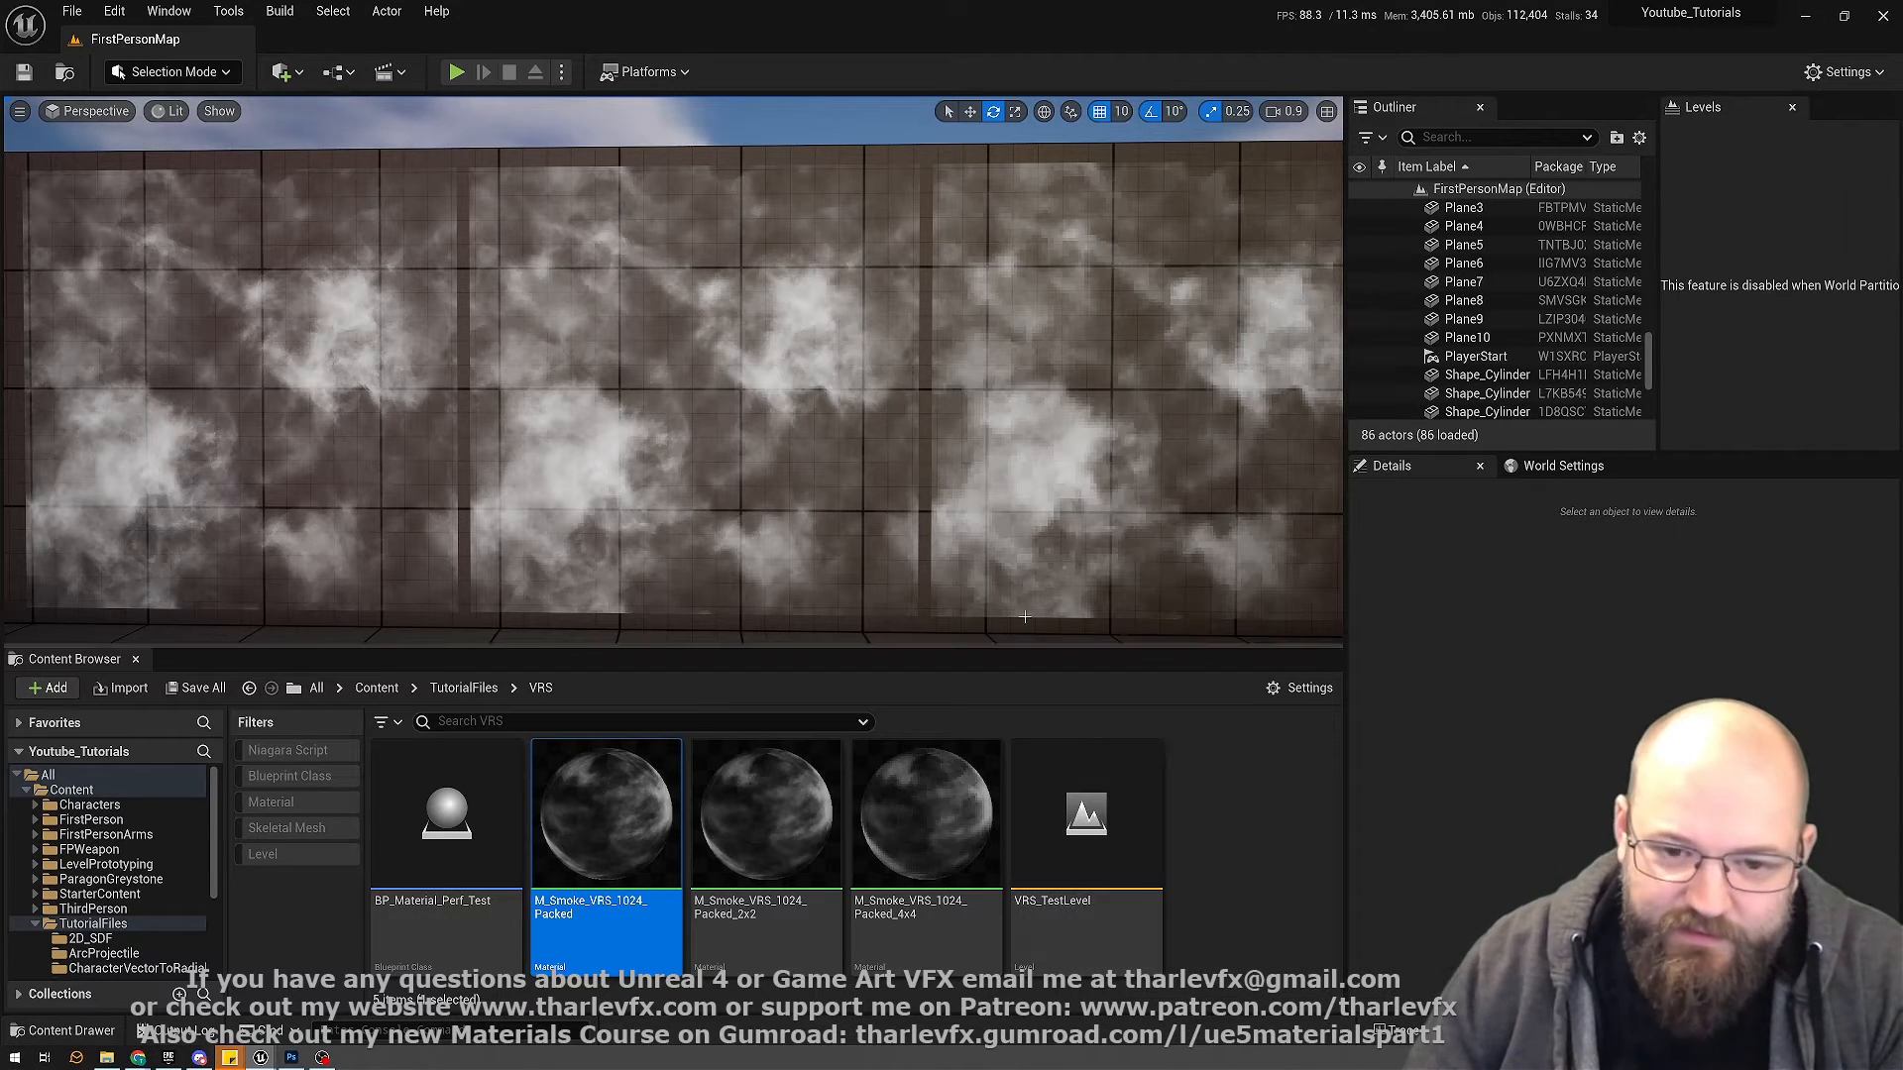
mouse_move(1083, 813)
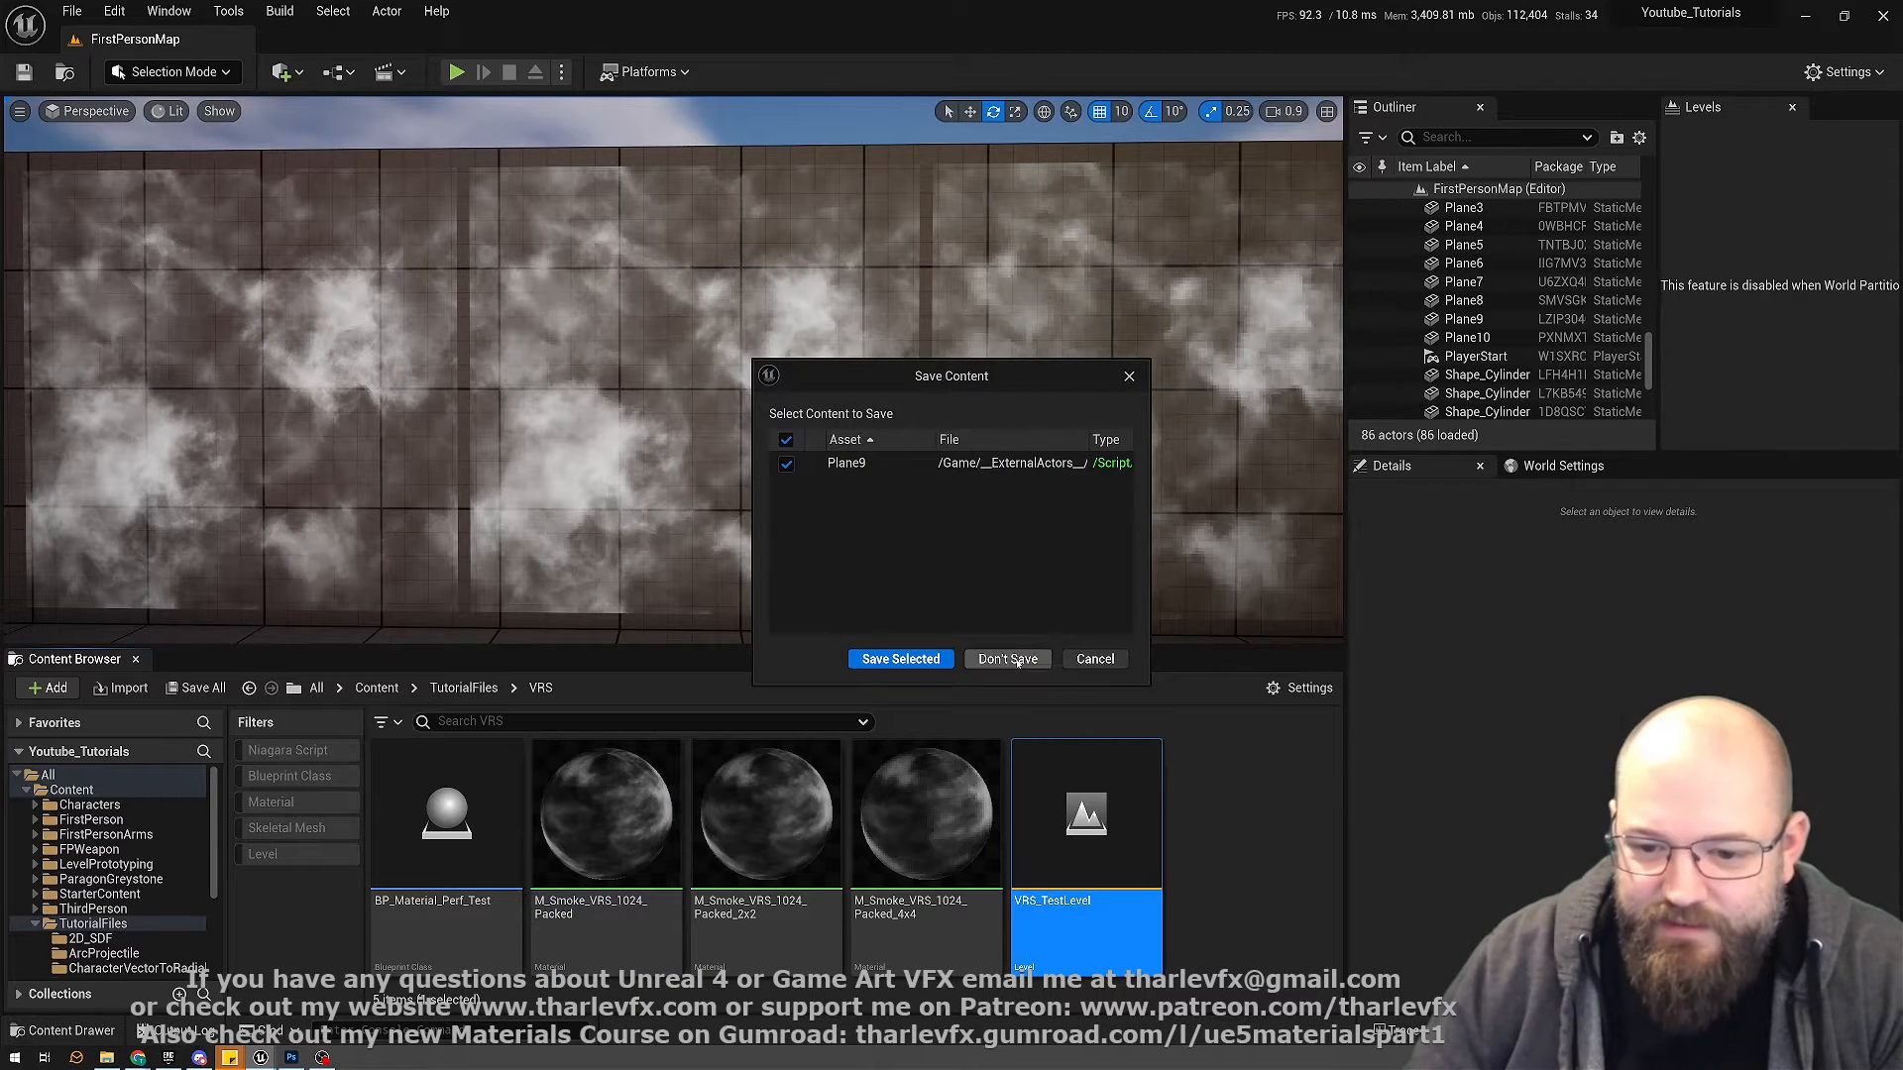
- Open VRS_TestLevel without saving the old map and change the viewport view mode
click(1005, 659)
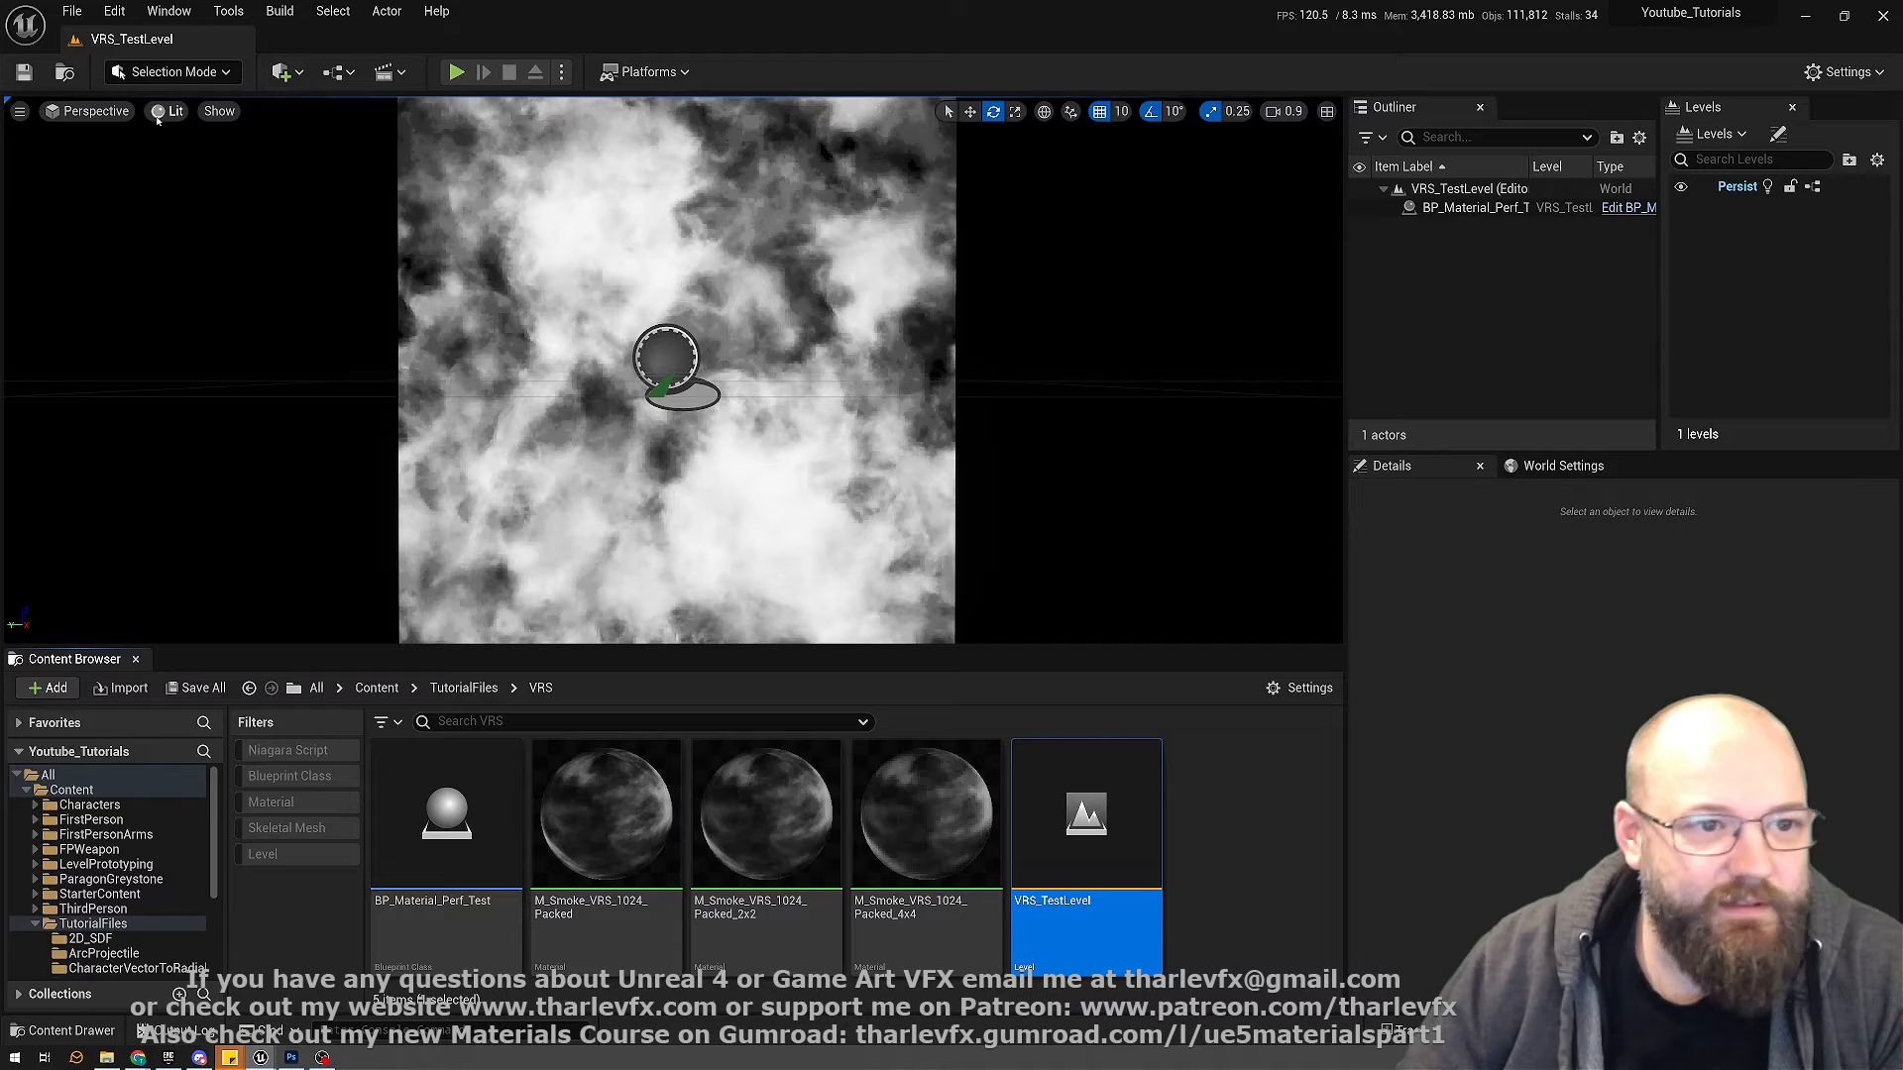
click(168, 110)
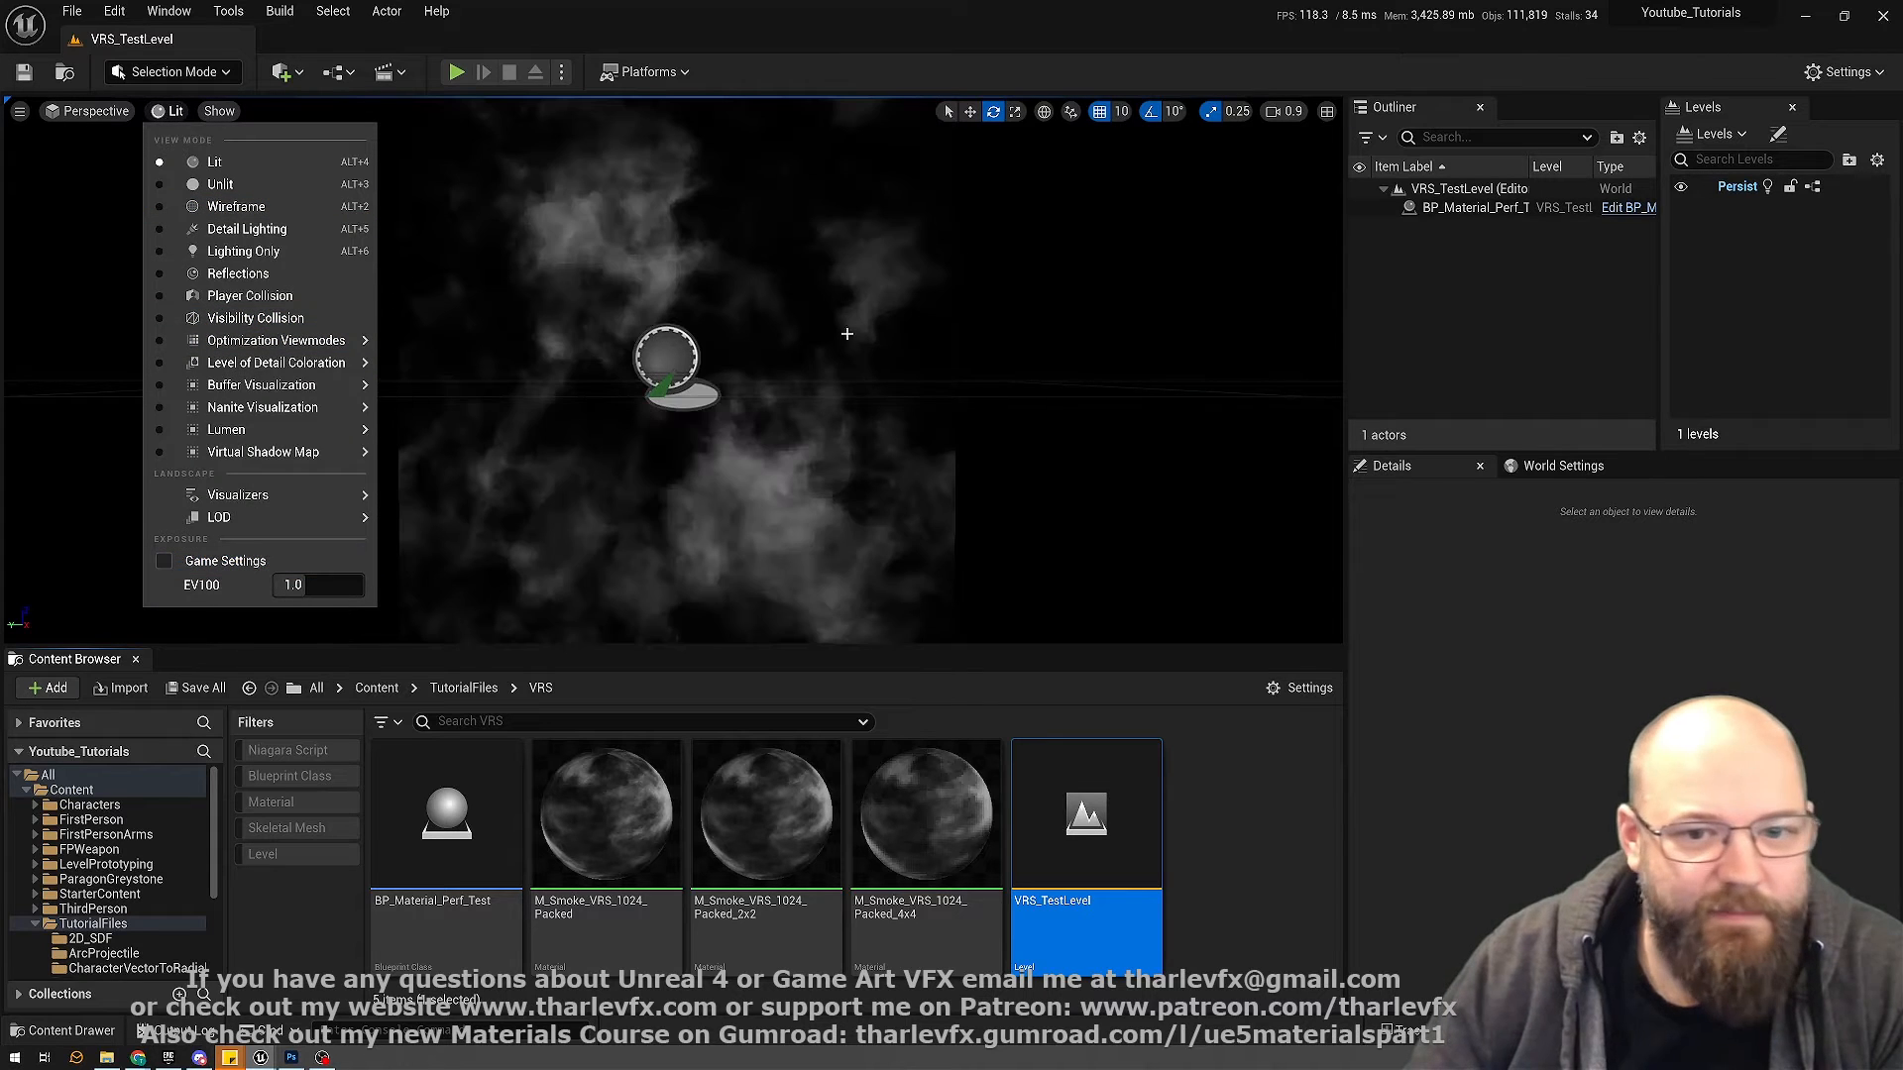
click(667, 363)
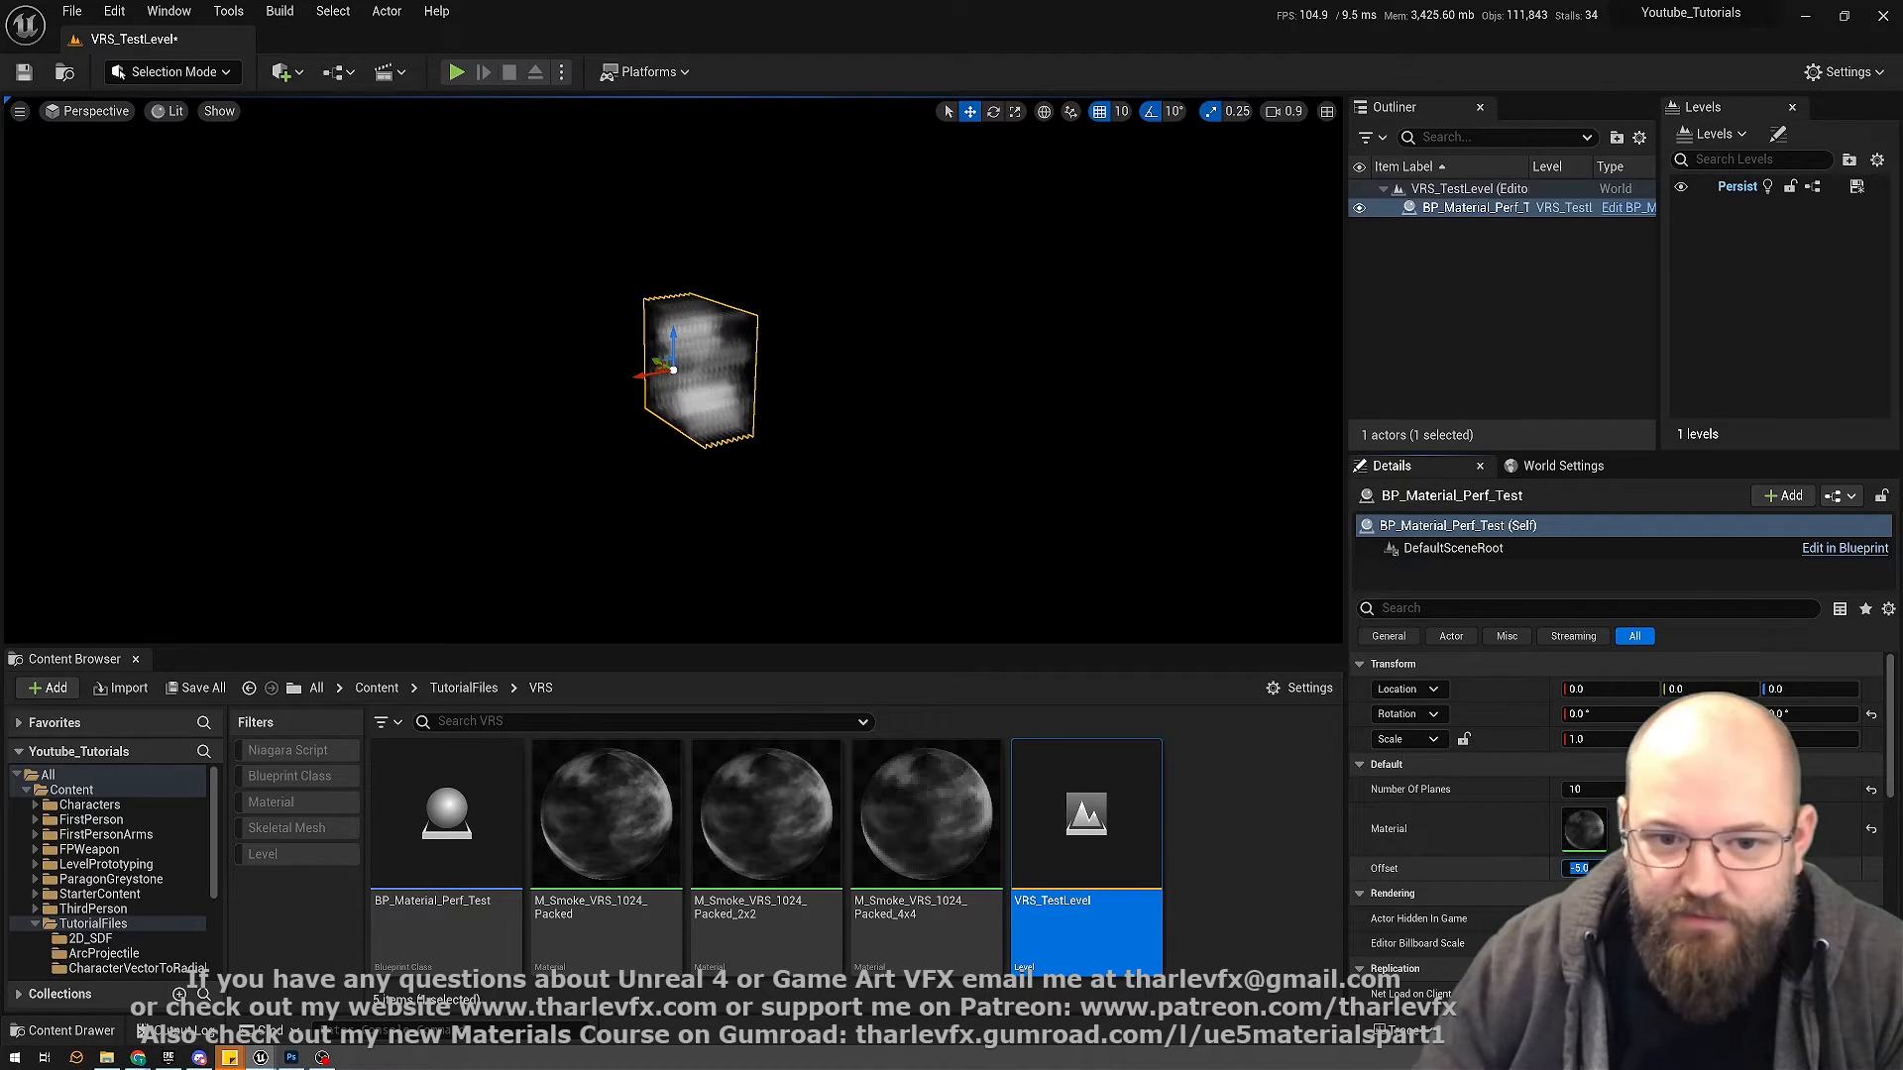
- Deselect and reselect the BP_Material_Perf_Test actor in the viewport
click(861, 561)
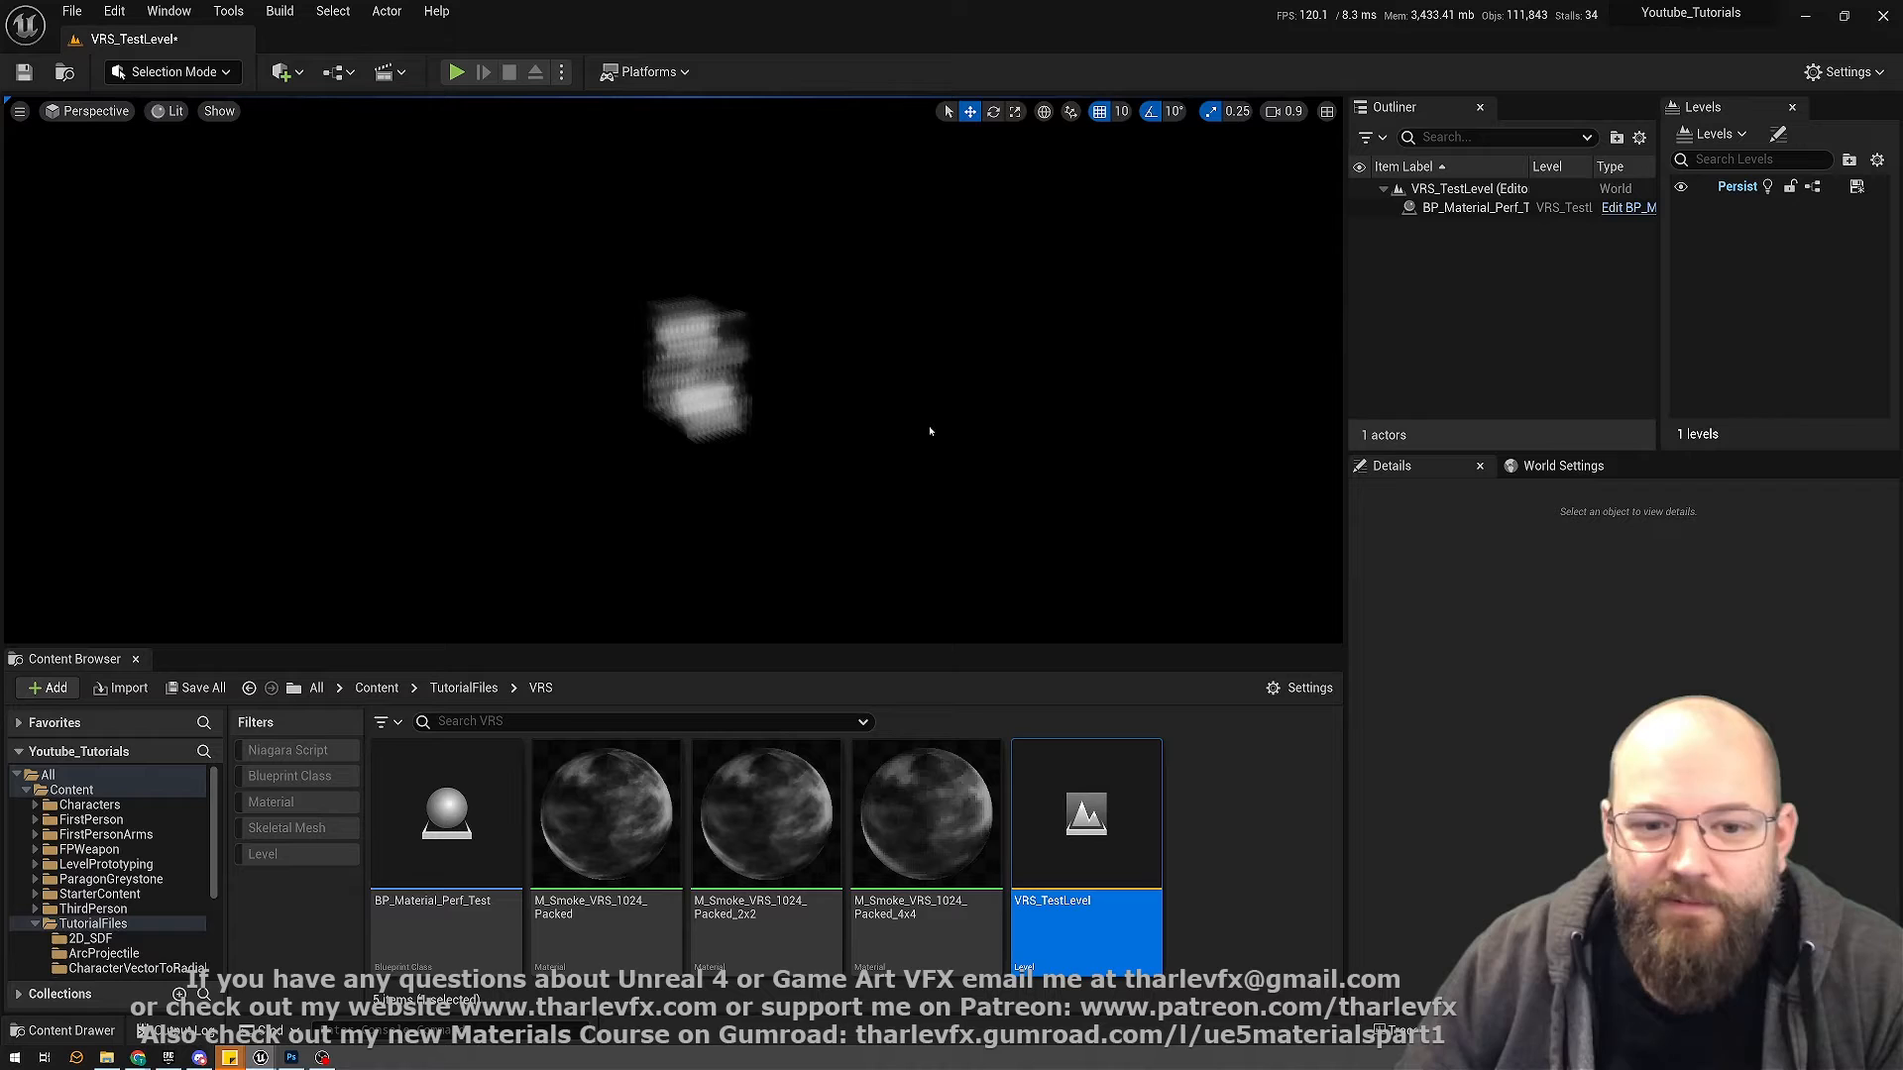
mouse_move(949, 439)
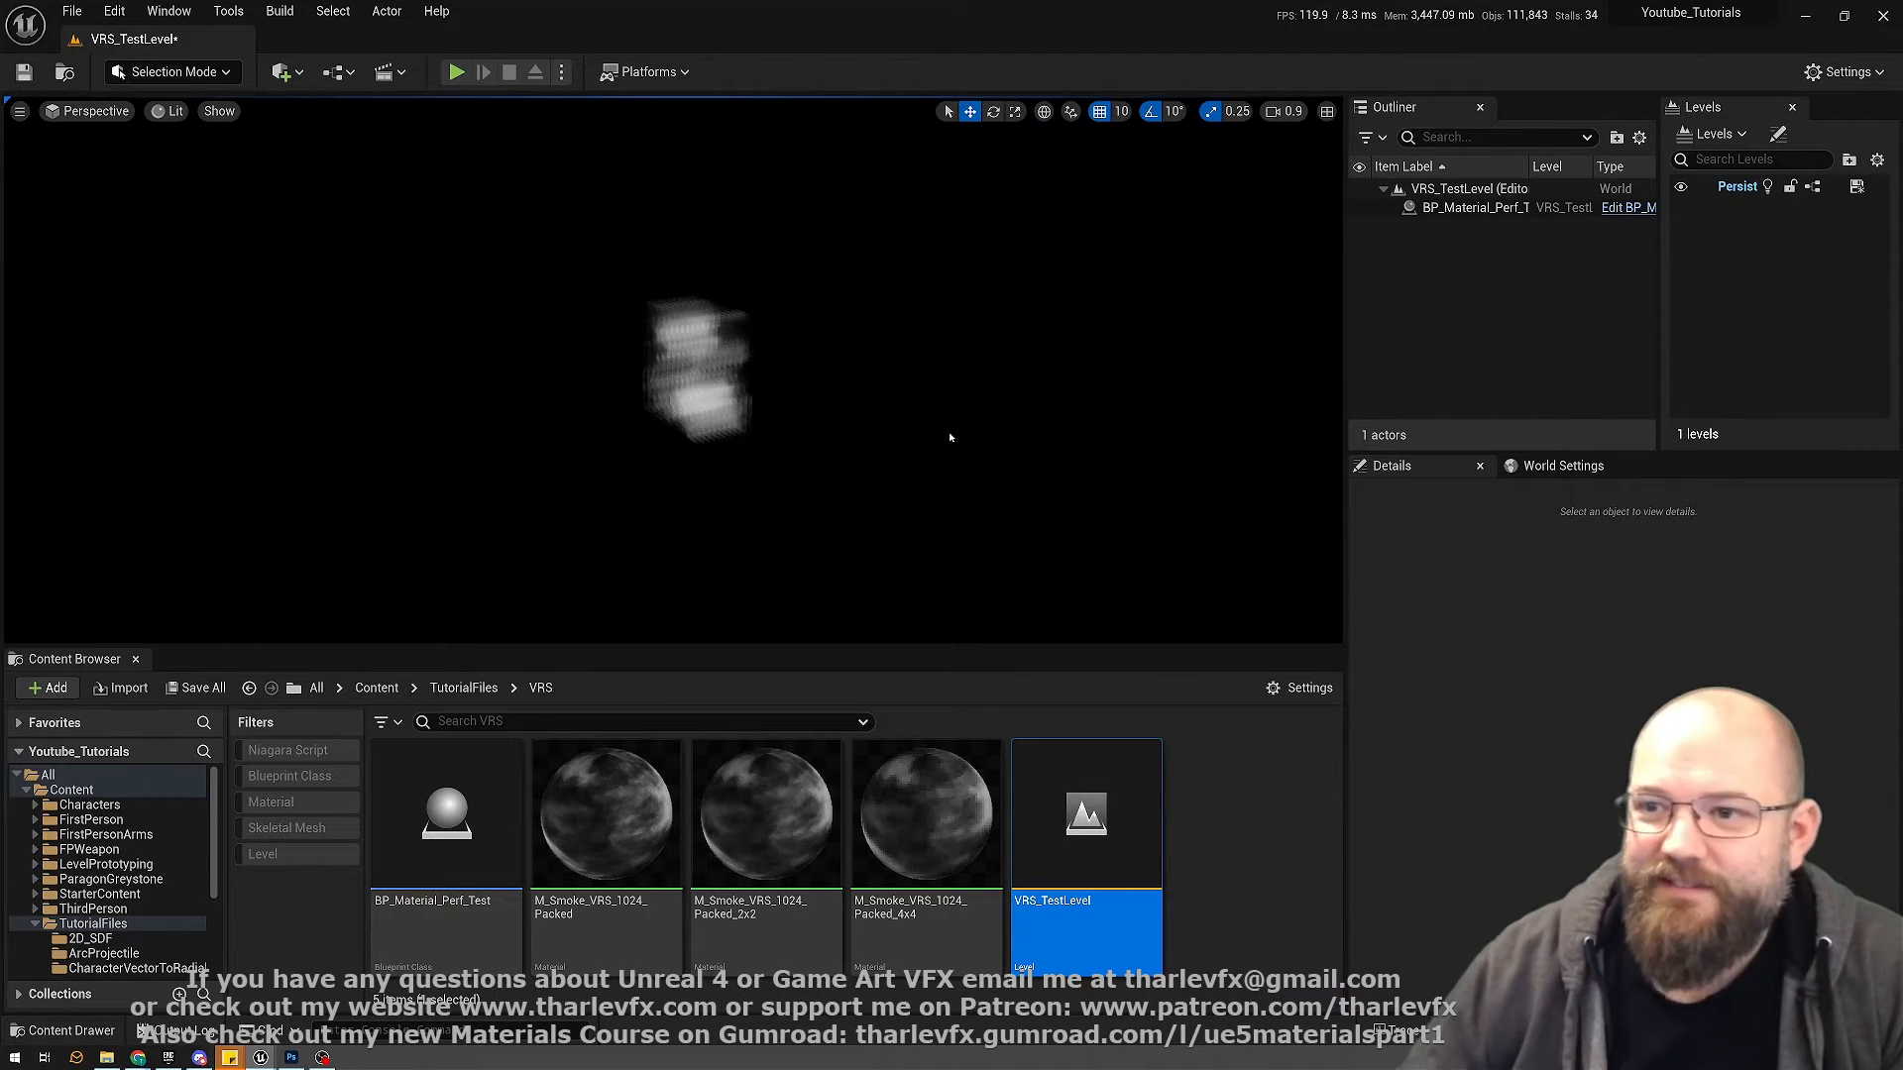
mouse_move(618, 426)
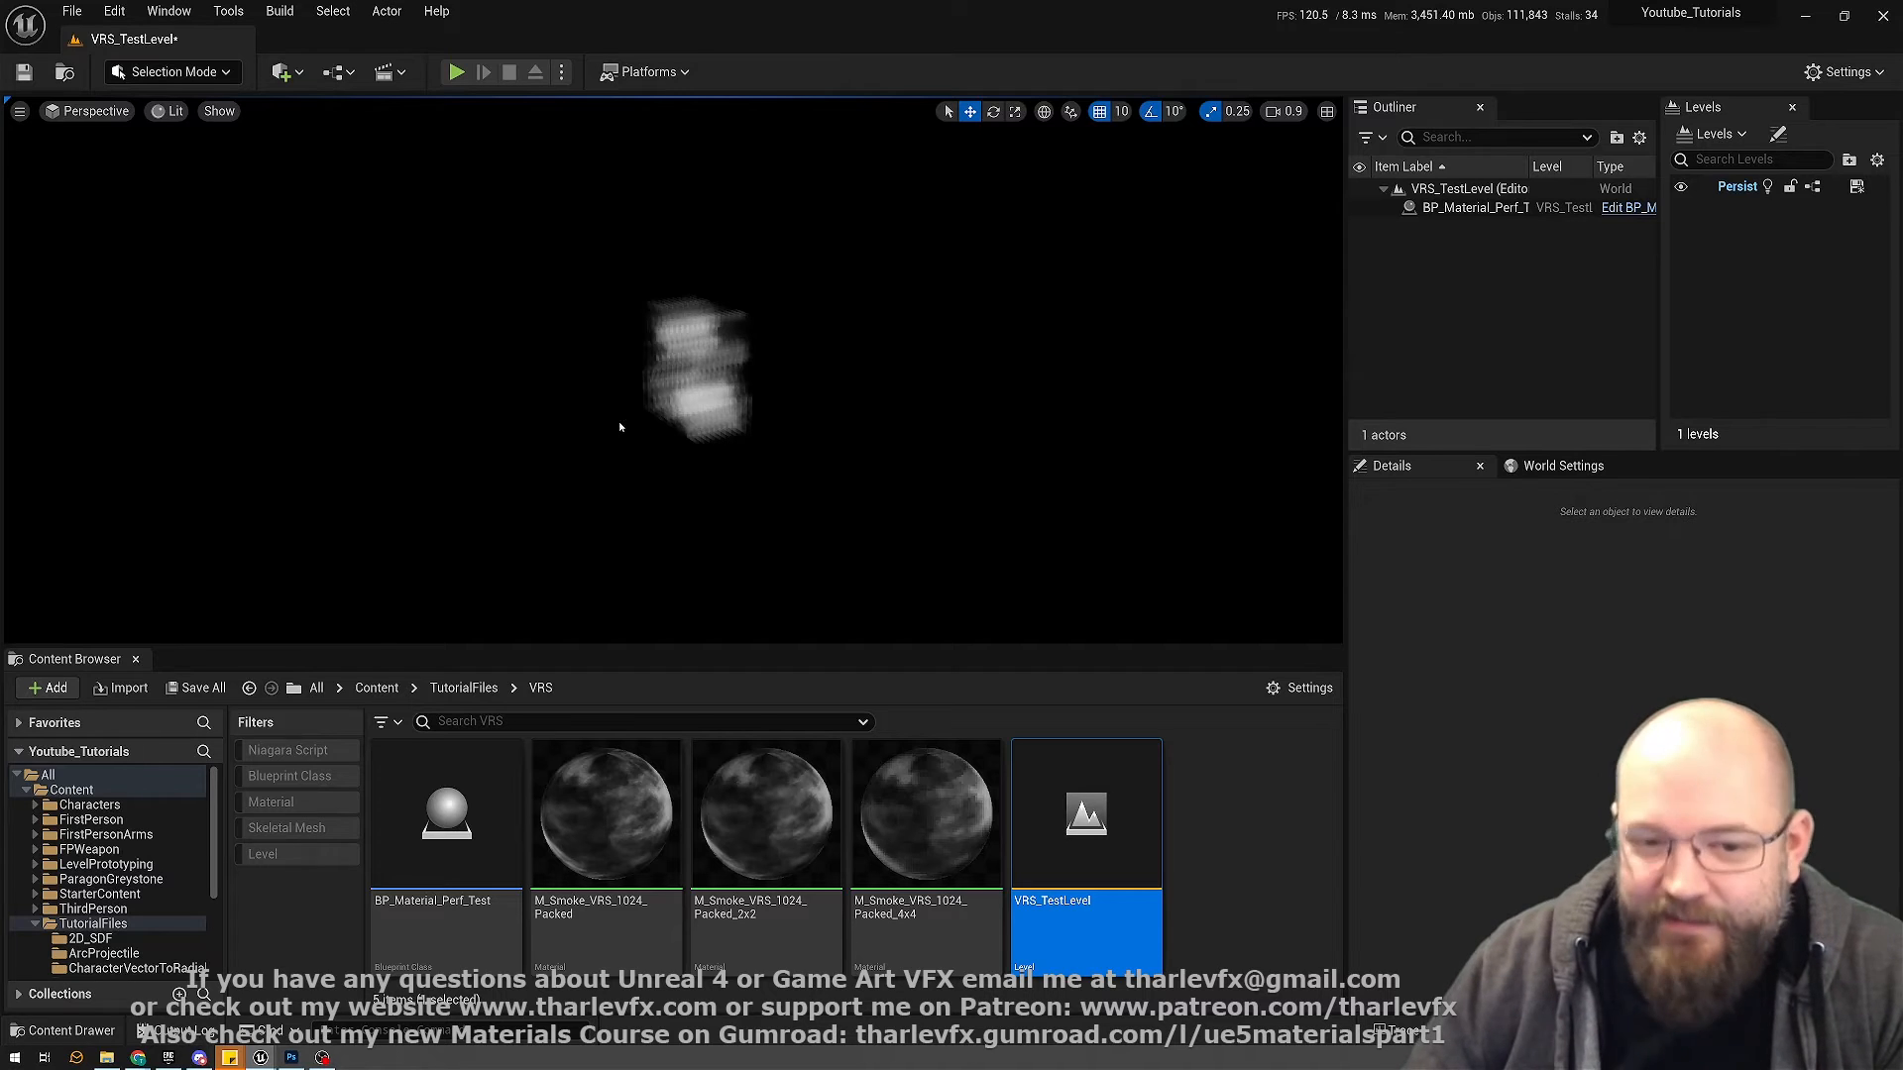
click(692, 370)
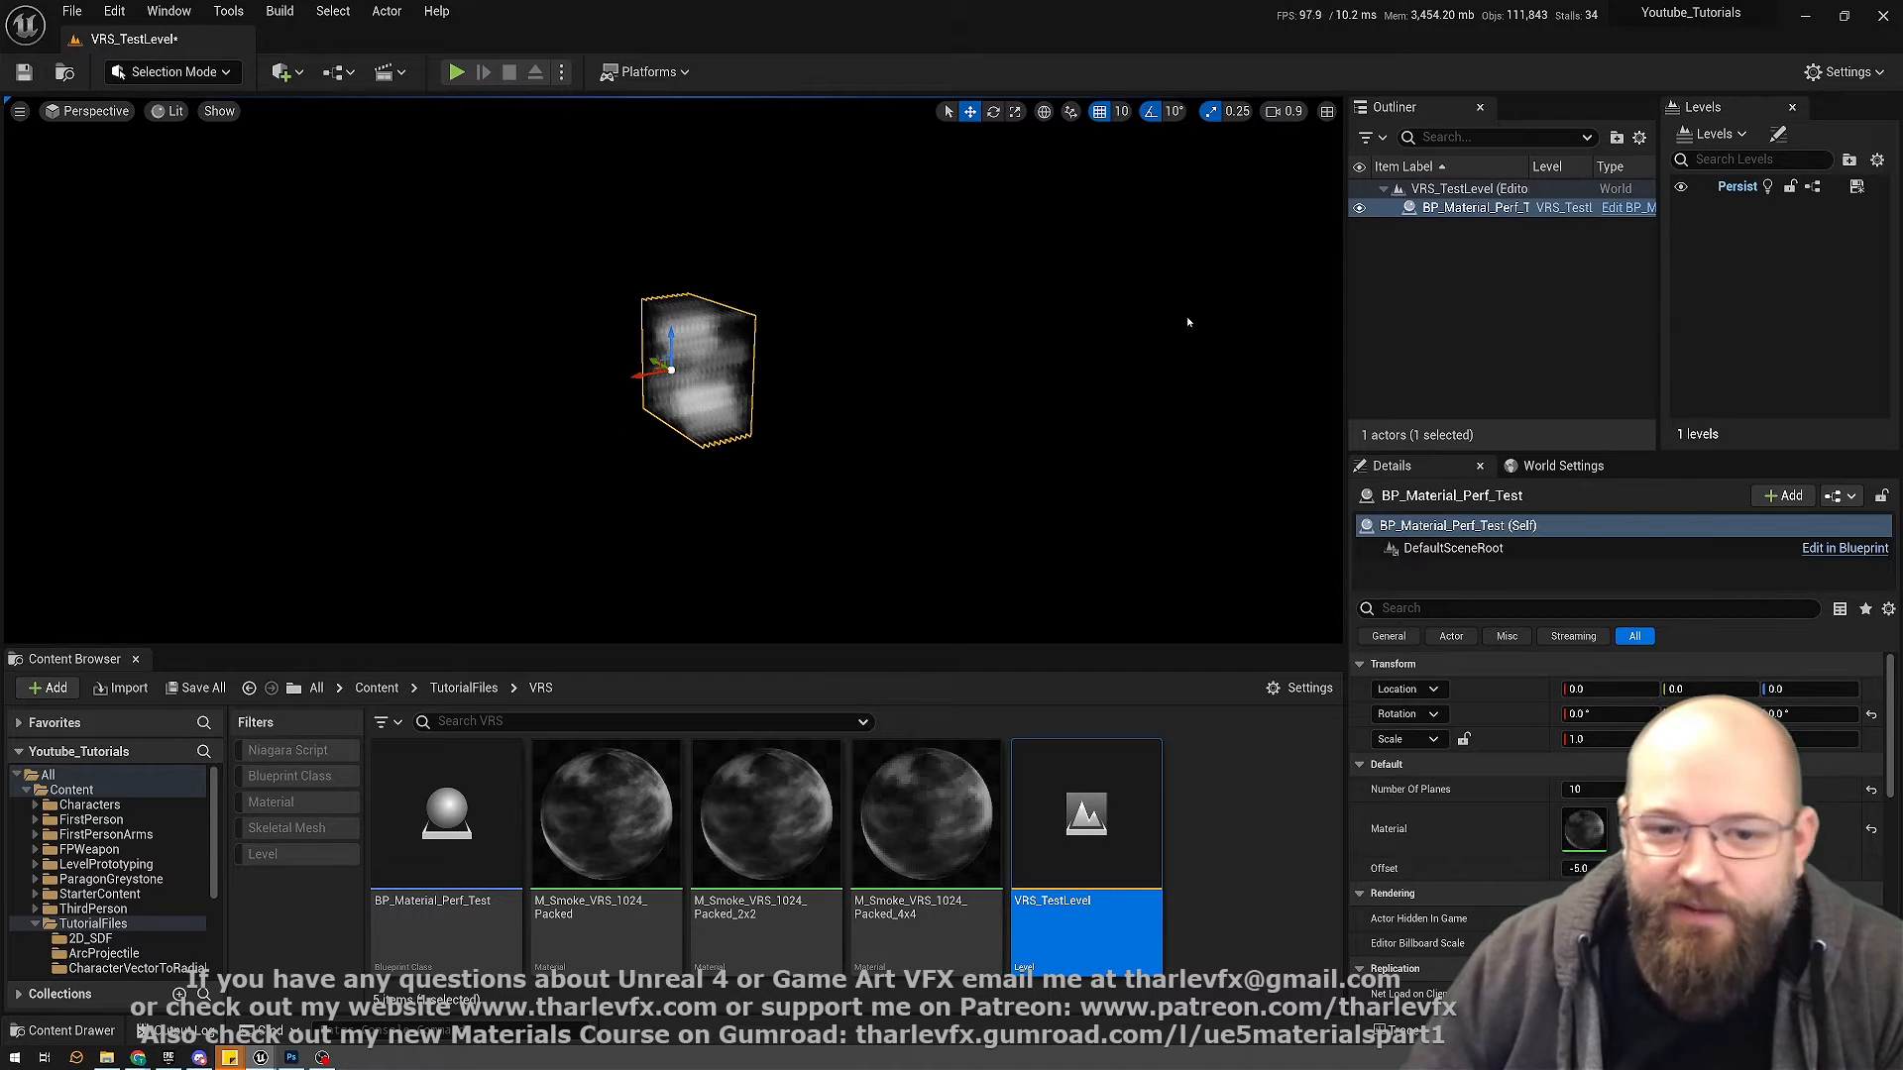
mouse_move(834, 471)
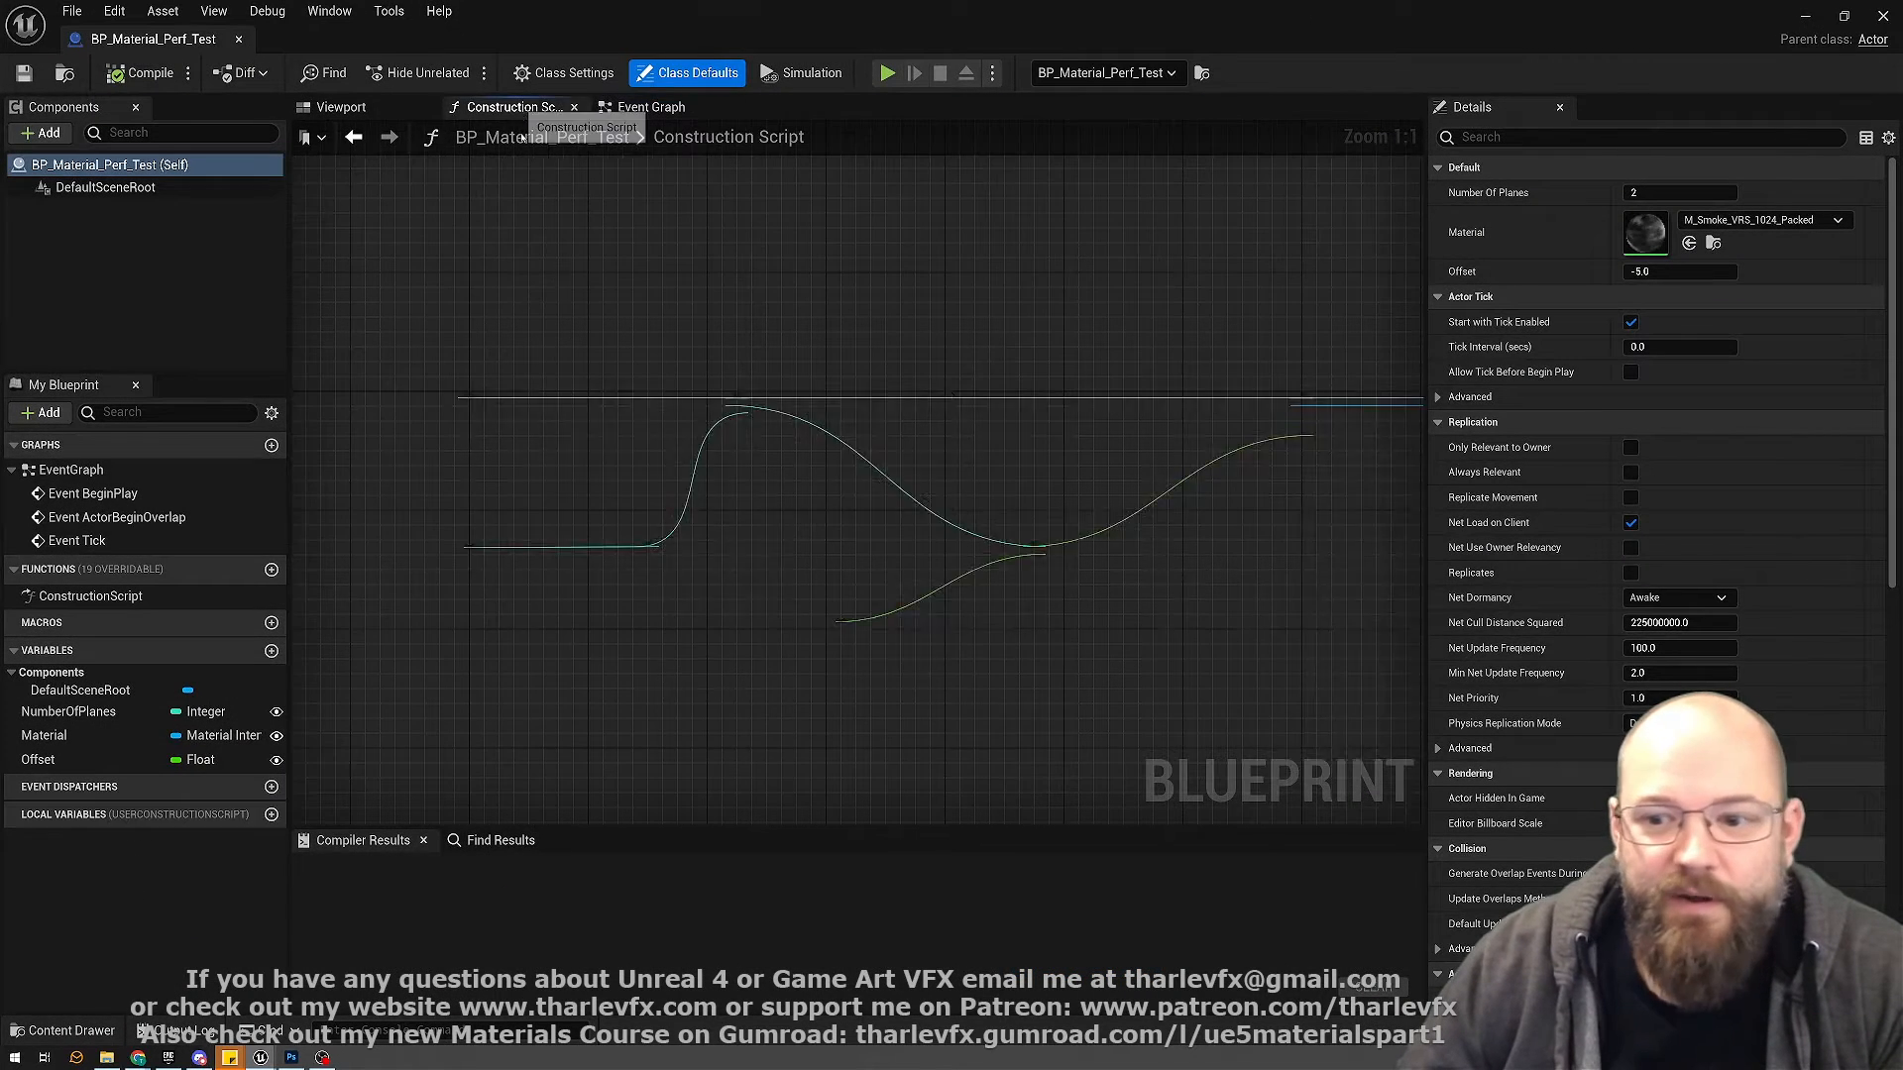
- Scroll through the plane-spawning construction script, then return to VRS_TestLevel
scroll(down, 3)
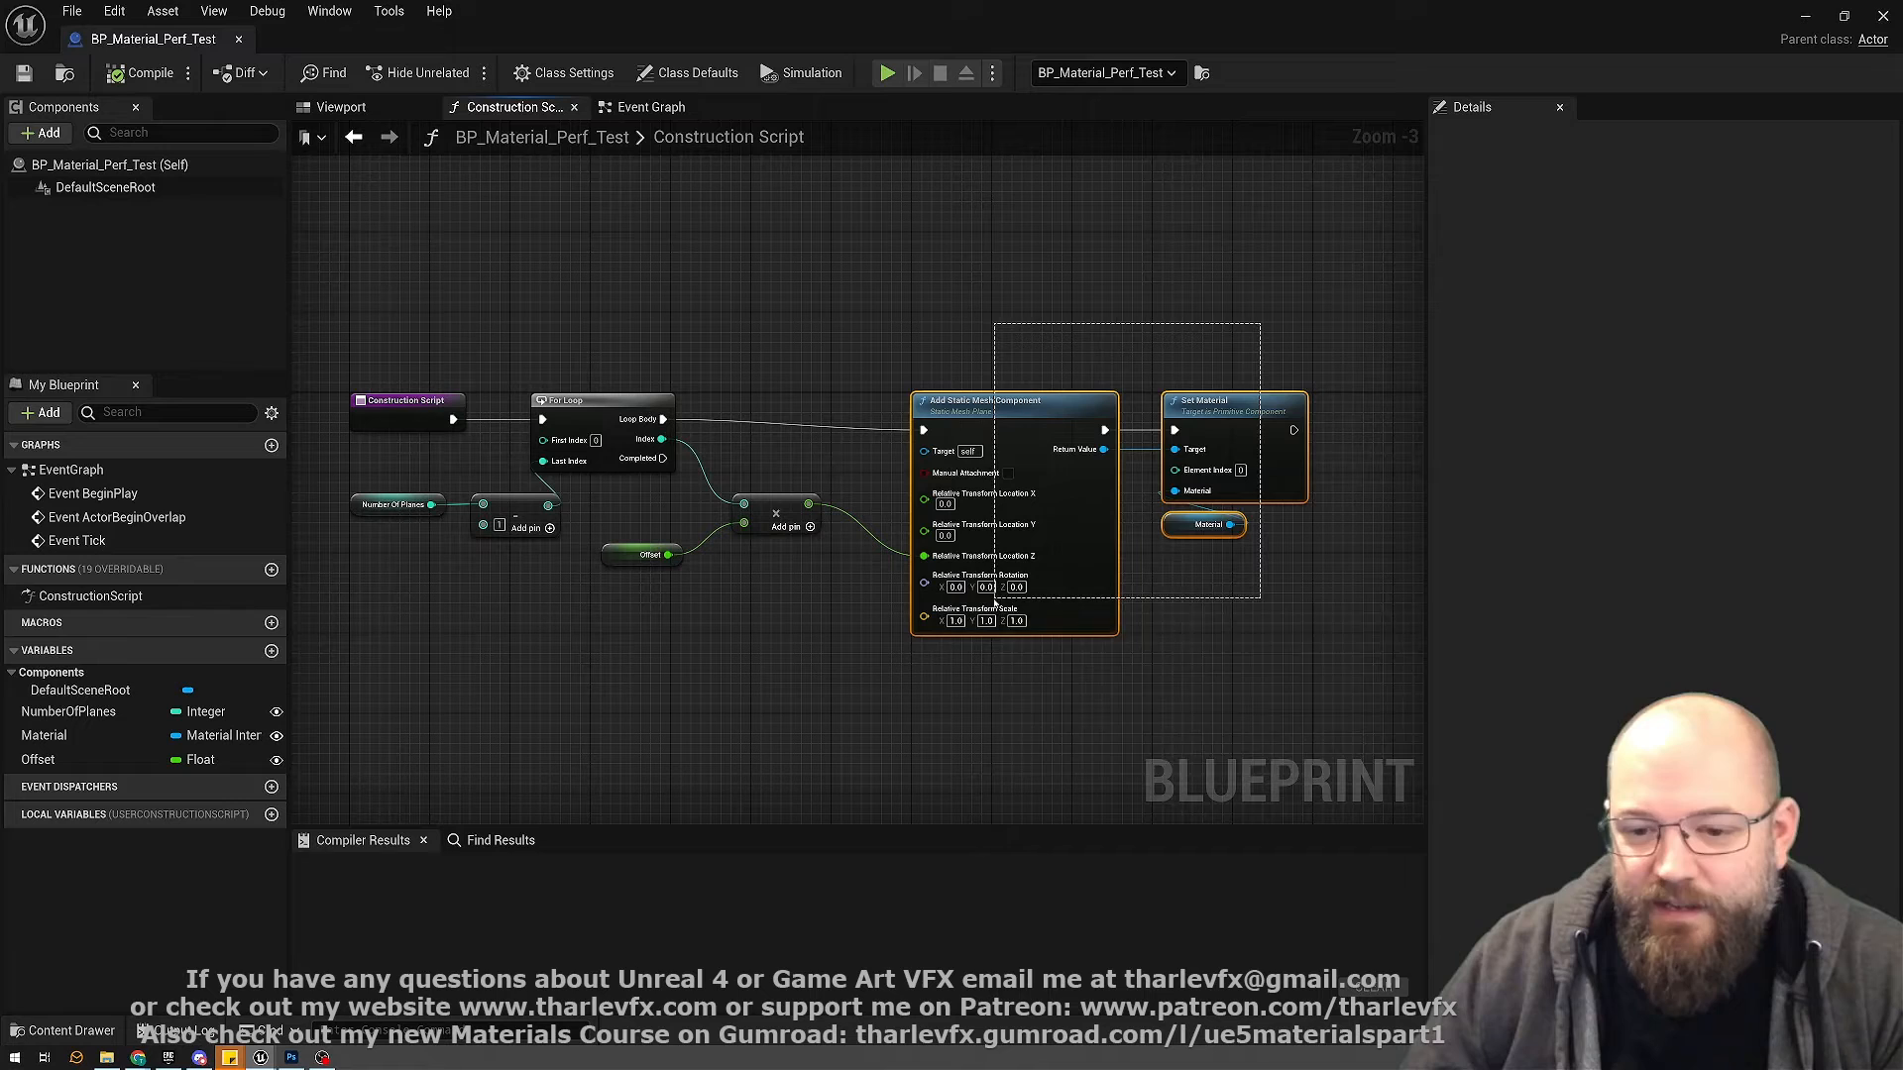
click(816, 303)
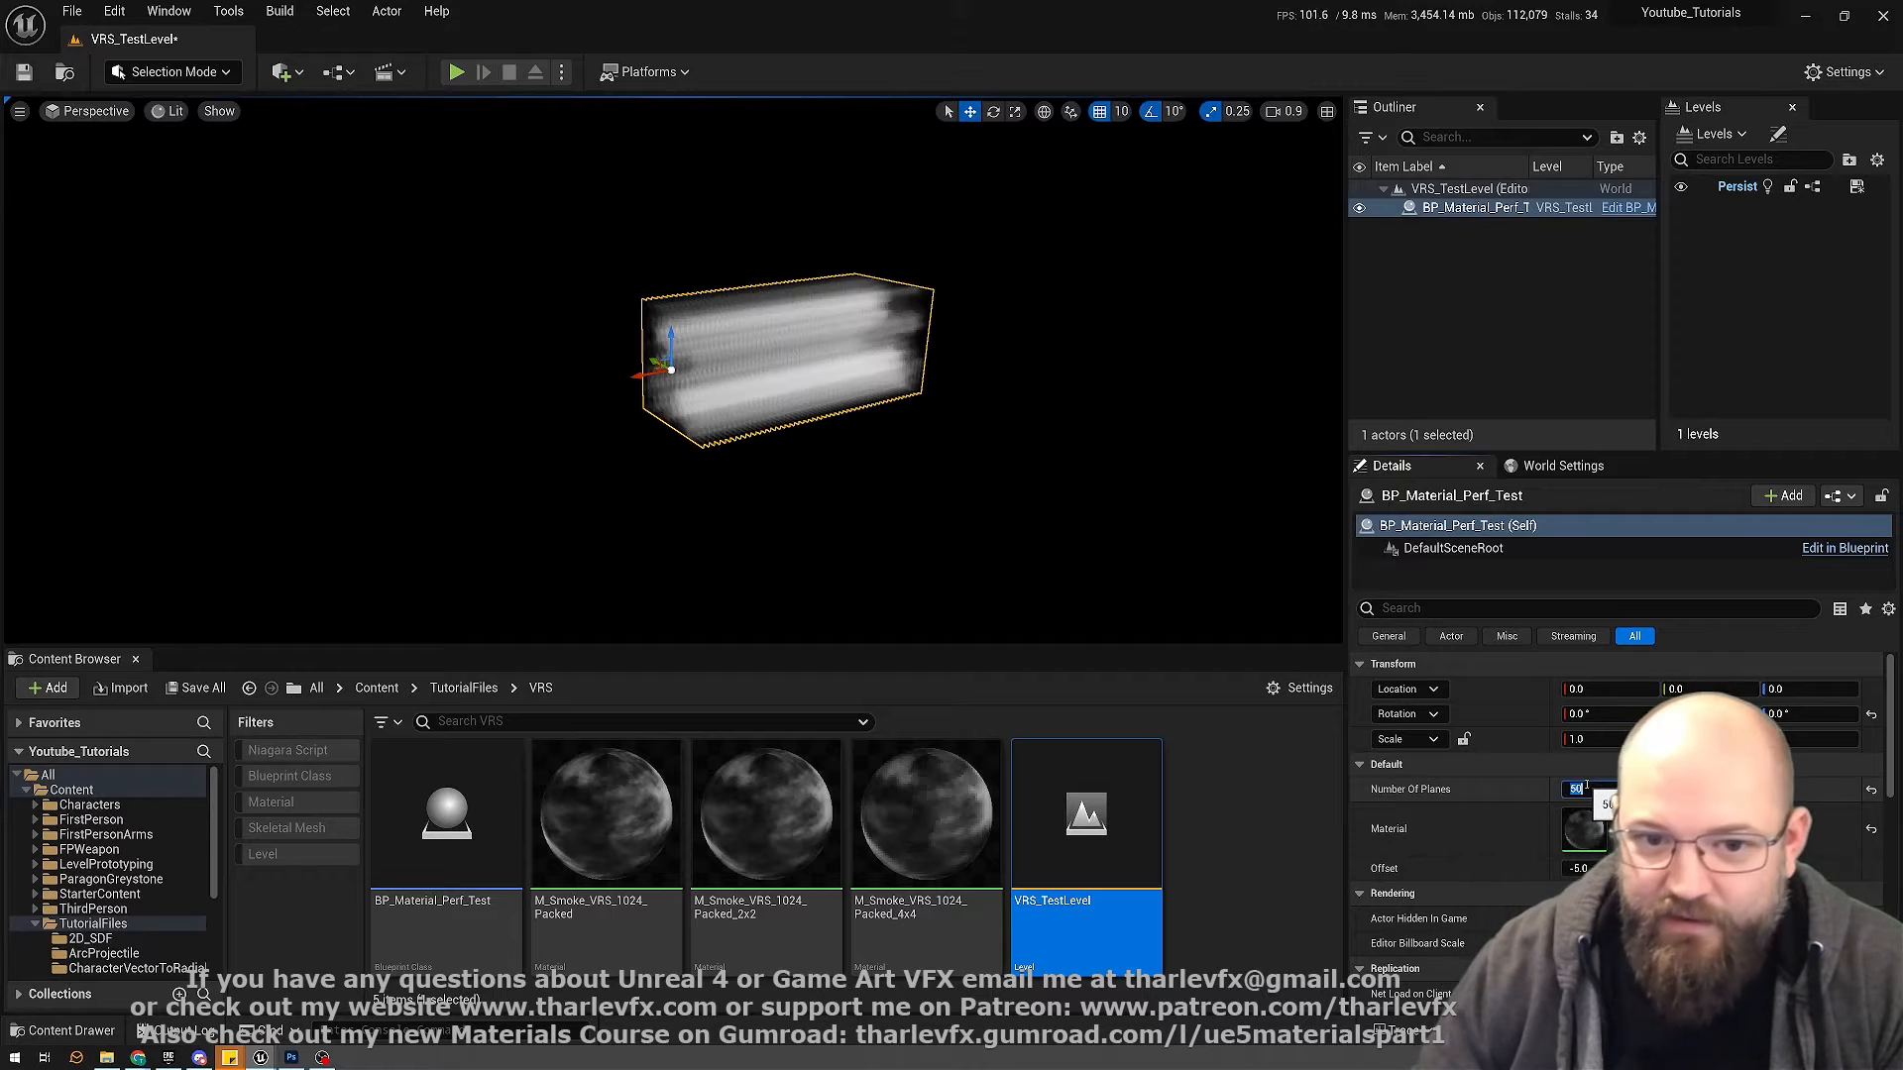
- Edit the test actor's Number Of Planes setting to stack 3000 smoke planes
click(1601, 868)
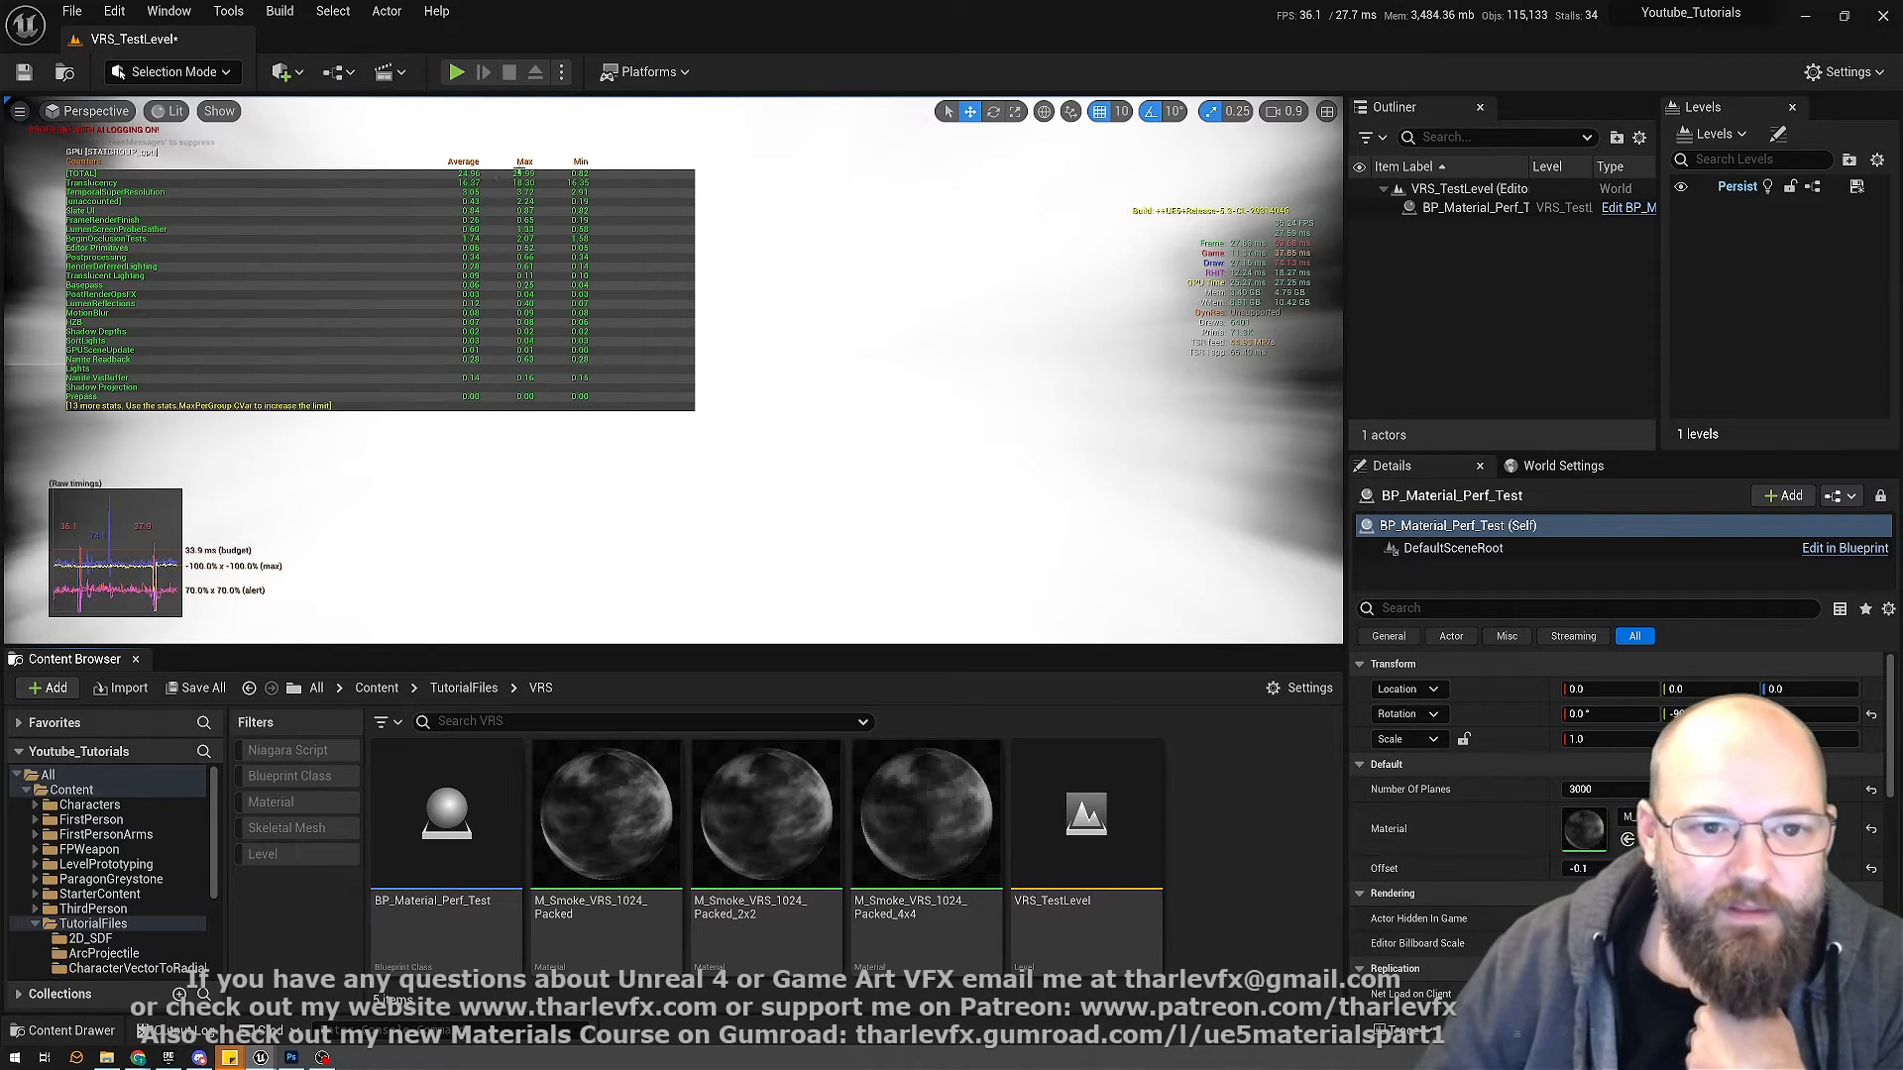
click(1580, 828)
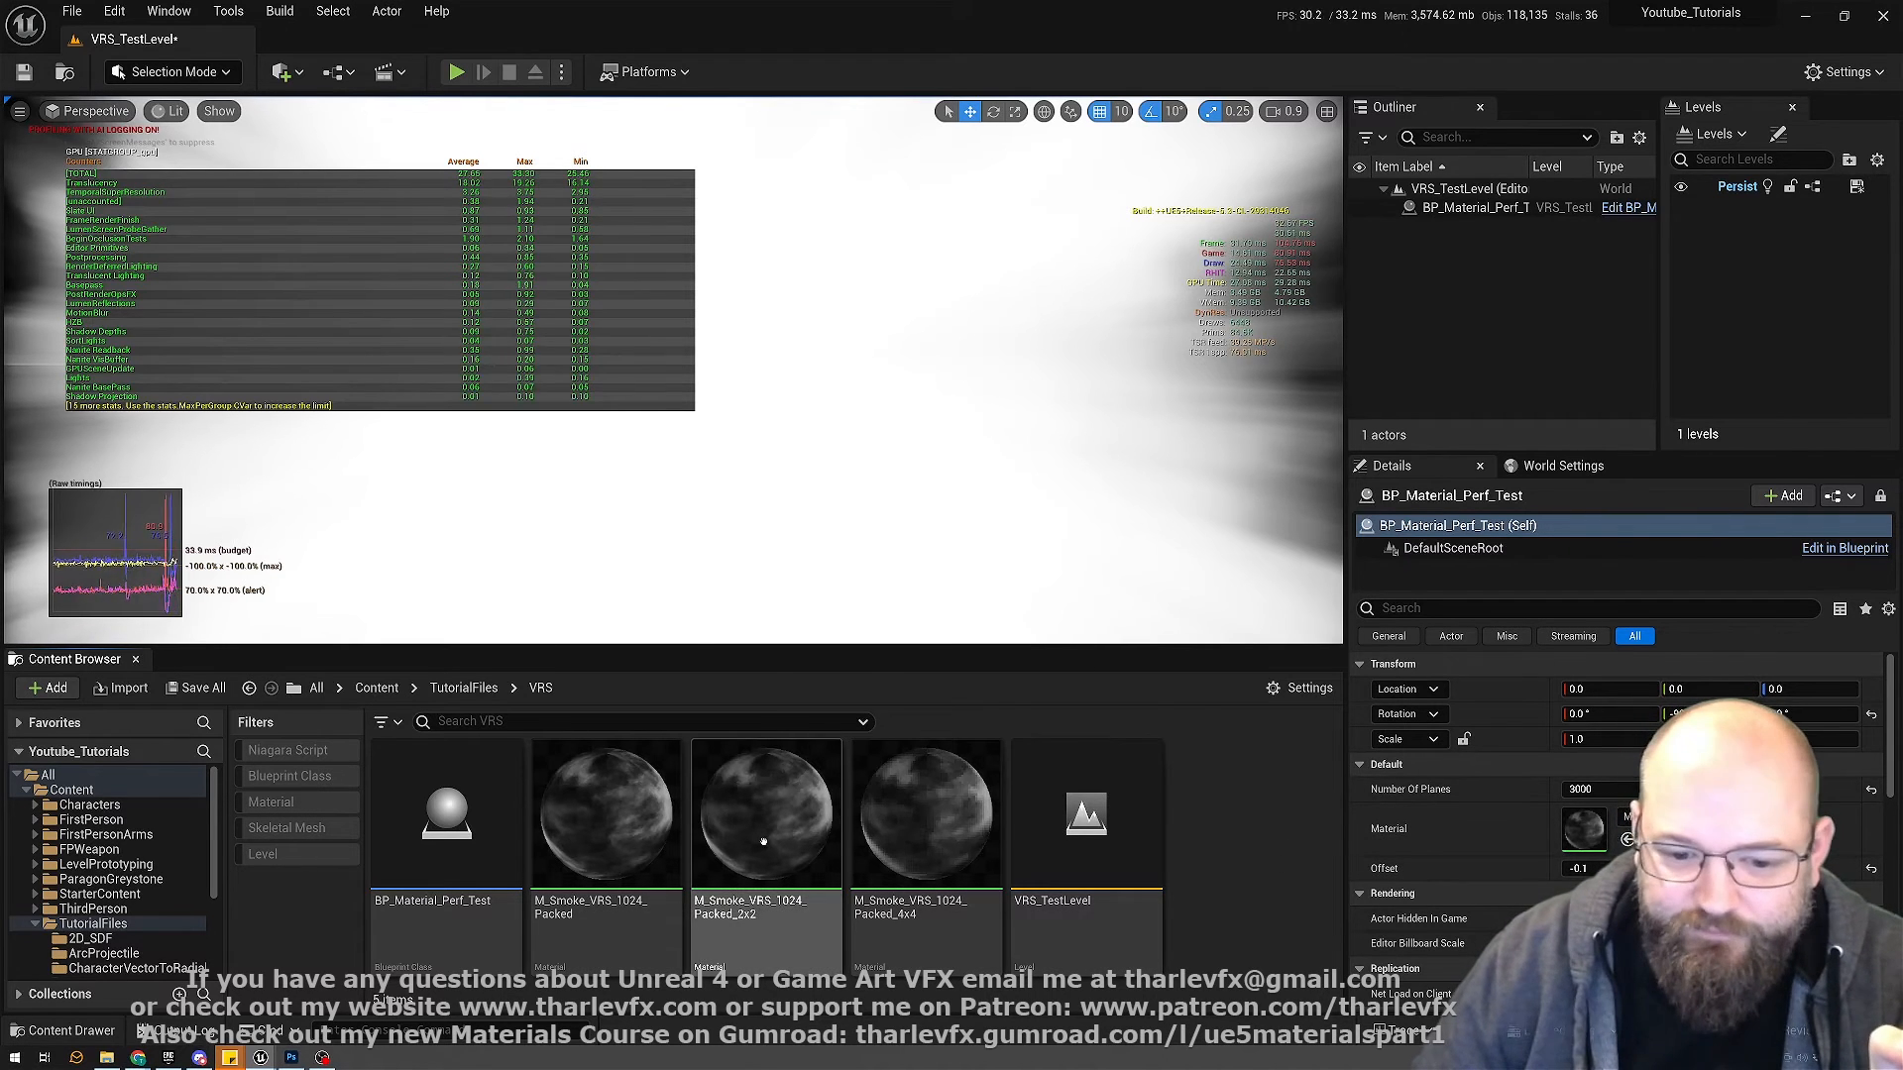
click(766, 812)
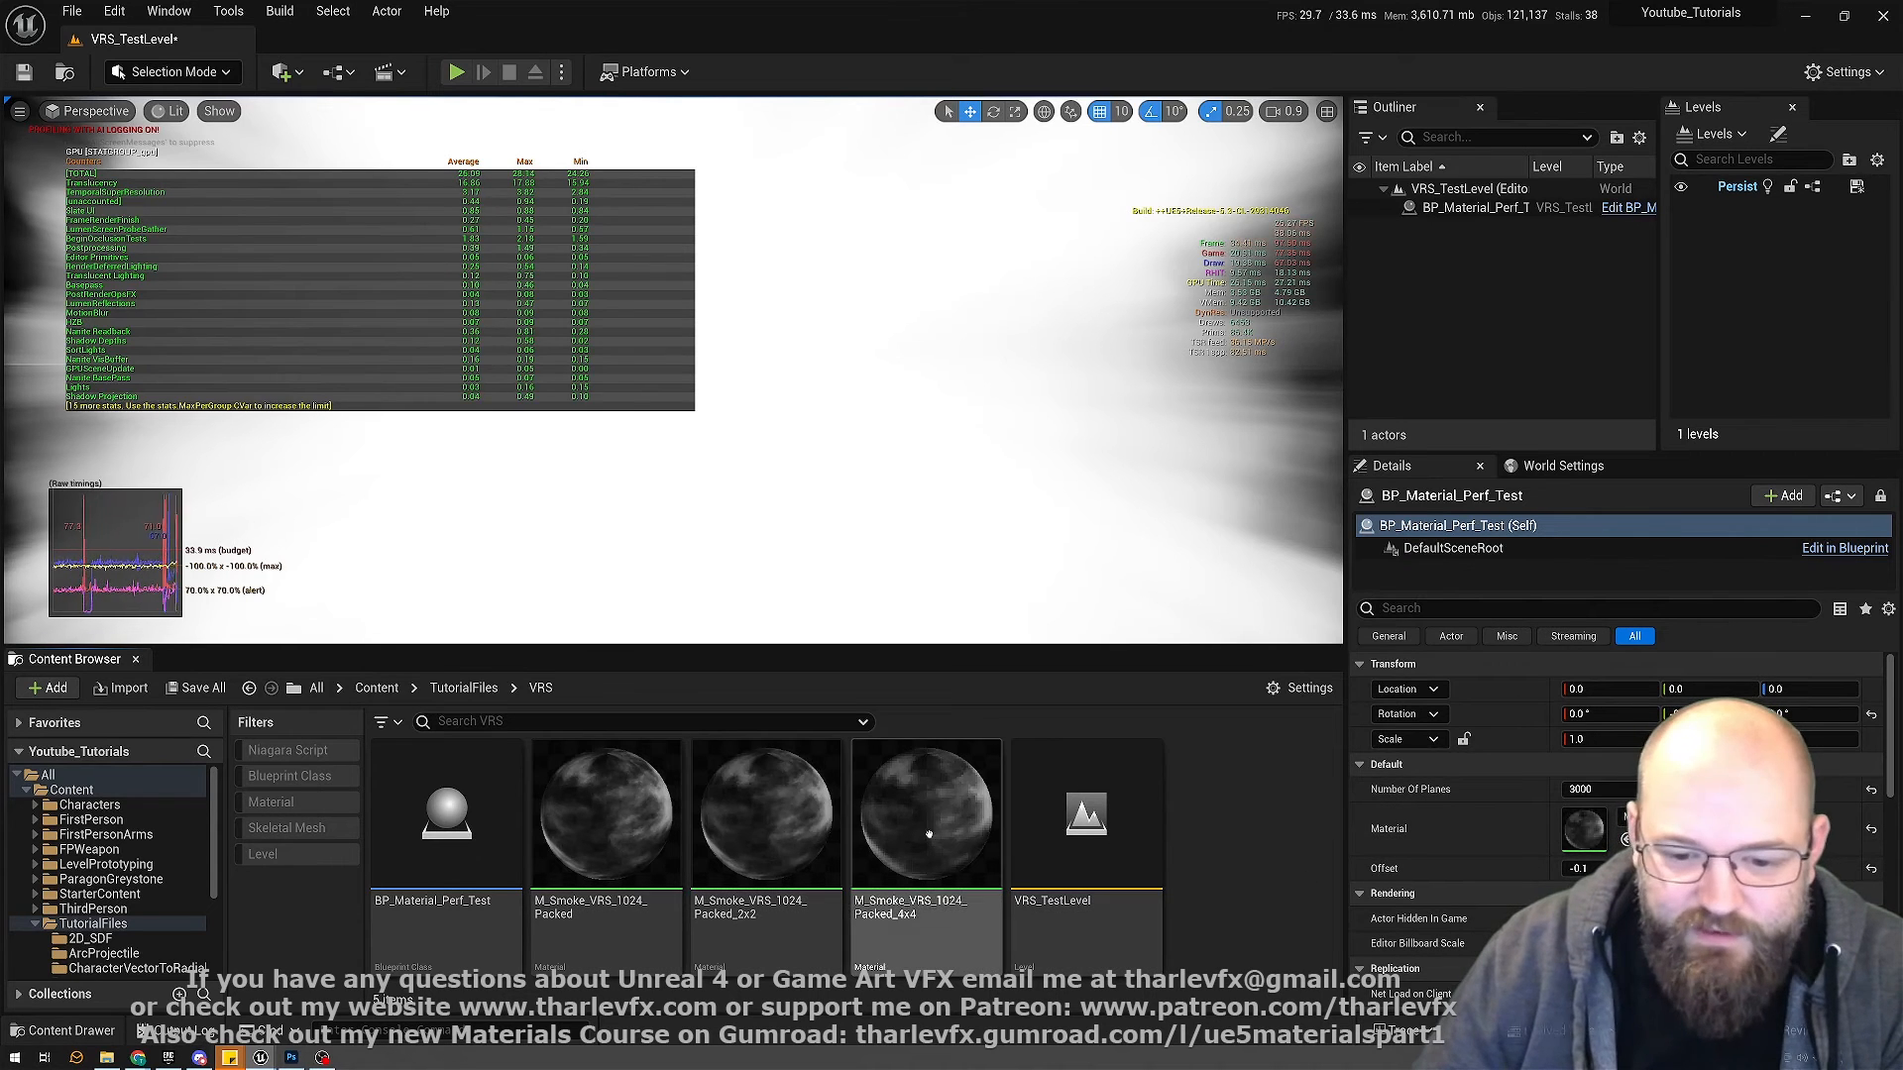
click(925, 812)
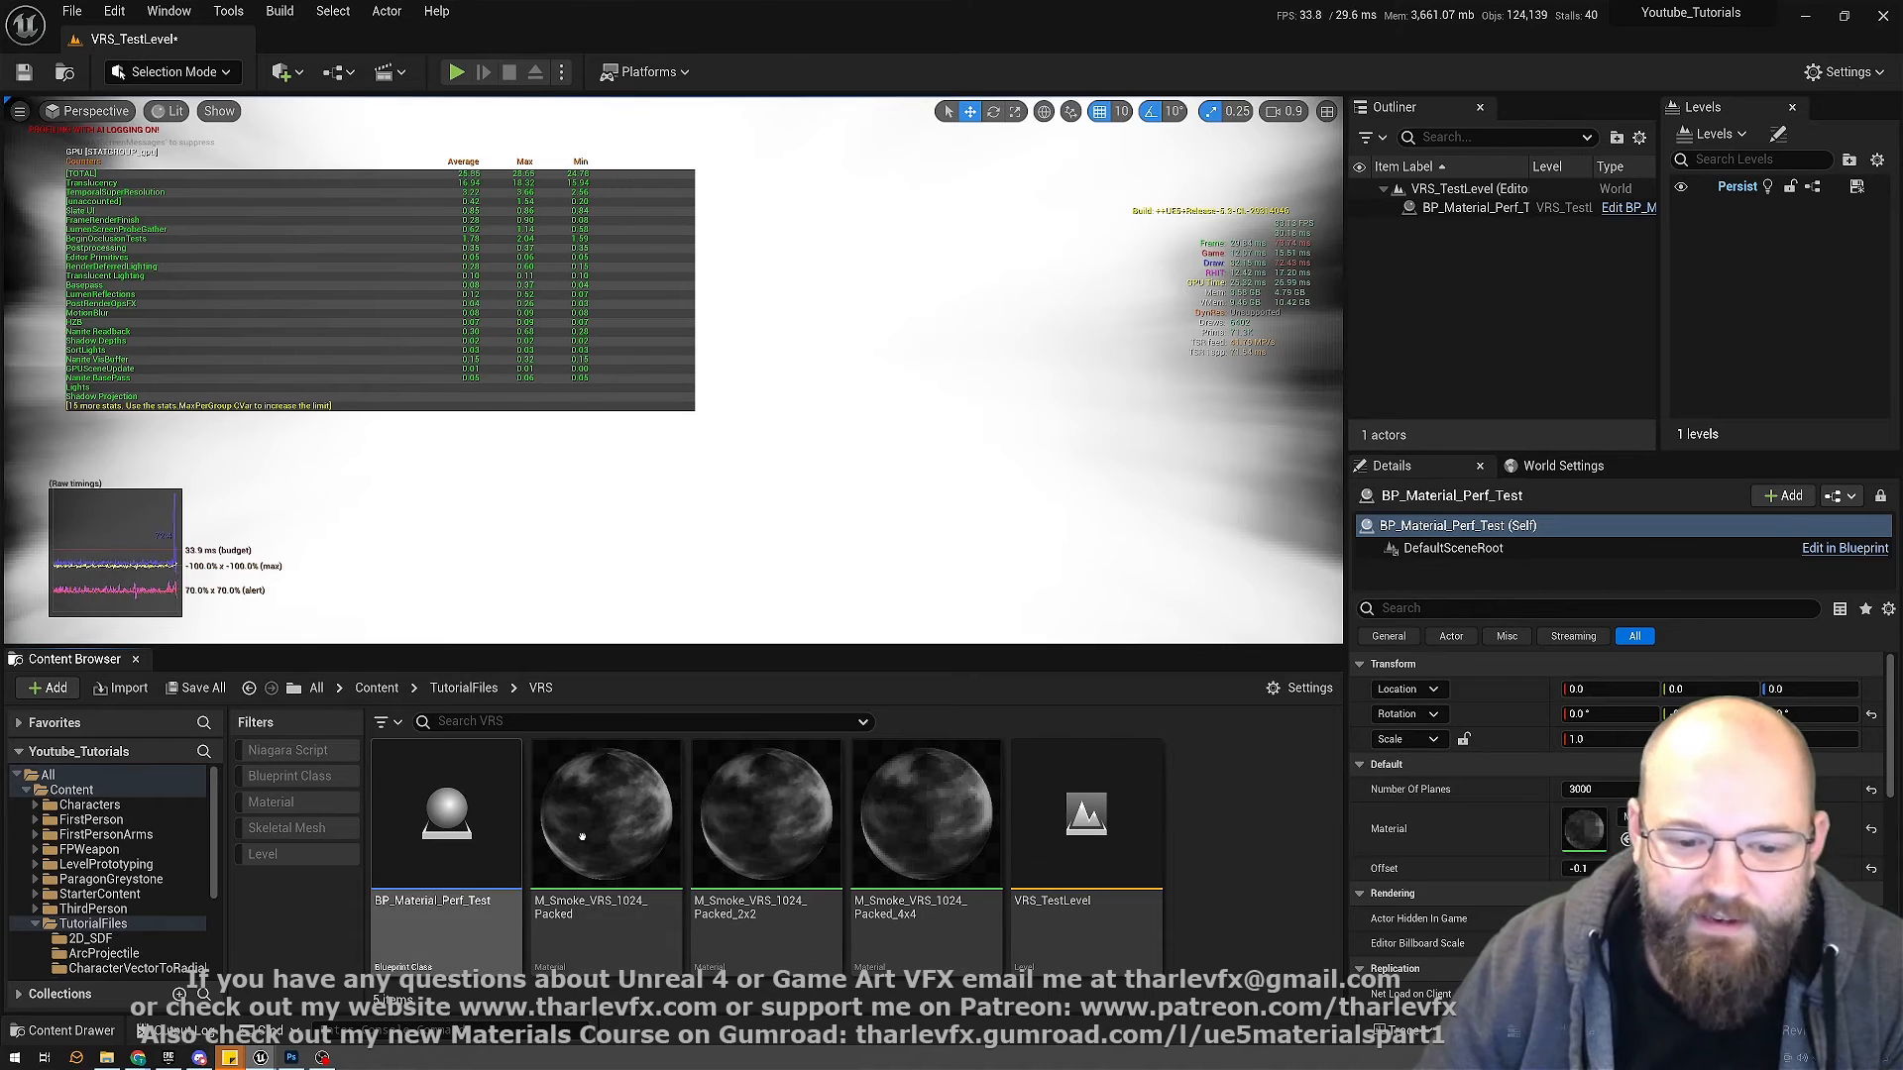
click(605, 811)
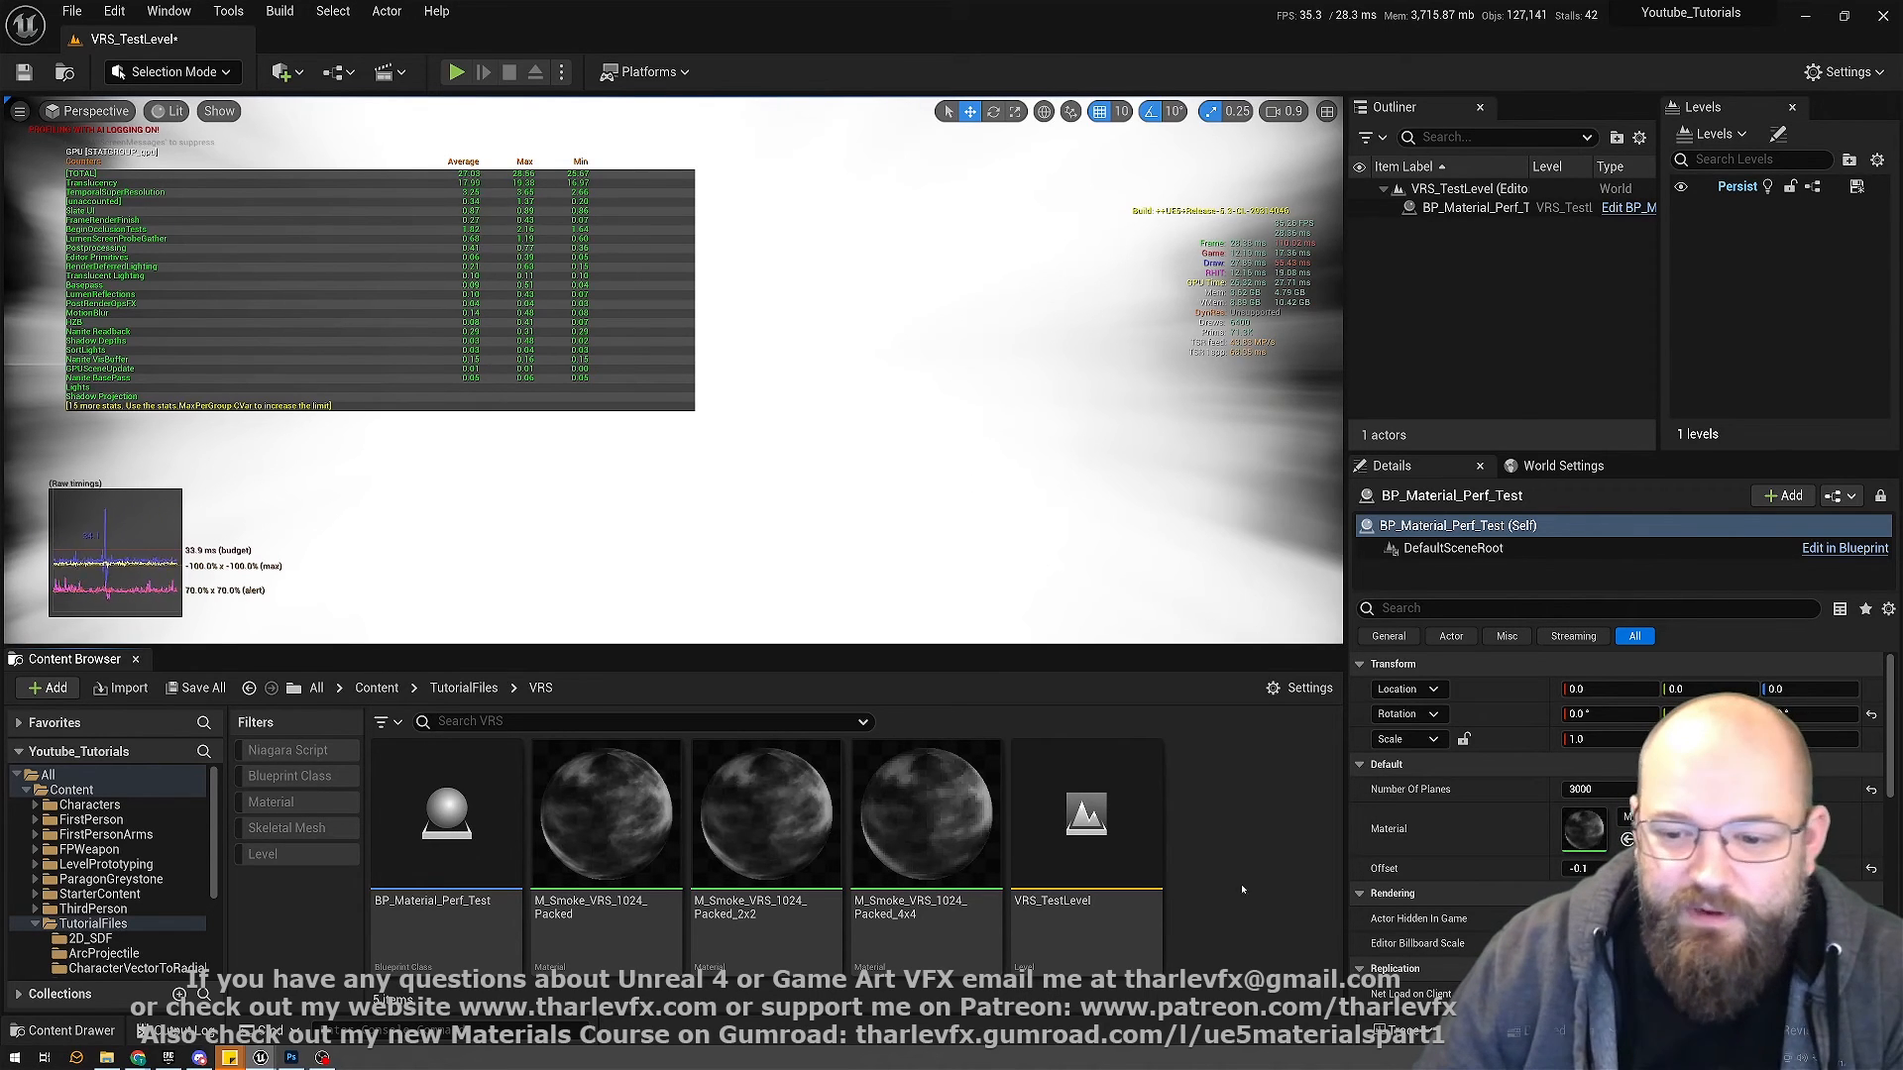
mouse_move(1280, 874)
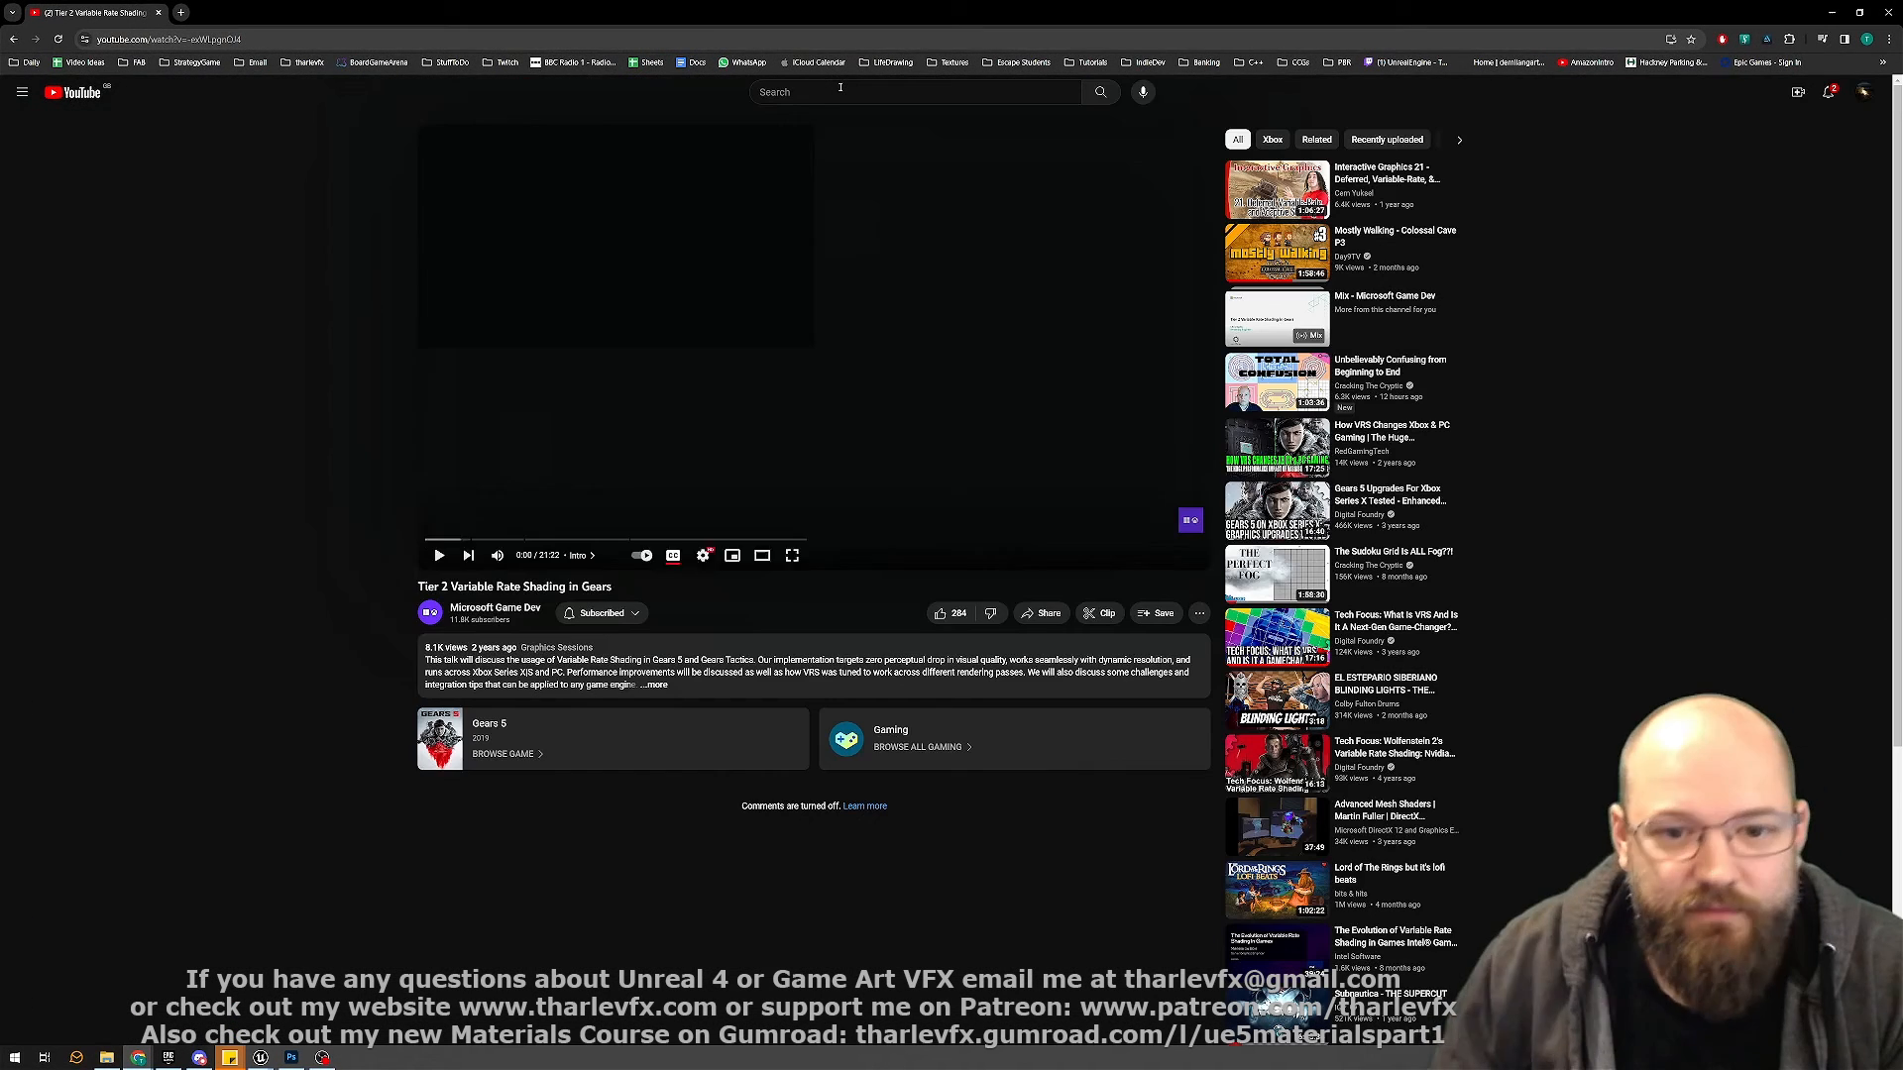
mouse_move(589, 169)
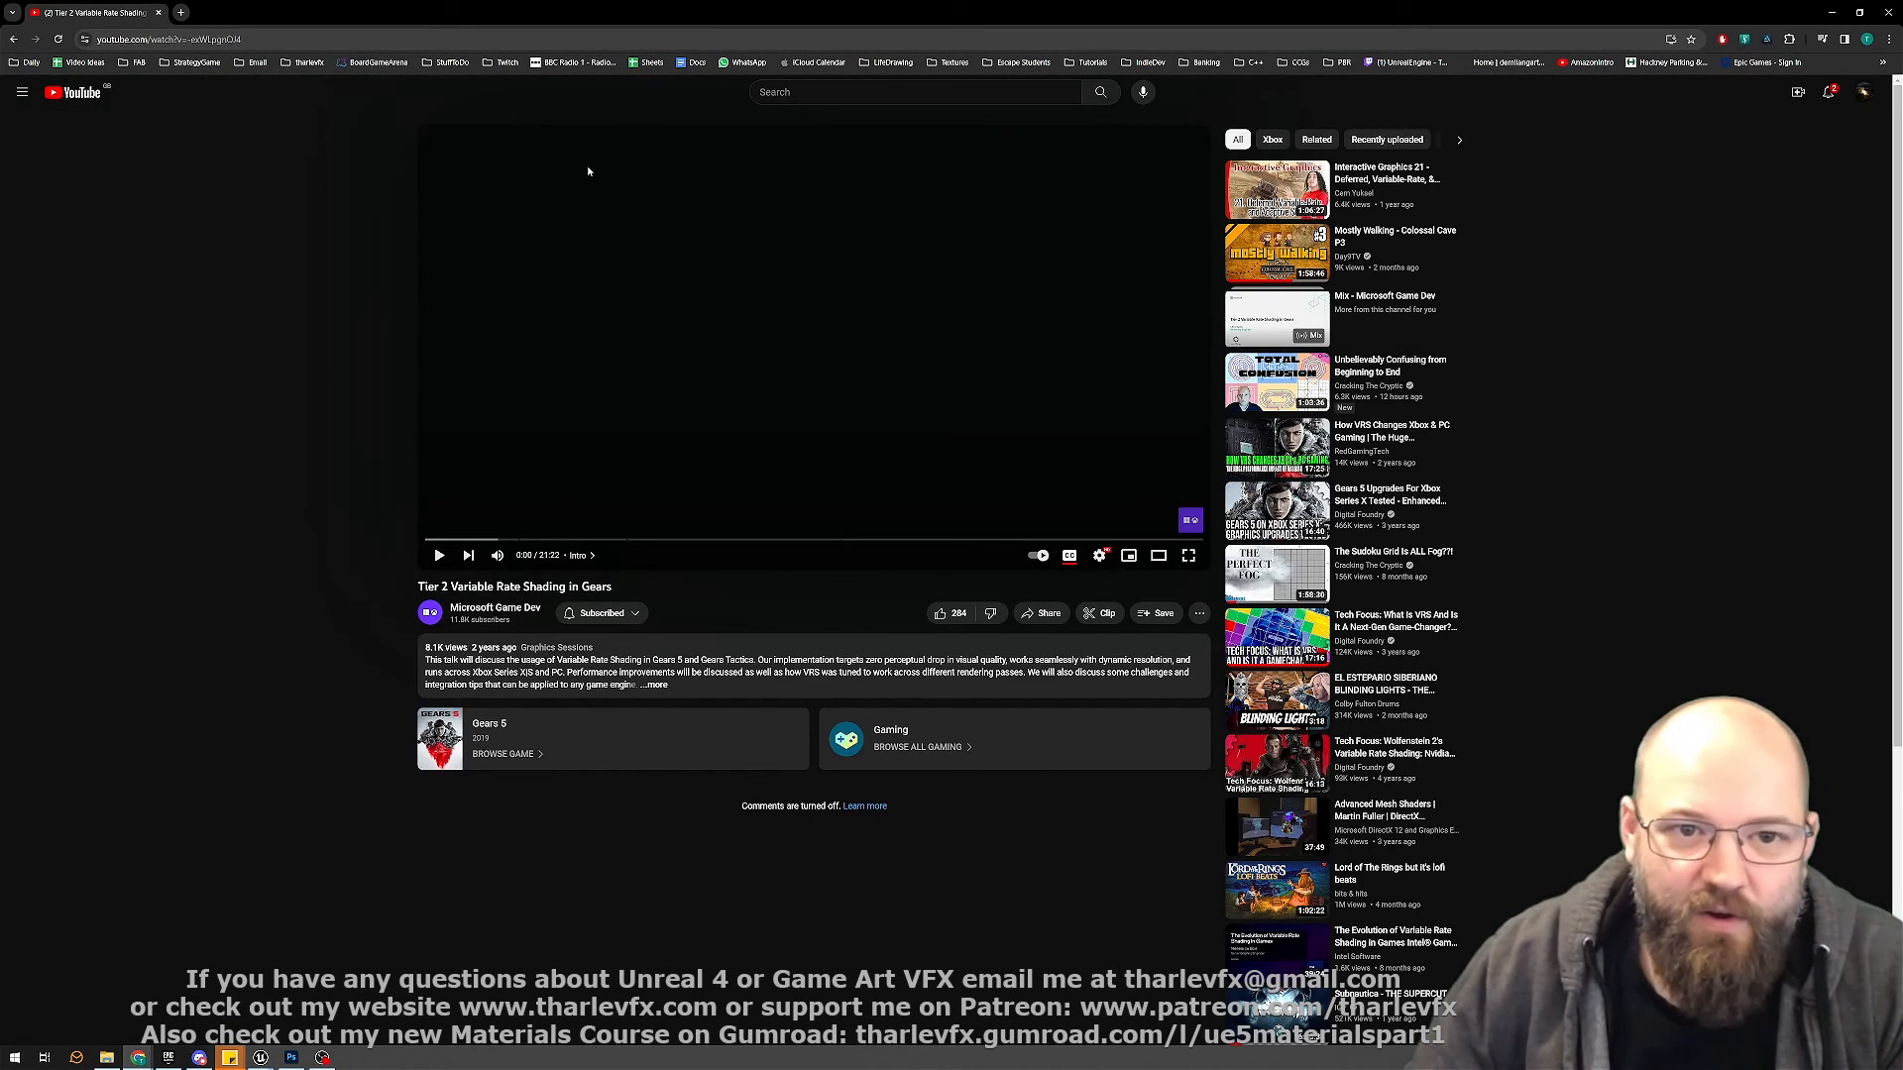
mouse_move(239, 525)
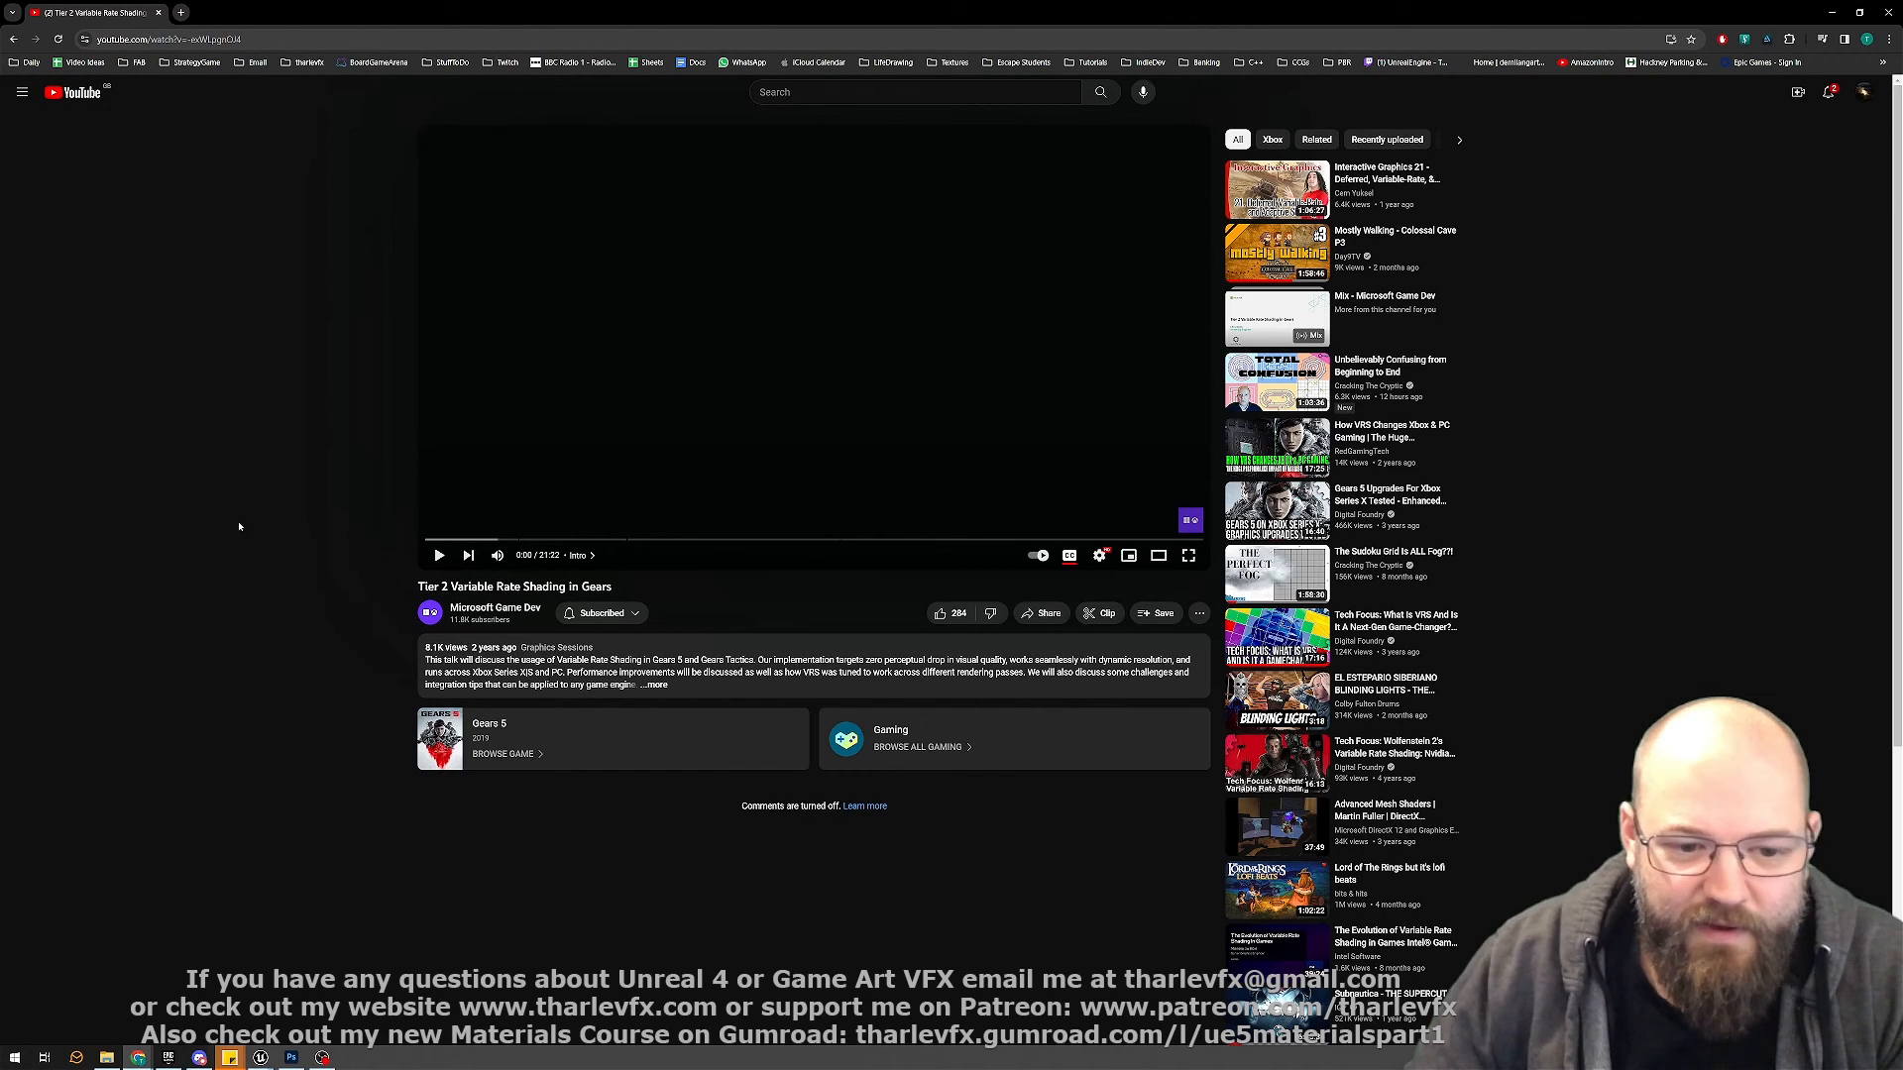
mouse_move(390, 559)
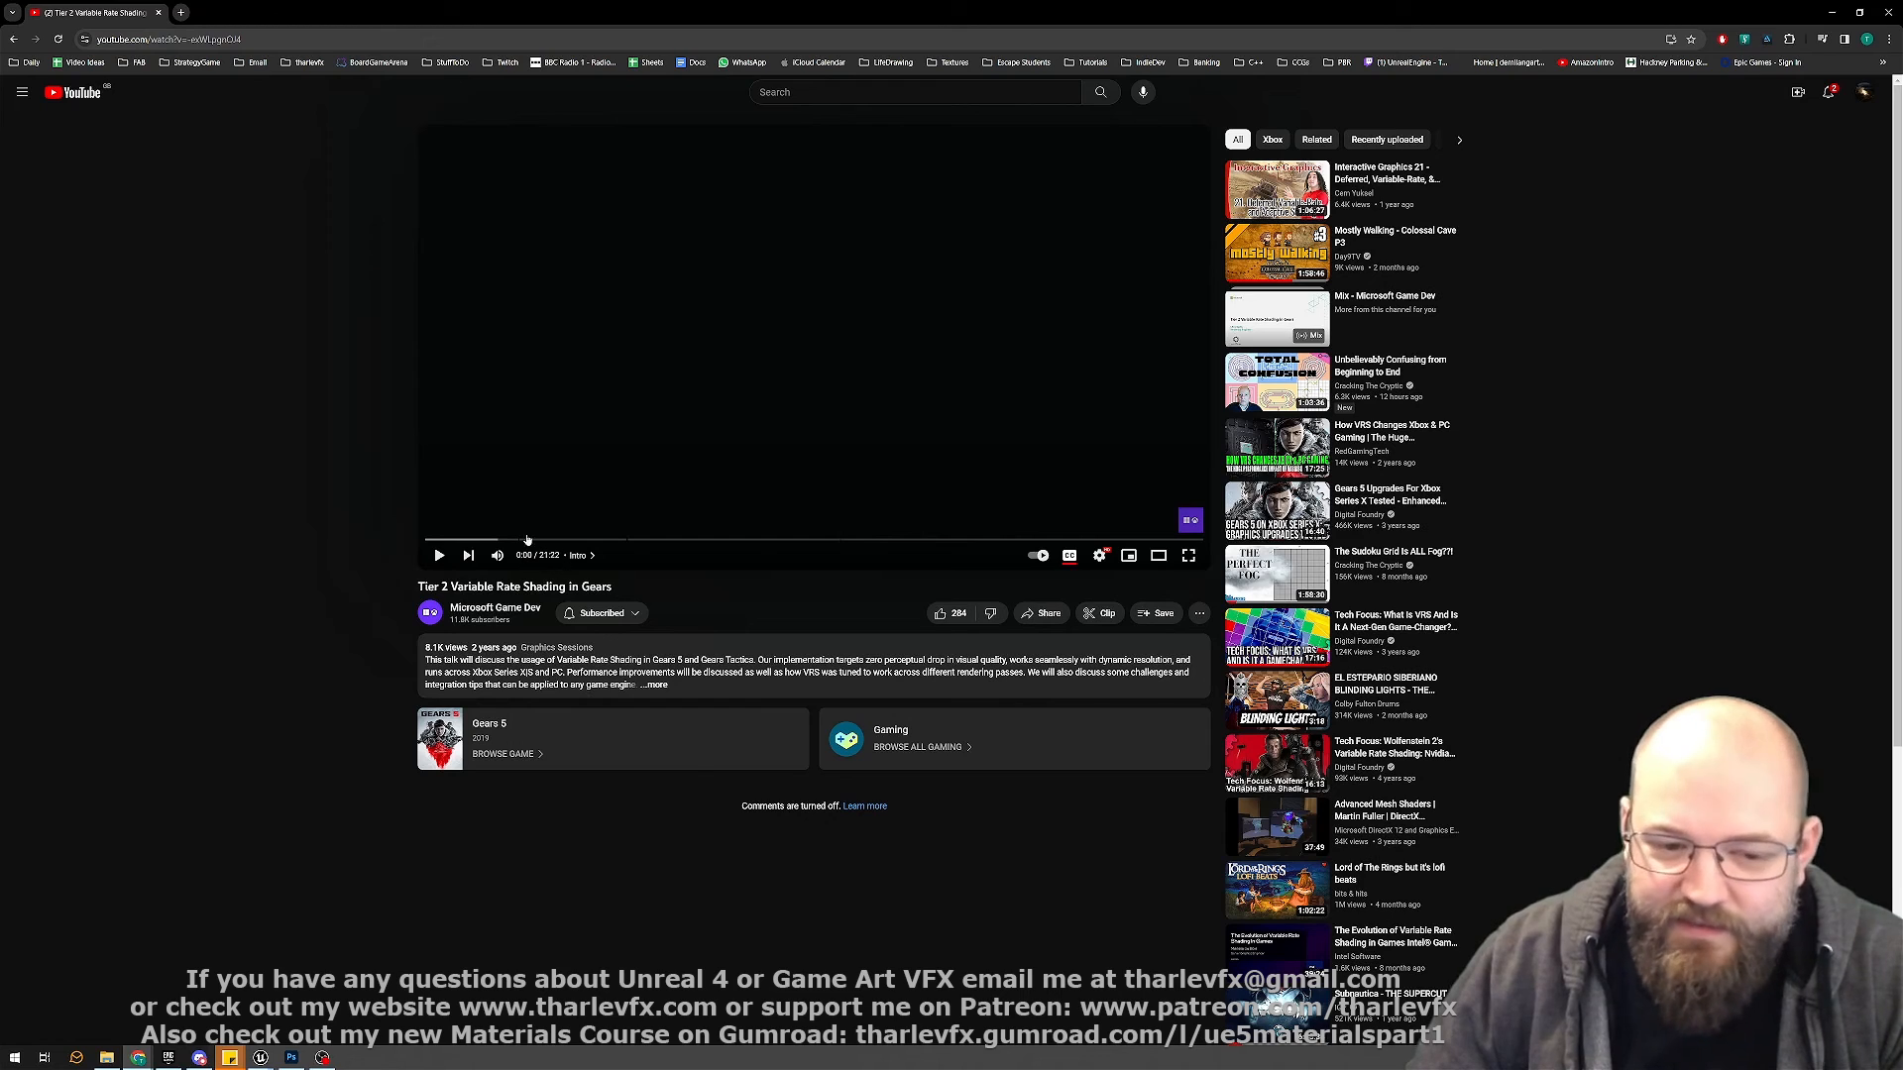
mouse_move(777, 603)
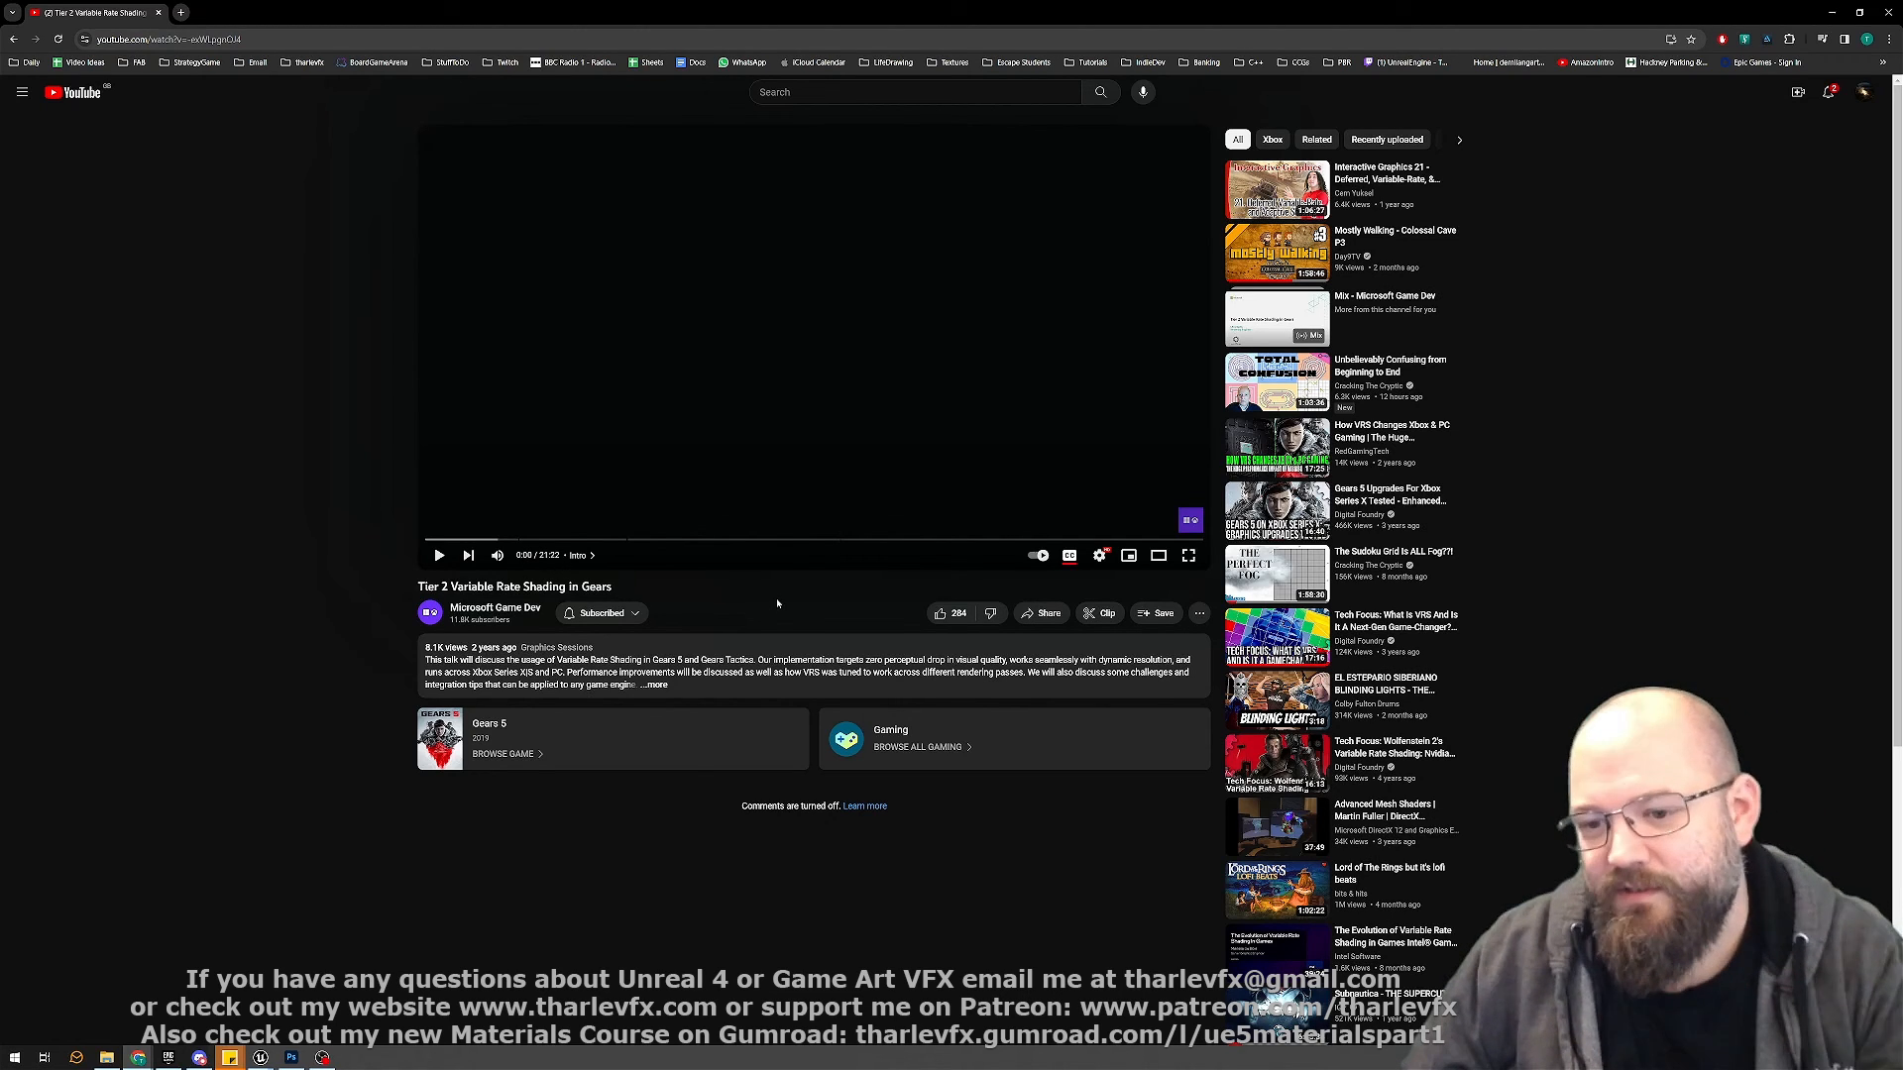
mouse_move(841, 455)
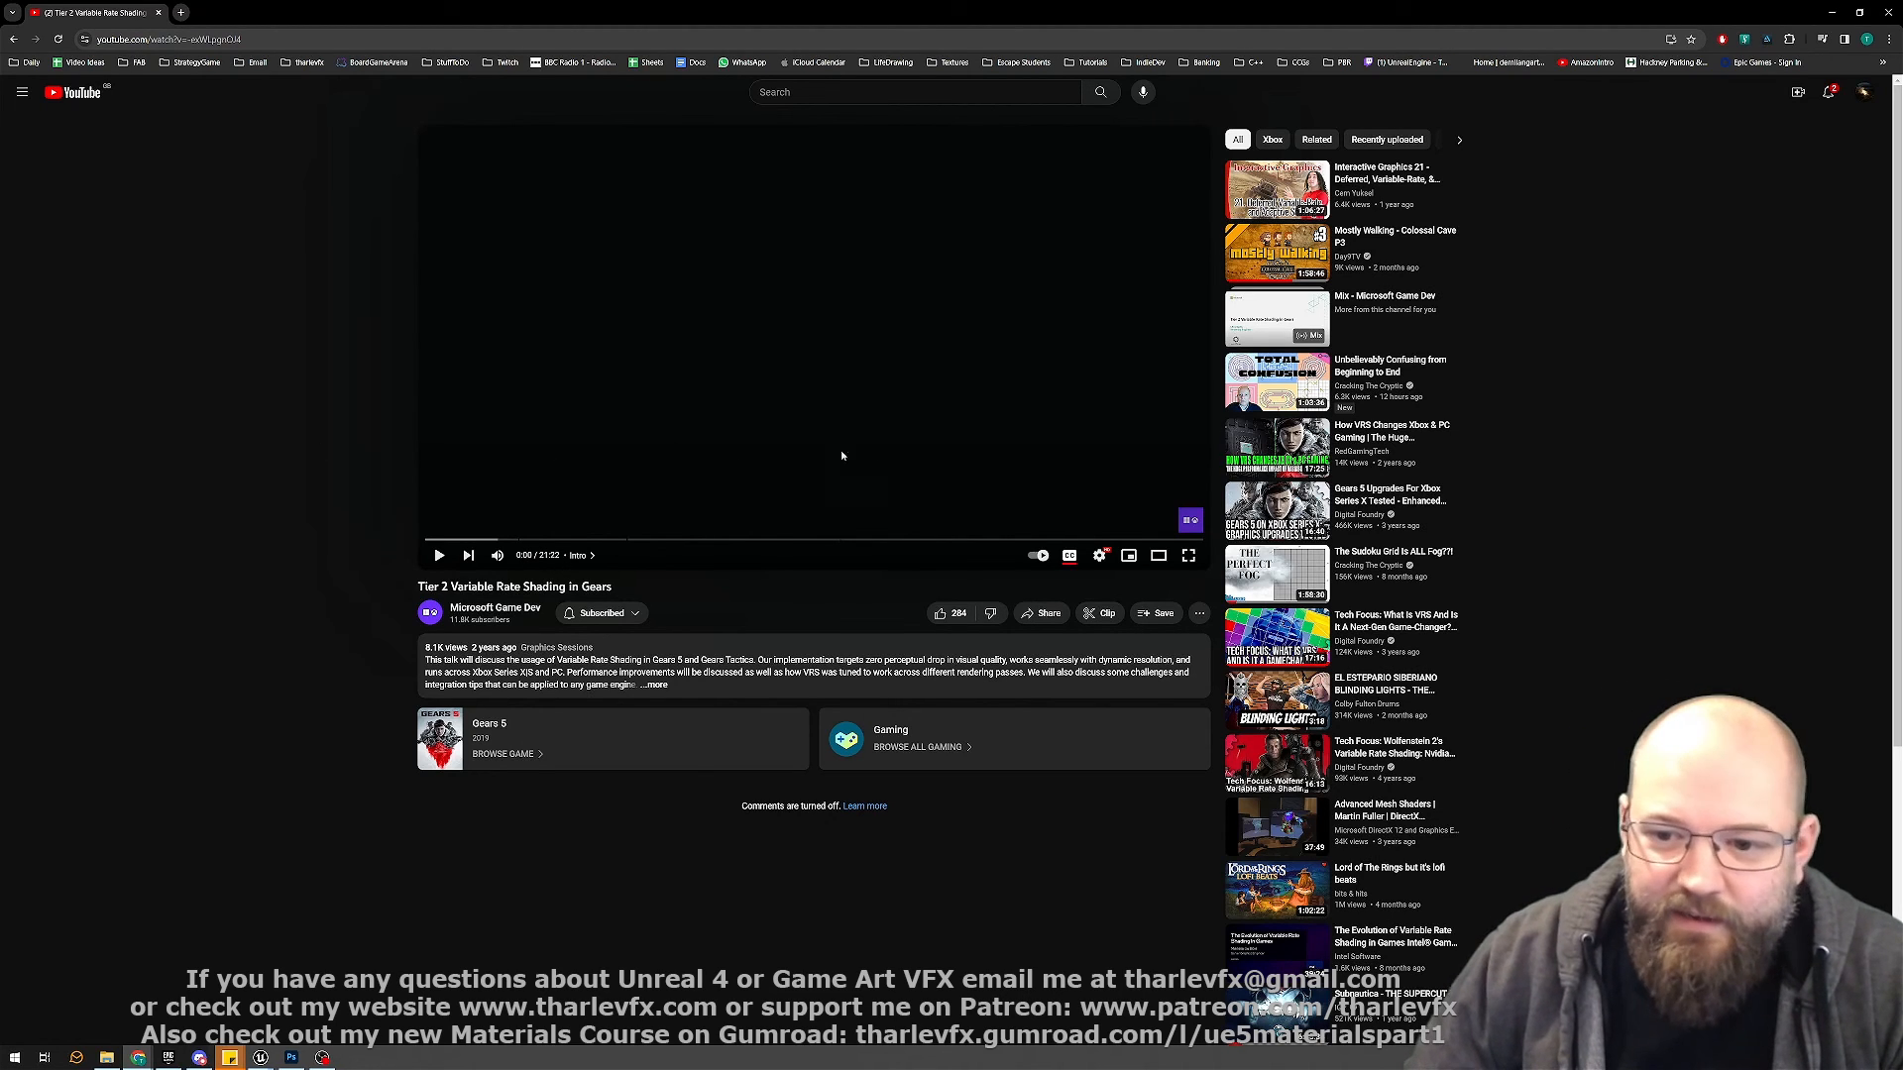
mouse_move(285, 390)
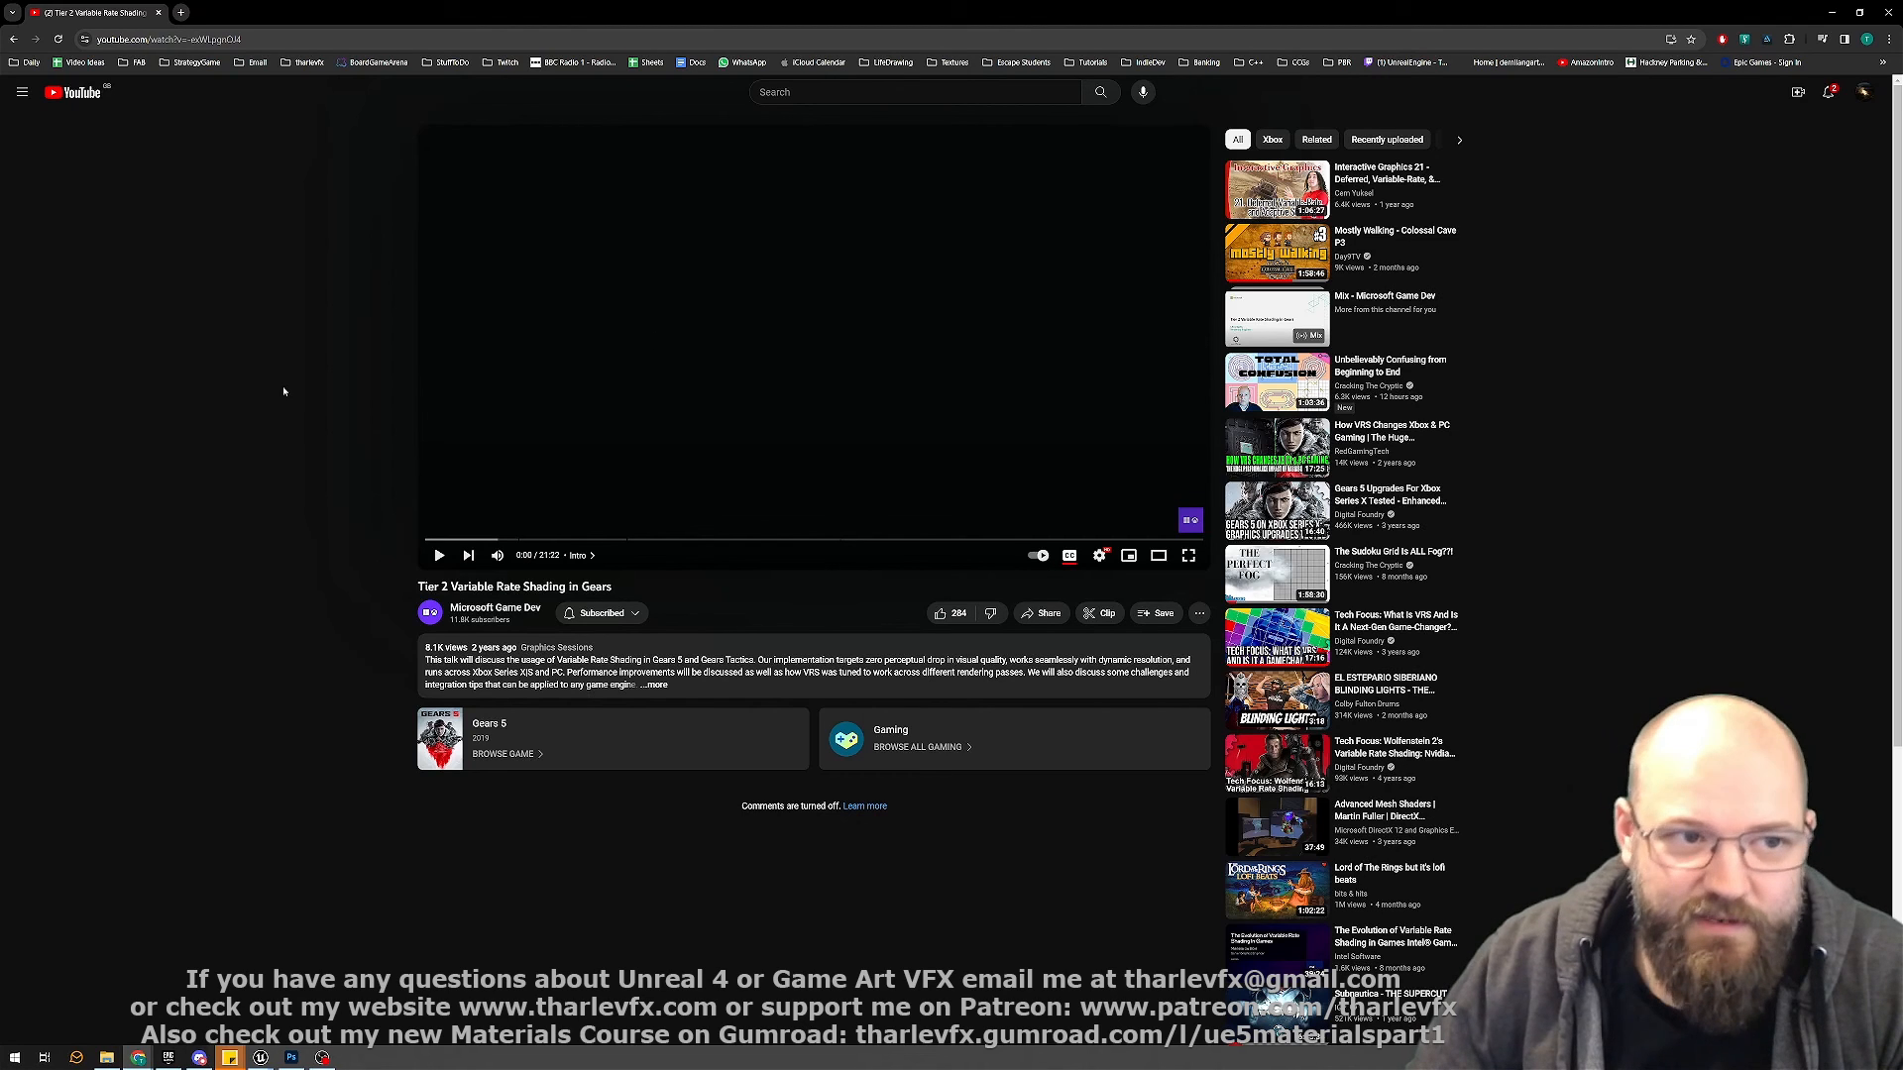
mouse_move(1152, 217)
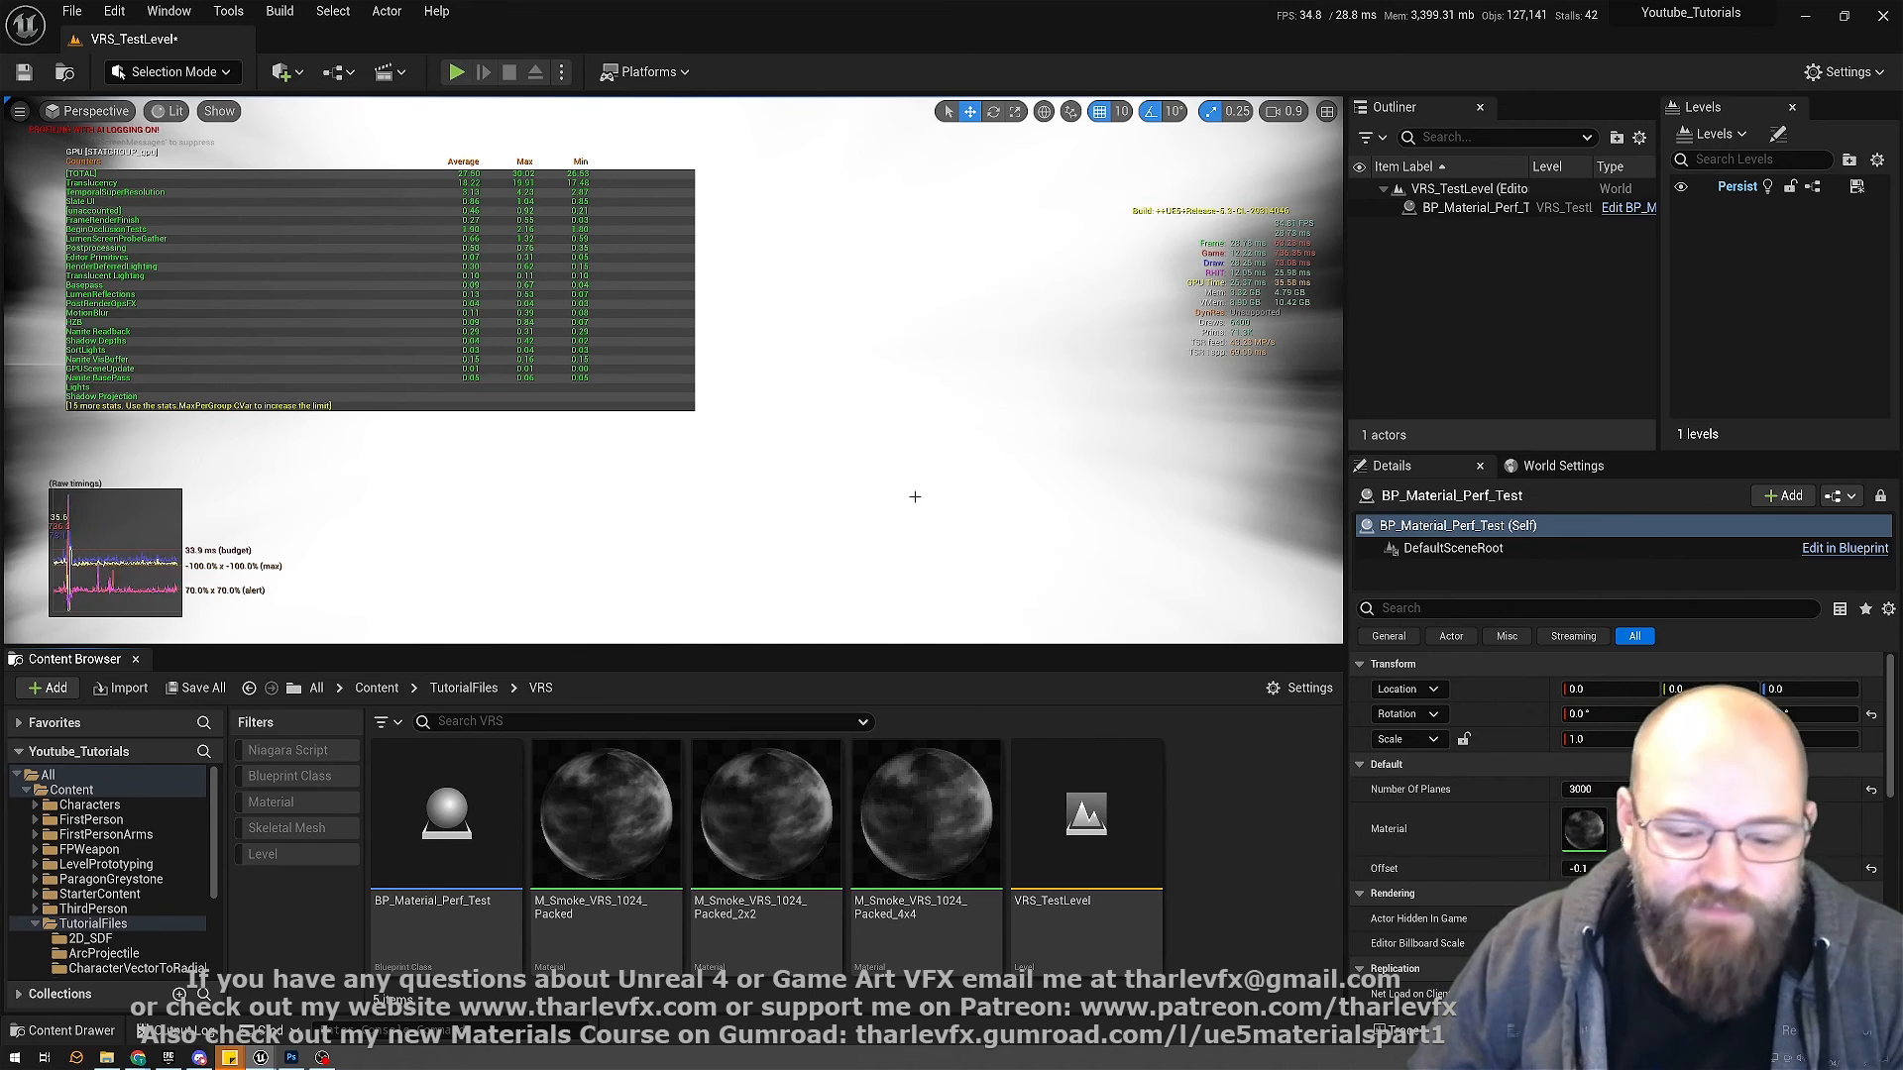
mouse_move(766, 813)
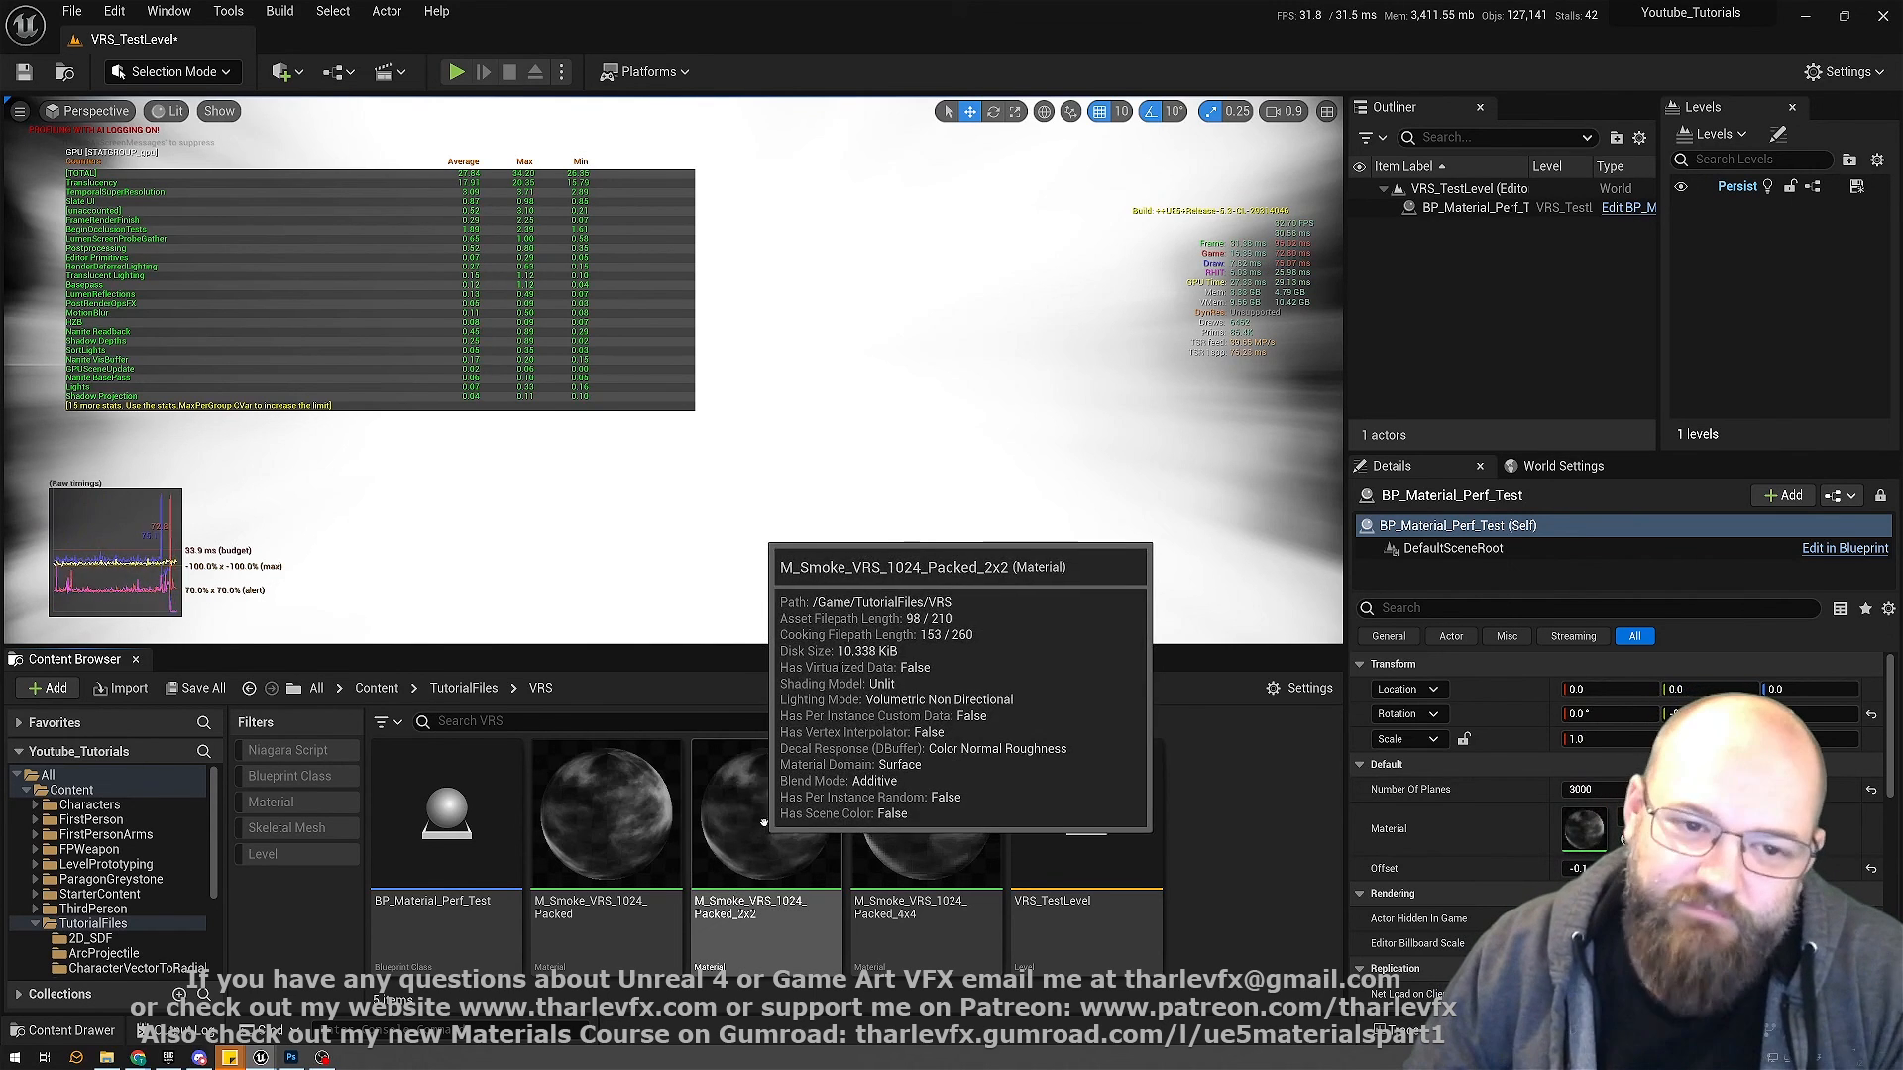
mouse_move(892, 410)
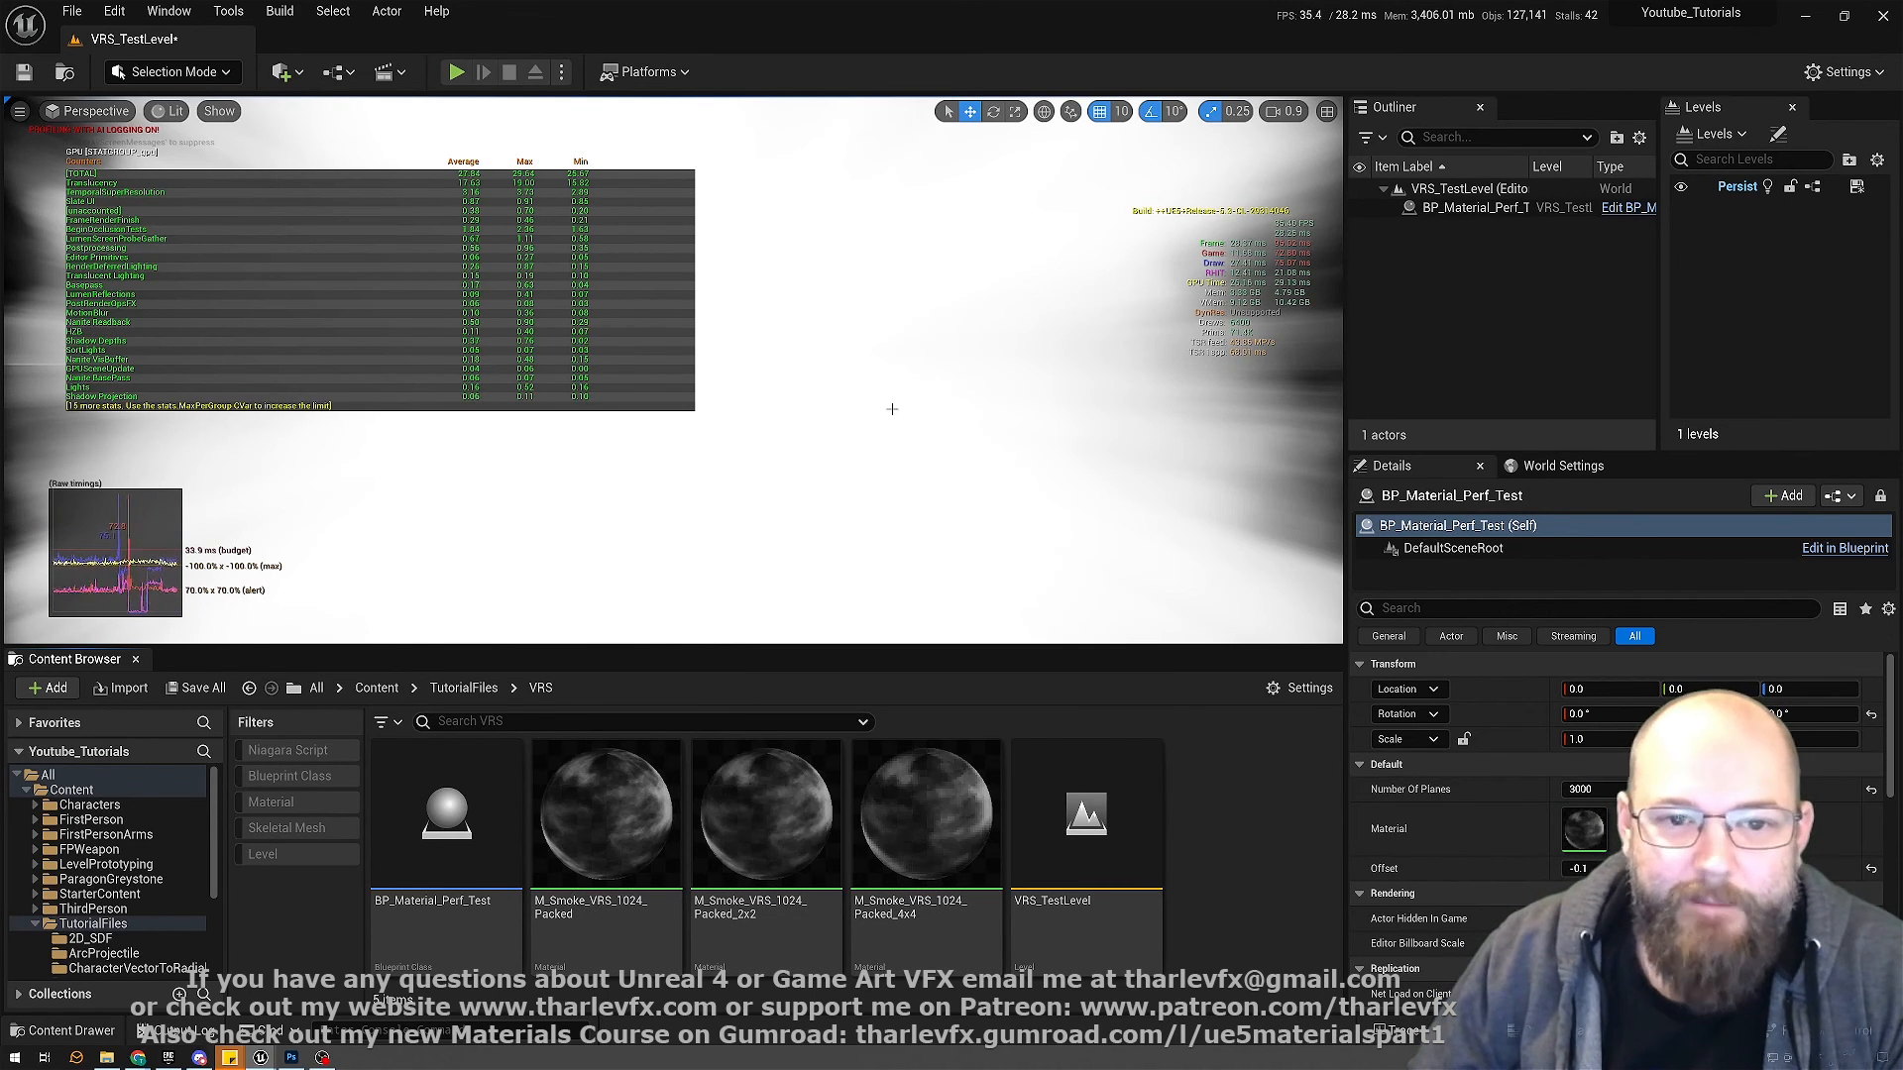